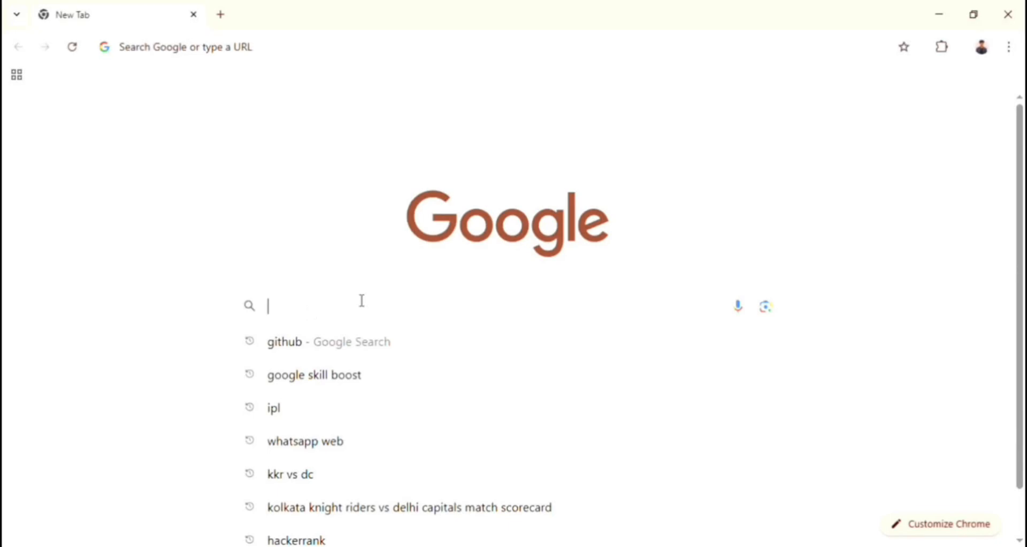
{"action": "mouse_move", "coordinate": [305, 312]}
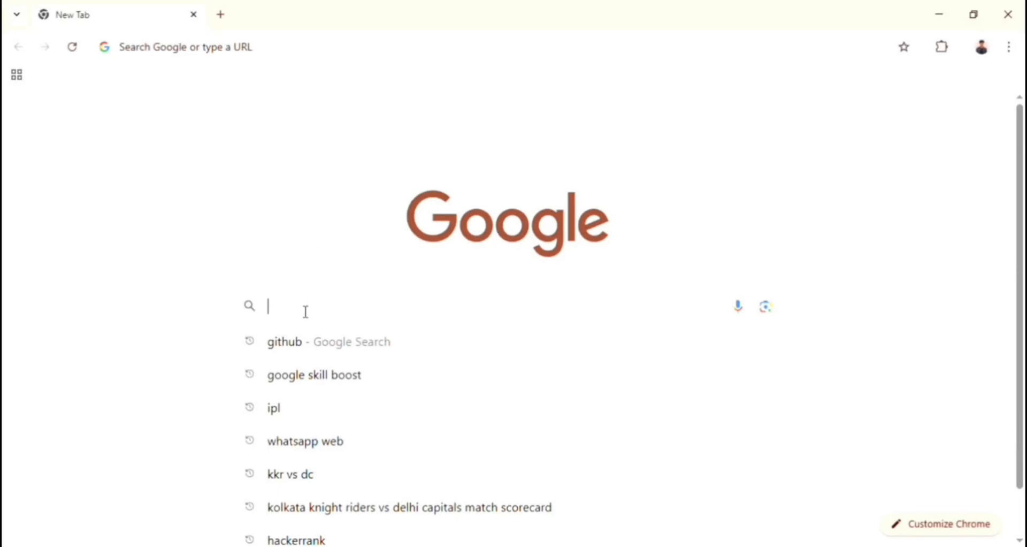
Search Google for 'hackerrank' from the Chrome New Tab page
{"action": "type", "text": "had"}
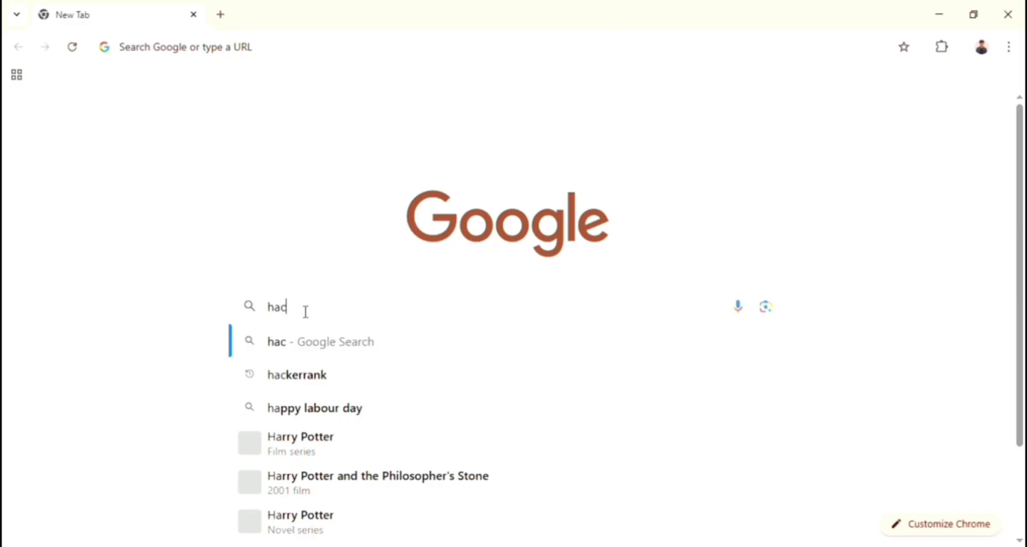
{"action": "type", "text": "k"}
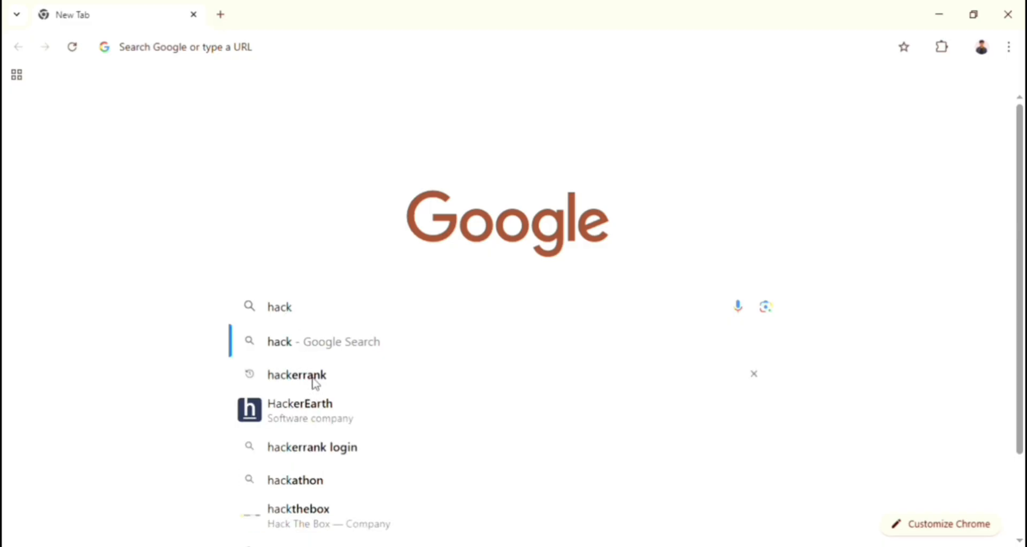
{"action": "type", "text": "errank"}
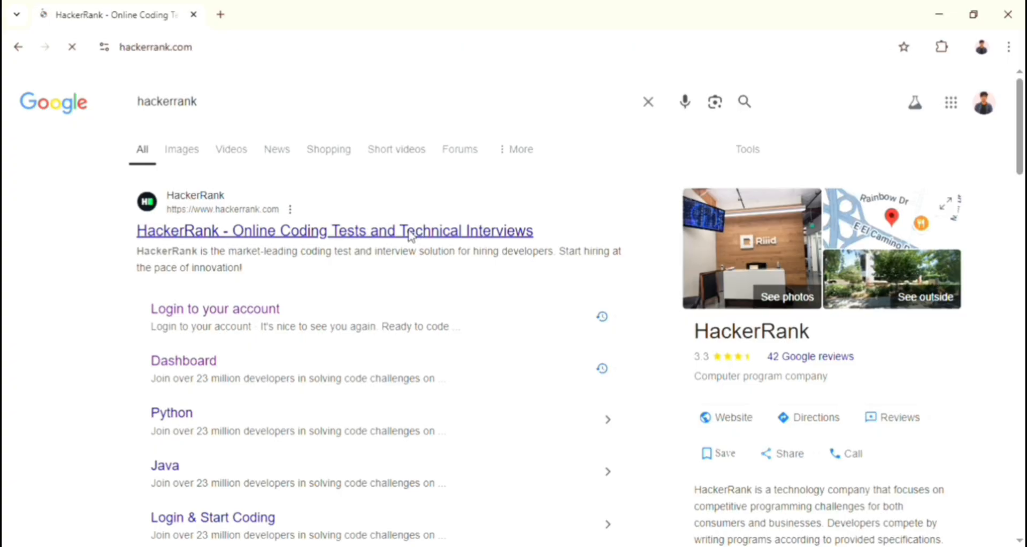
Go to hackerrank.com from the results and log in through the For Developers login
{"action": "left_click", "coordinate": [334, 229]}
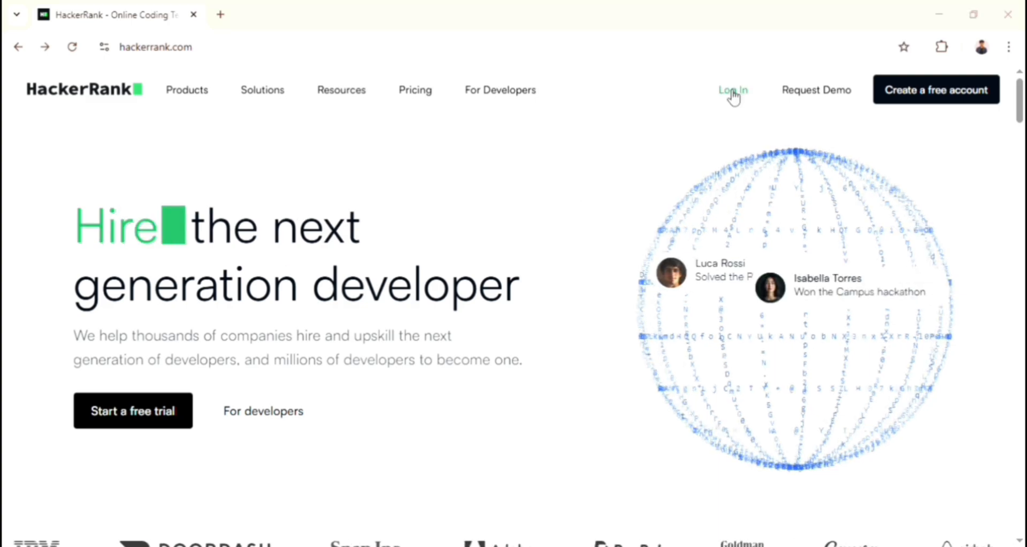
{"action": "left_click", "coordinate": [732, 90]}
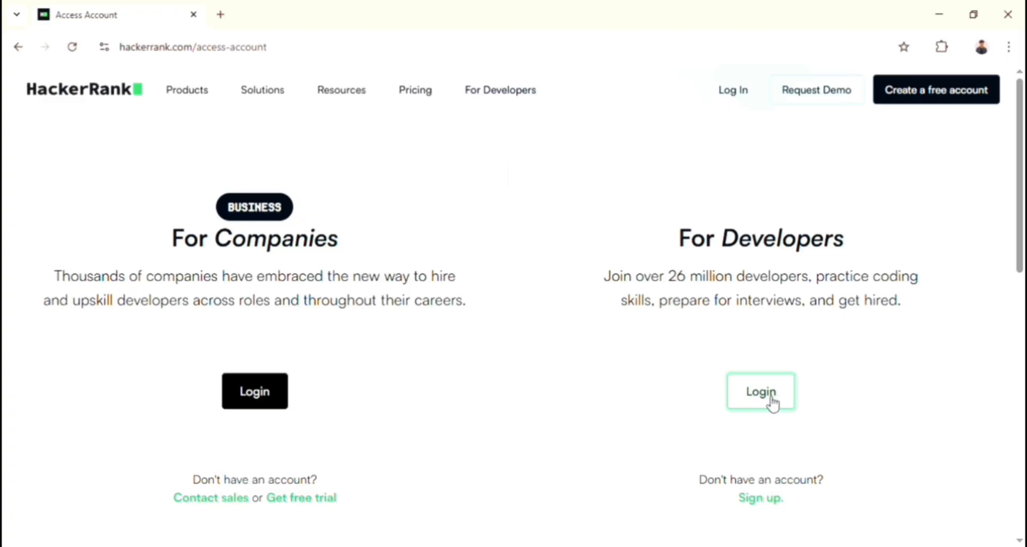
{"action": "left_click", "coordinate": [760, 391]}
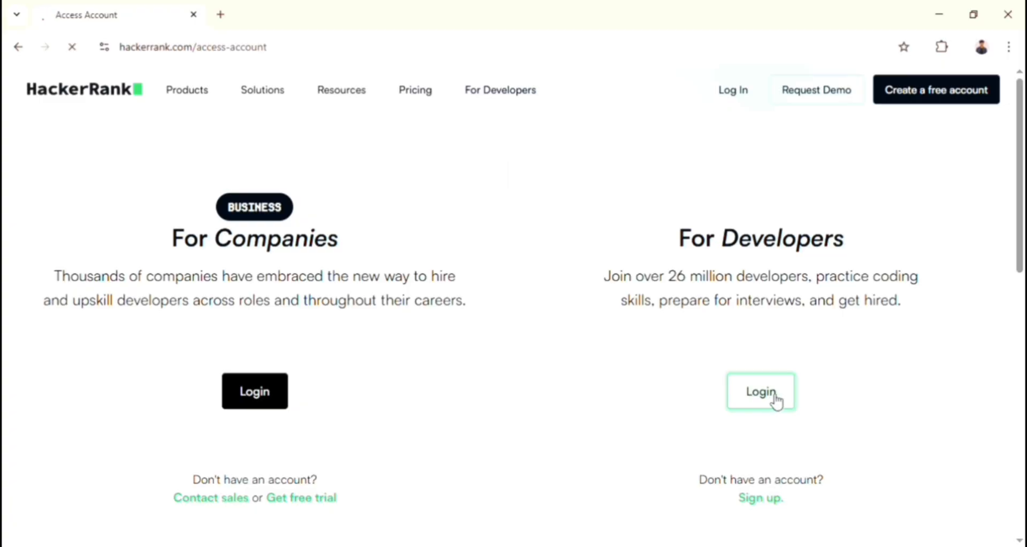
{"action": "left_click", "coordinate": [761, 391]}
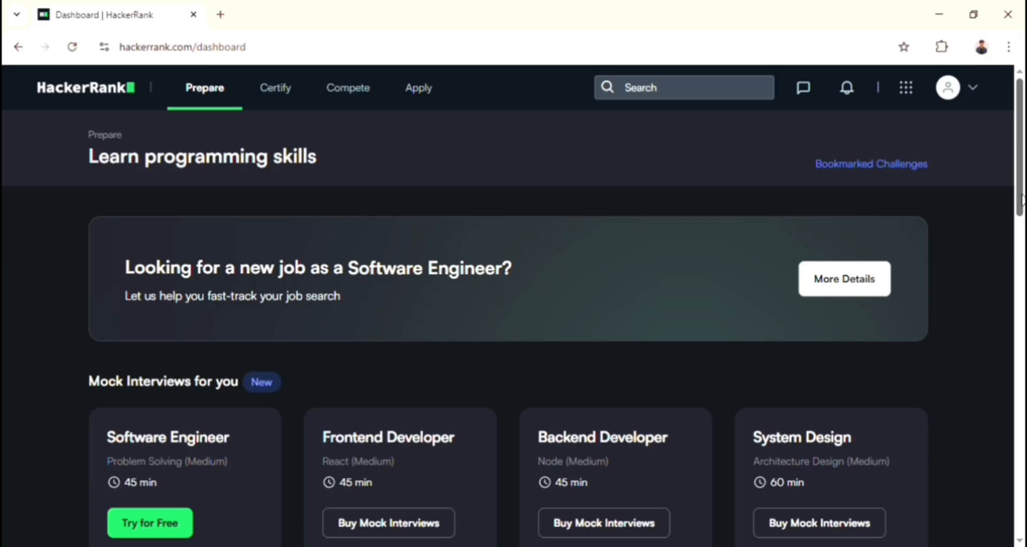
Go to Compete, reach the Contests listing and start Create a Contest
{"action": "scroll", "scroll_direction": "down", "scroll_amount": 3}
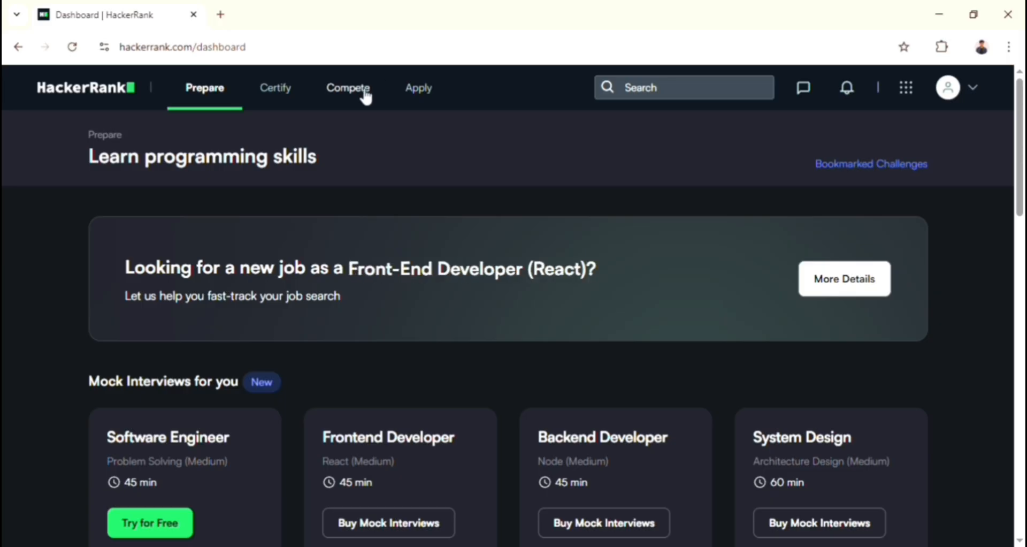
{"action": "left_click", "coordinate": [347, 86]}
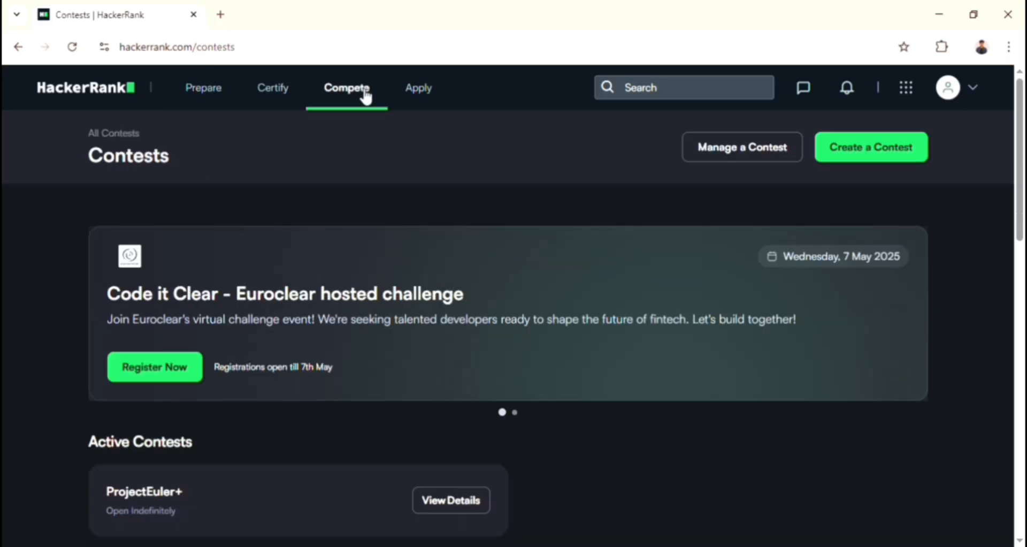
{"action": "mouse_move", "coordinate": [555, 106]}
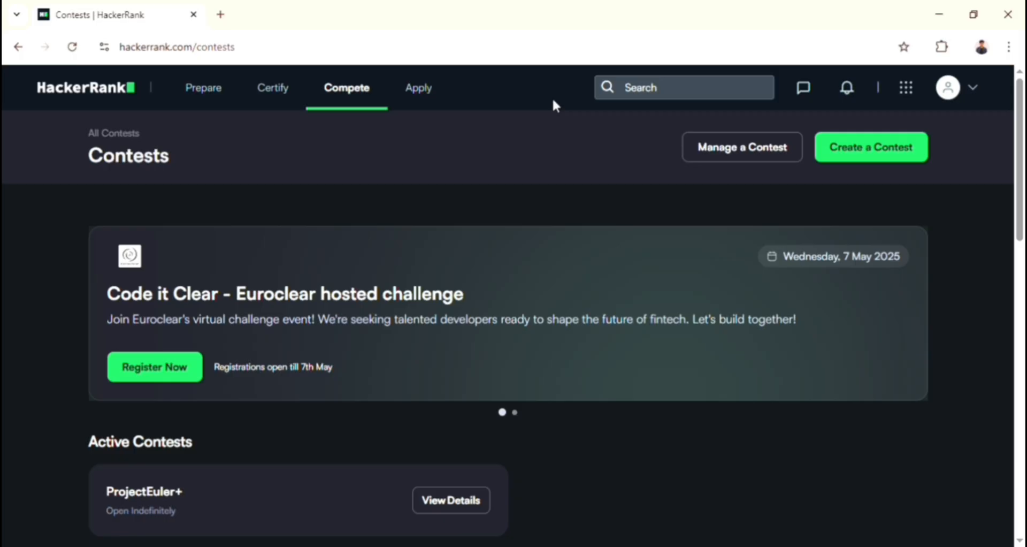
{"action": "mouse_move", "coordinate": [926, 171]}
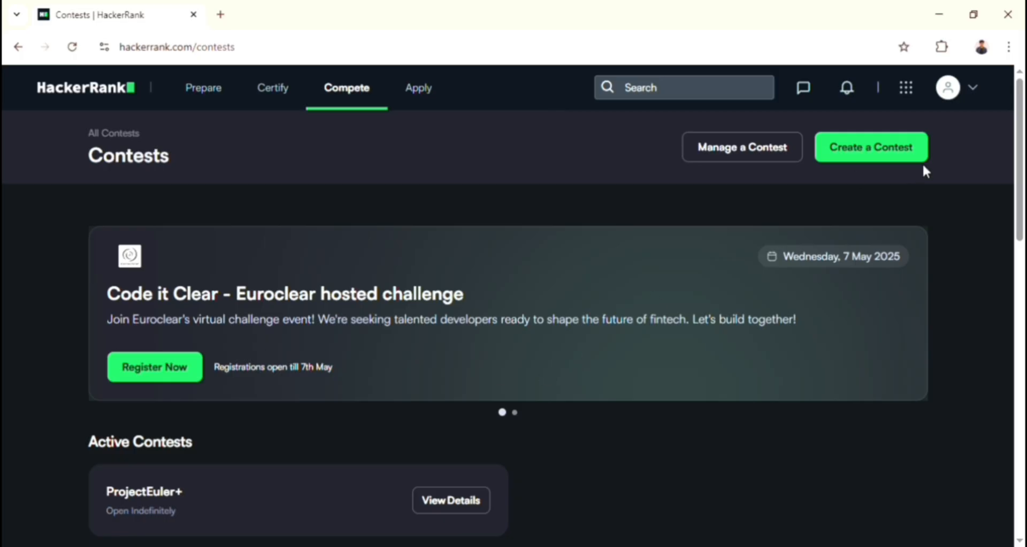
{"action": "left_click", "coordinate": [871, 146]}
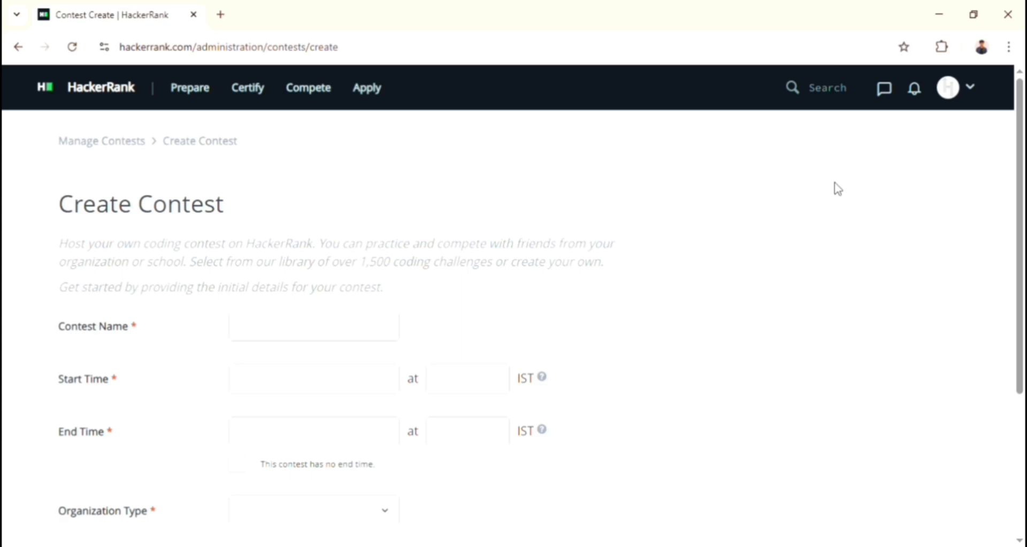
Name the contest Contest_Demo and set its start/end time to 04:45
{"action": "scroll", "scroll_direction": "down", "scroll_amount": 3}
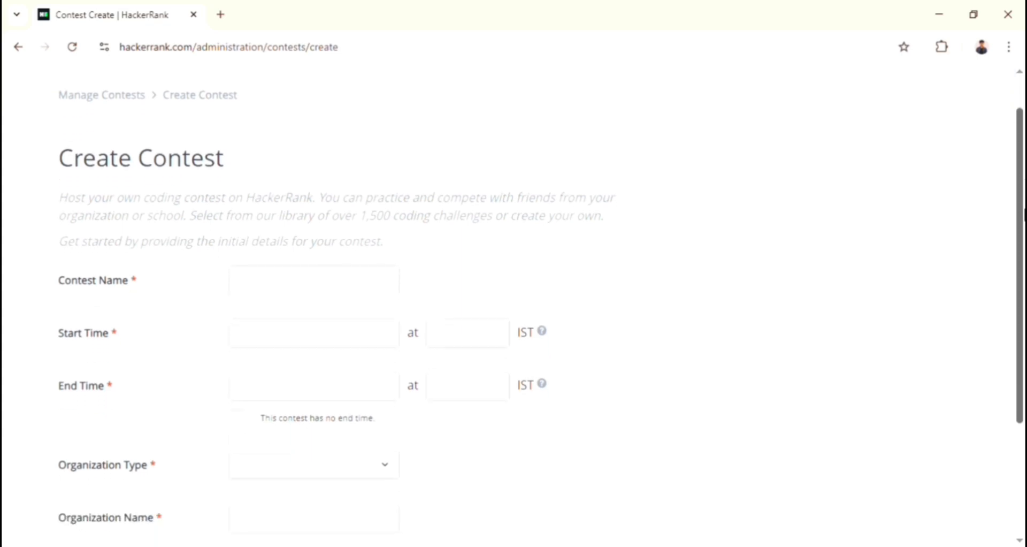
{"action": "scroll", "scroll_direction": "down", "scroll_amount": 3}
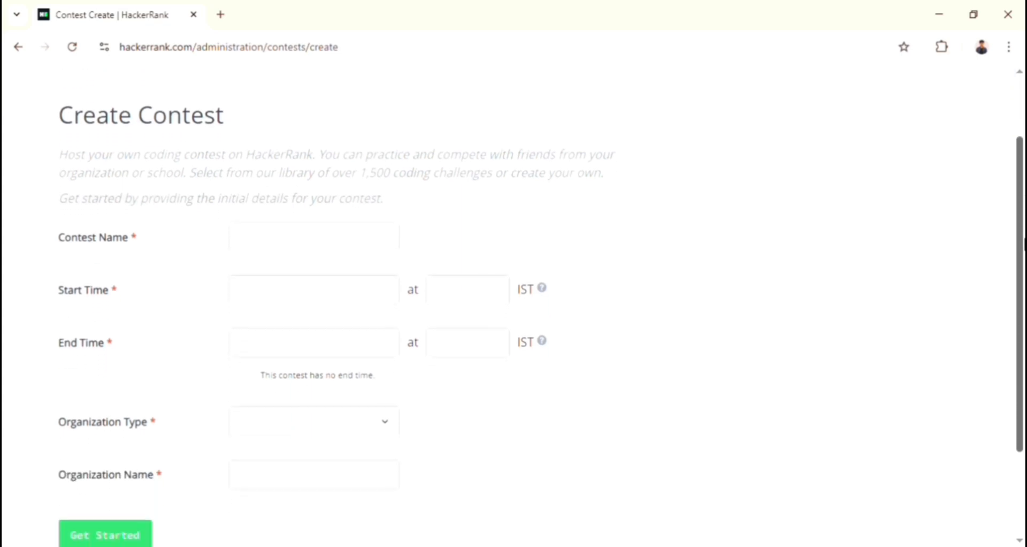
{"action": "scroll", "scroll_direction": "down", "scroll_amount": 3}
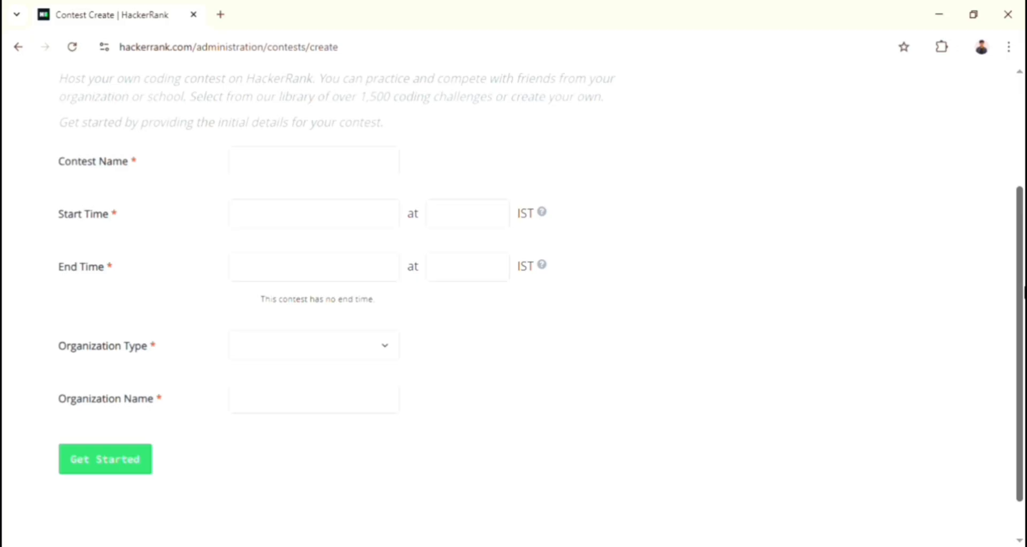
{"action": "type", "text": "H"}
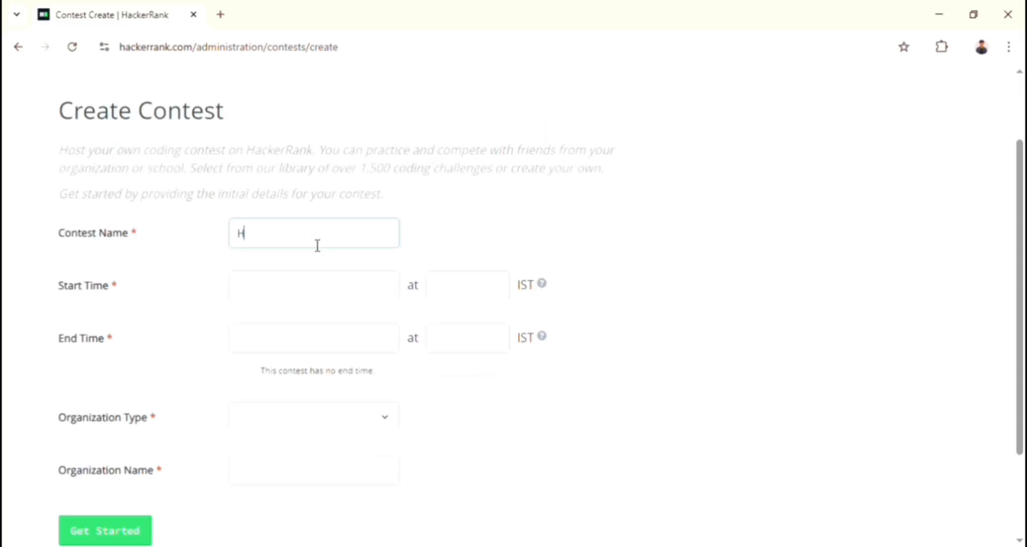
{"action": "type", "text": "ontese"}
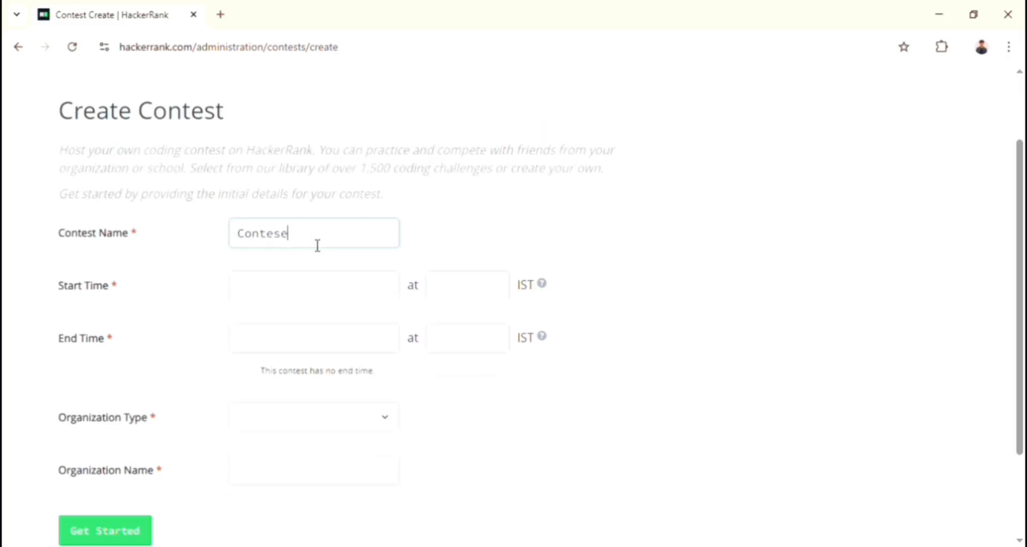
{"action": "type", "text": "_Demo"}
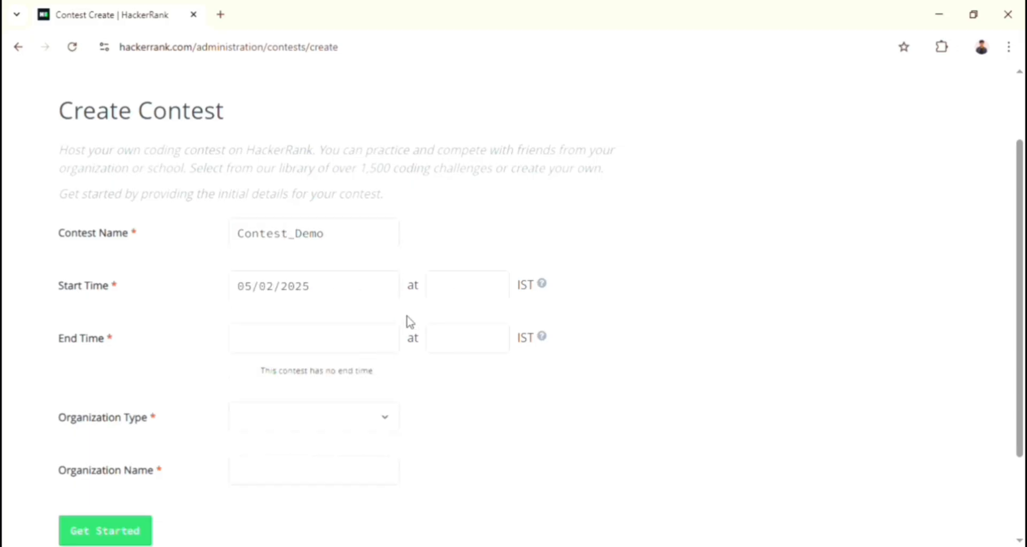
{"action": "type", "text": "04:45"}
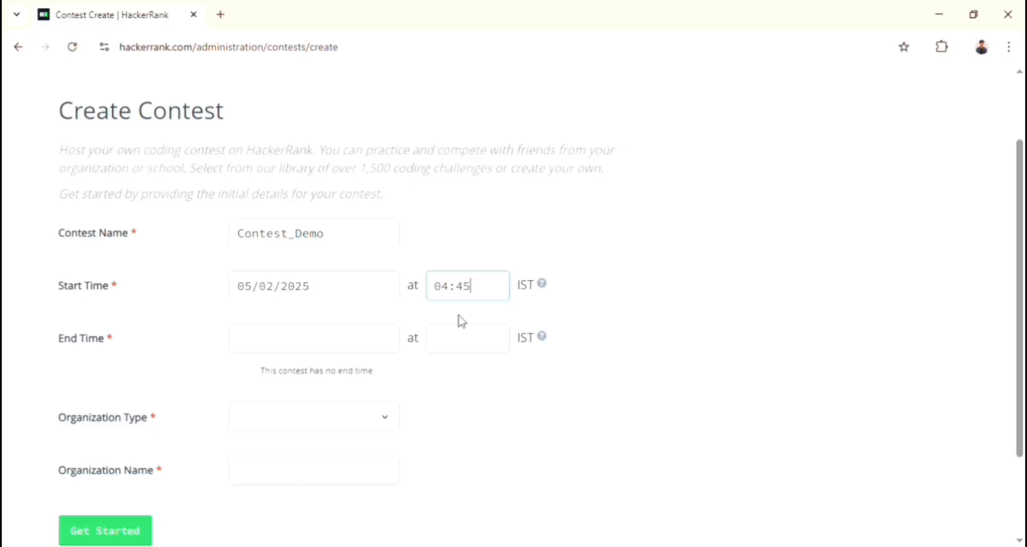
Keep an end time for the contest and save it with Get Started
{"action": "left_click", "coordinate": [236, 372]}
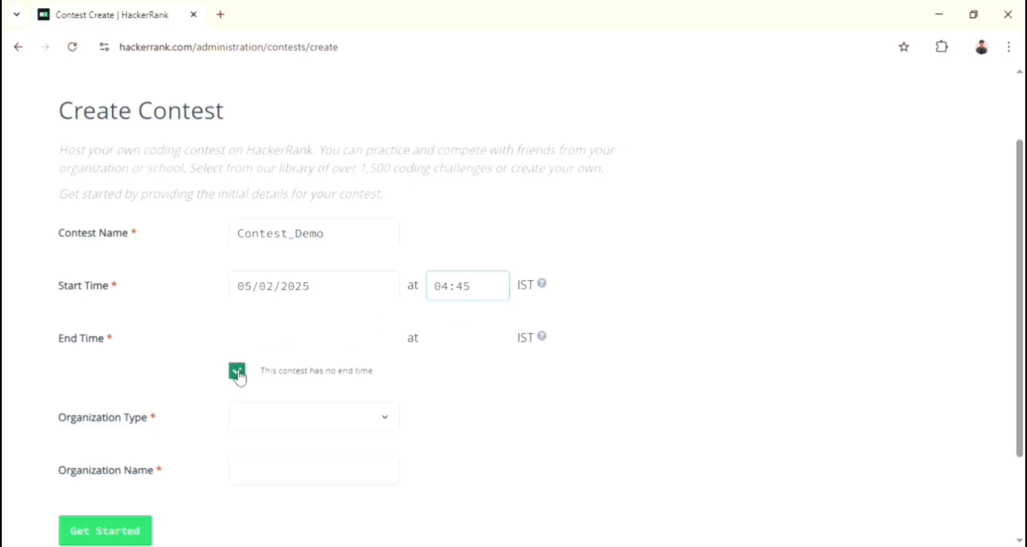
{"action": "left_click", "coordinate": [236, 371]}
{"action": "type", "text": "Youtube"}
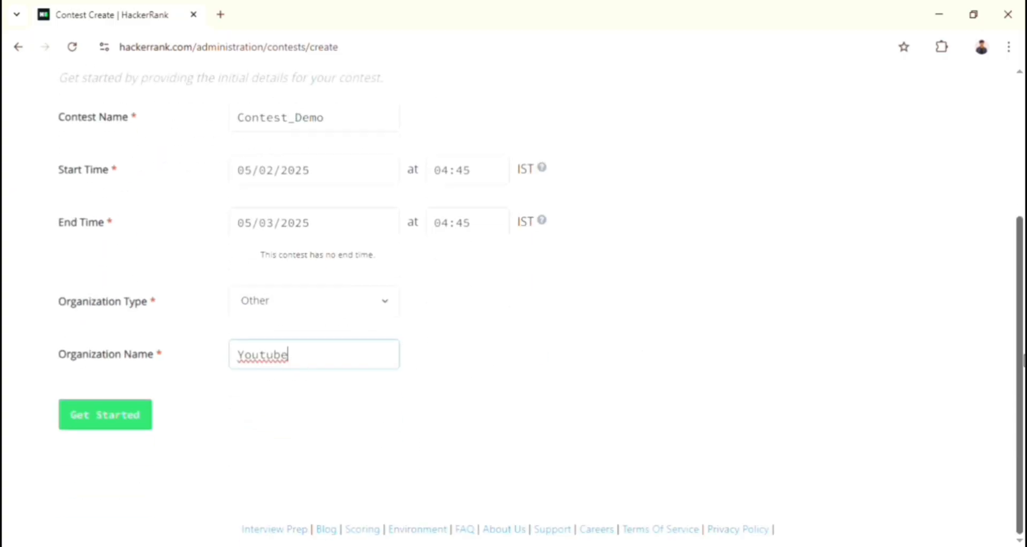
{"action": "mouse_move", "coordinate": [376, 408]}
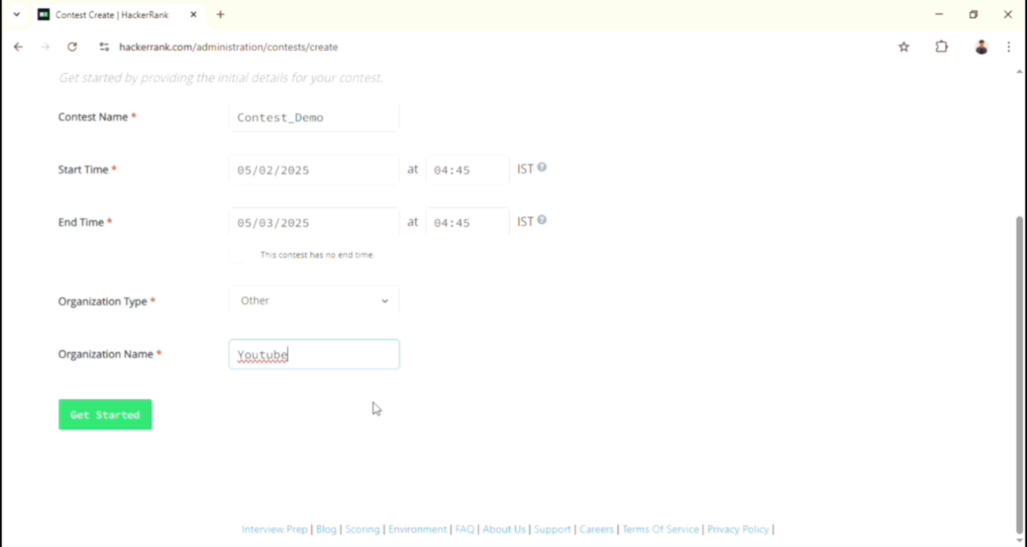
{"action": "left_click", "coordinate": [105, 414]}
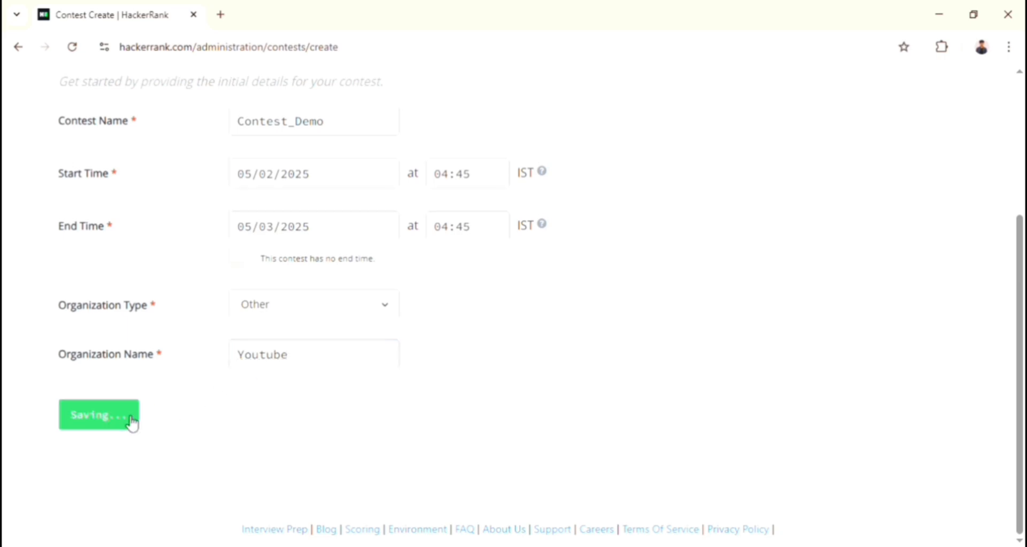
Confirm the saved contest and review the Contest_Demo details page
{"action": "left_click", "coordinate": [98, 414]}
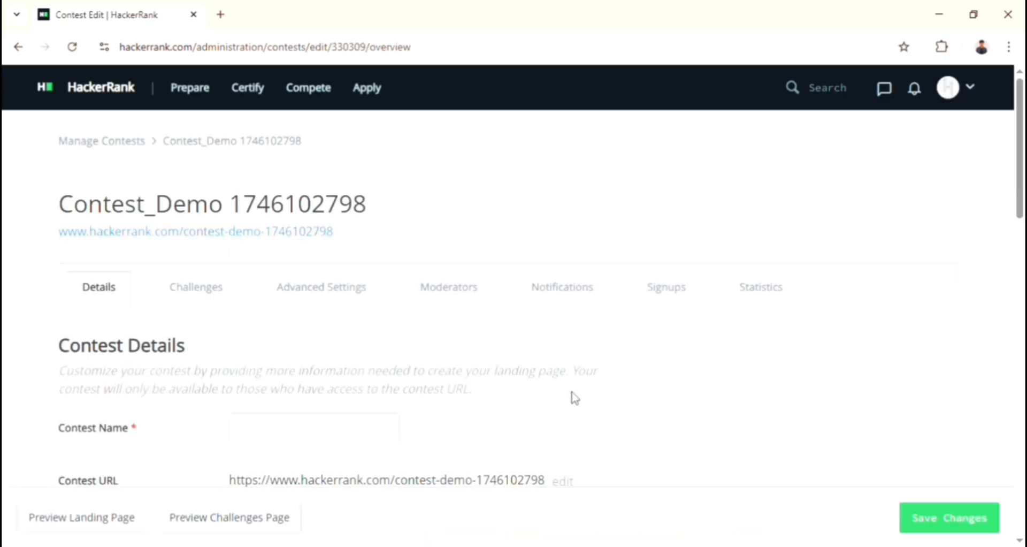
{"action": "scroll", "scroll_direction": "down", "scroll_amount": 3}
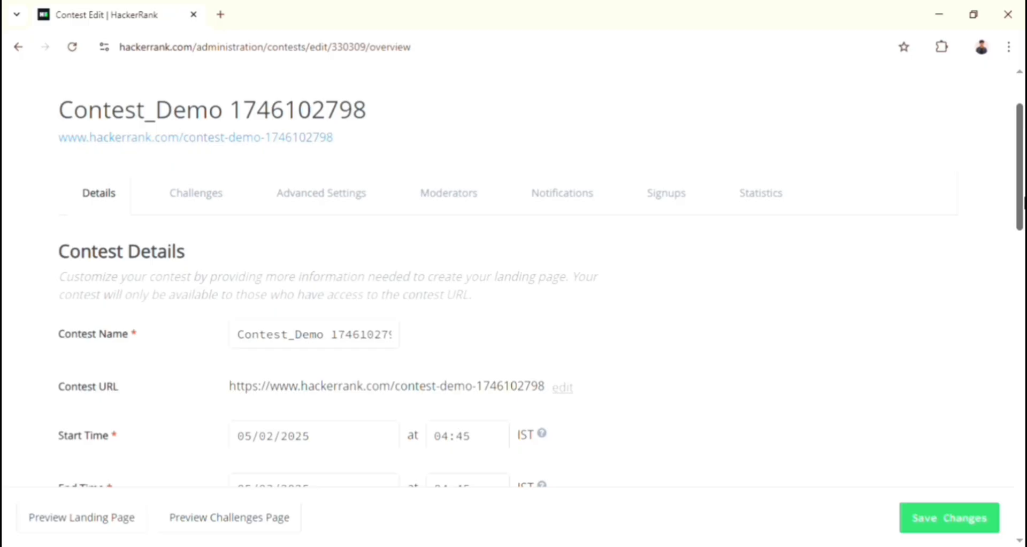
{"action": "scroll", "scroll_direction": "down", "scroll_amount": 3}
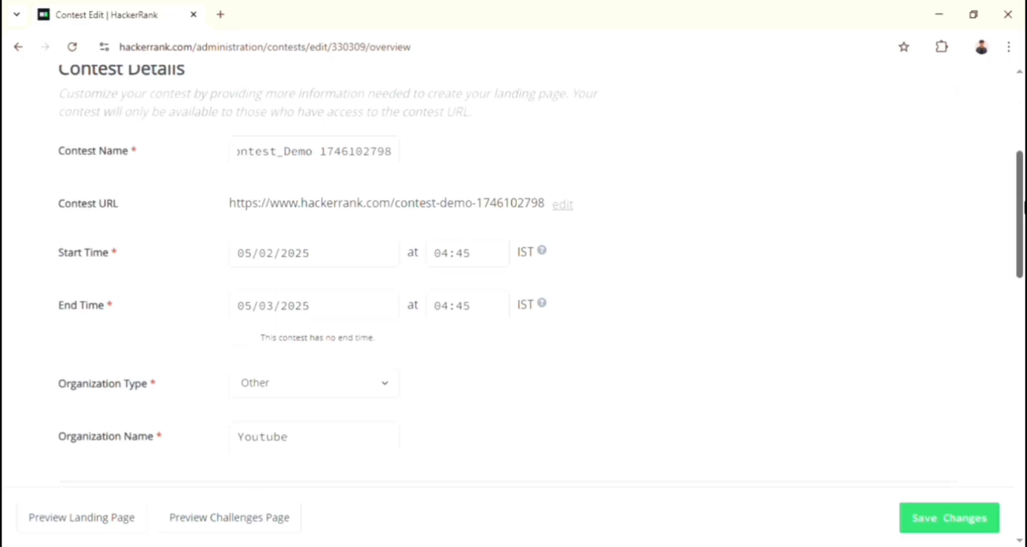
{"action": "scroll", "scroll_direction": "up", "scroll_amount": 3}
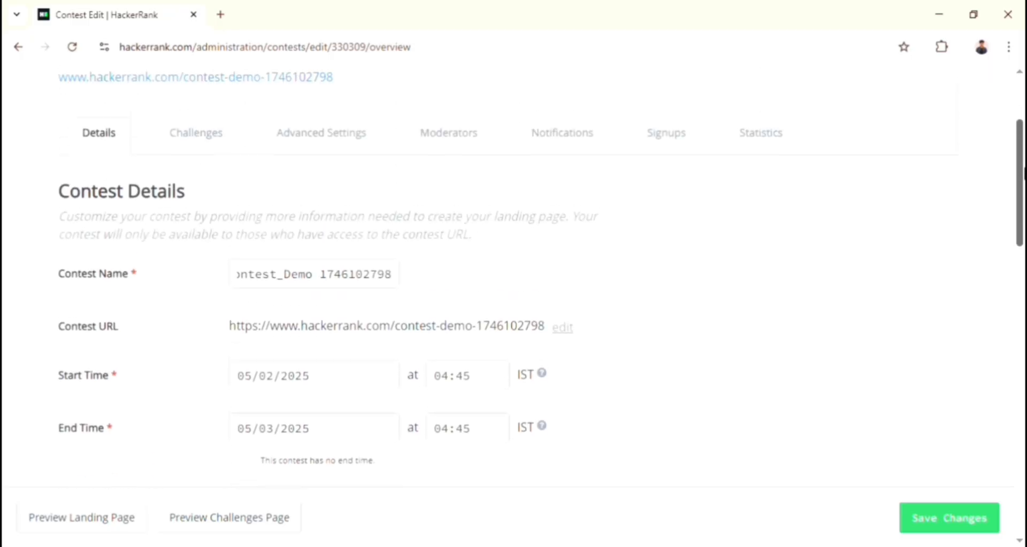
{"action": "scroll", "scroll_direction": "up", "scroll_amount": 3}
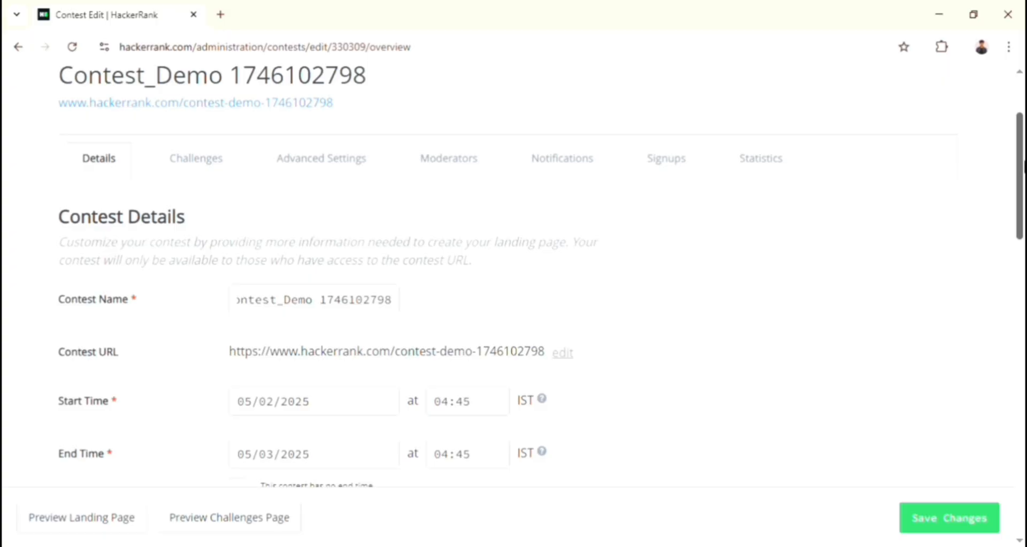
{"action": "scroll", "scroll_direction": "down", "scroll_amount": 3}
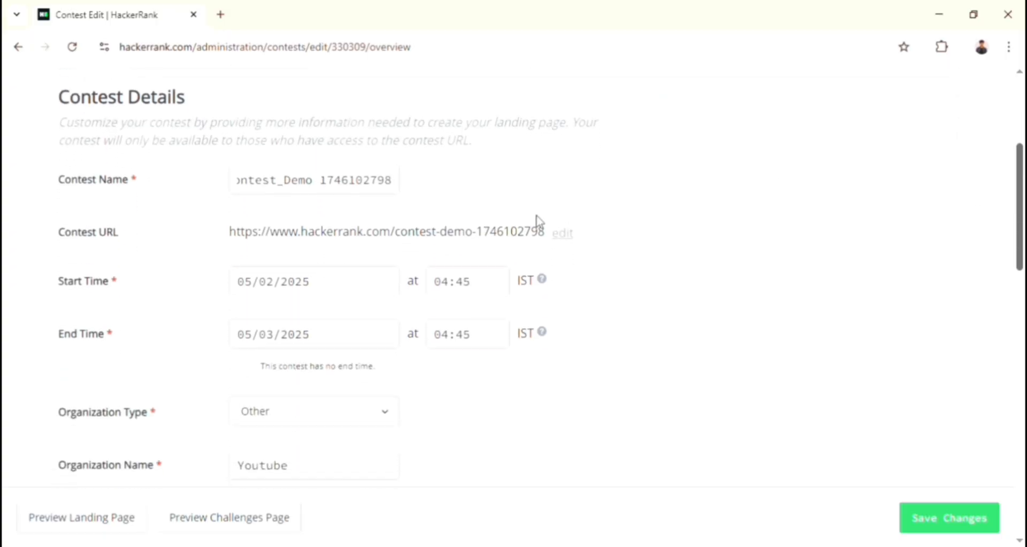
{"action": "mouse_move", "coordinate": [500, 238]}
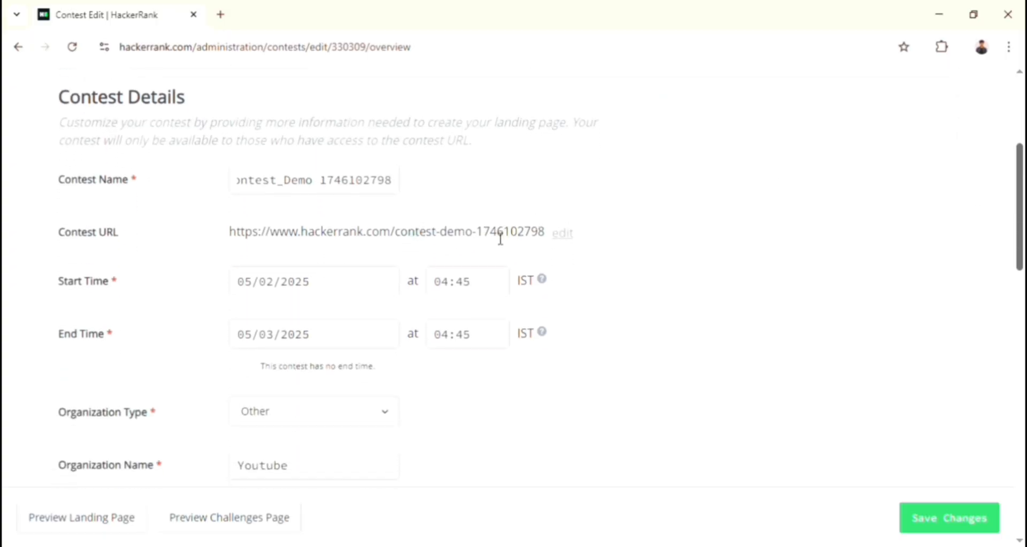
{"action": "mouse_move", "coordinate": [548, 238]}
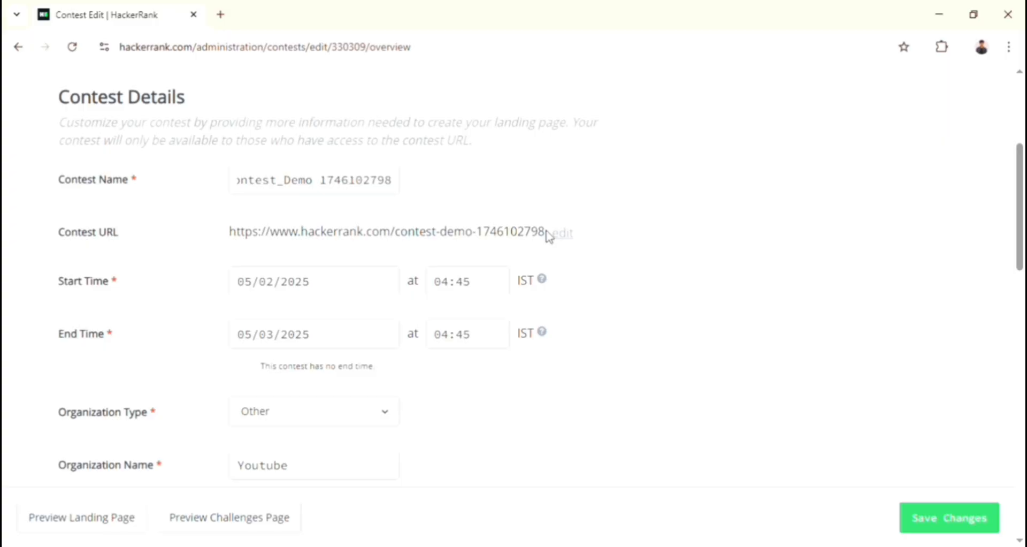
Edit the Contest URL to end in contest-demo-174618 and update it
{"action": "left_click", "coordinate": [563, 232]}
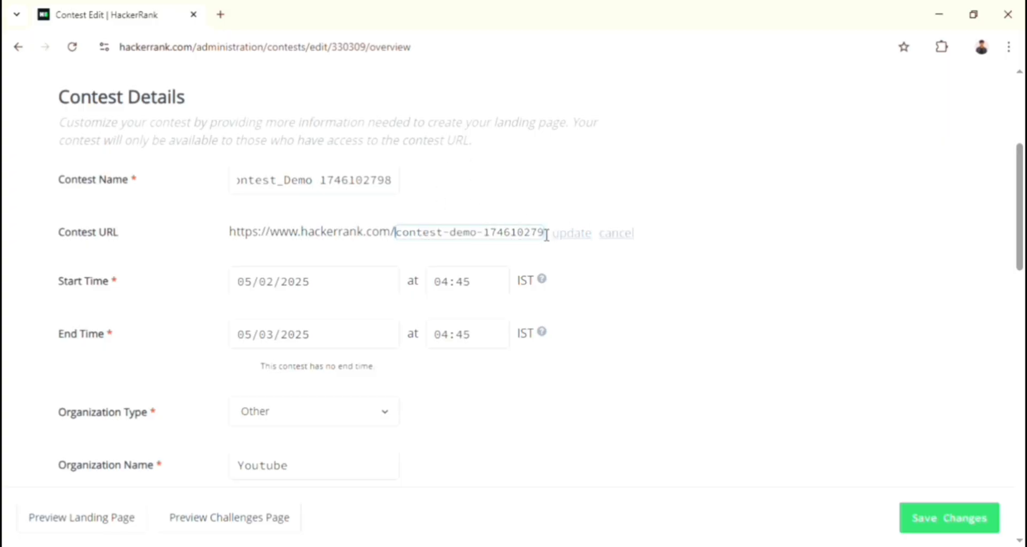
{"action": "key", "text": "Backspace"}
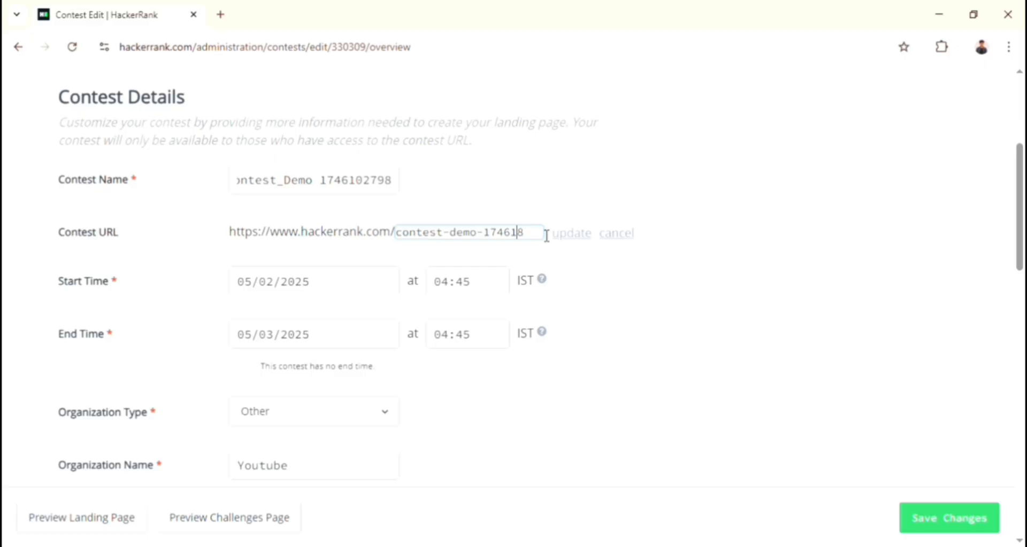
{"action": "left_click", "coordinate": [570, 232]}
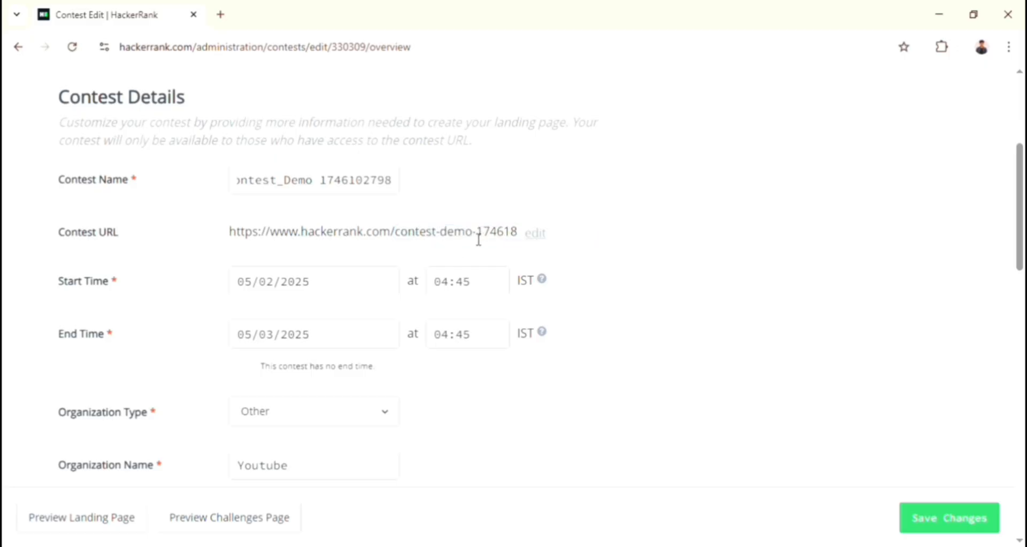
{"action": "scroll", "scroll_direction": "down", "scroll_amount": 3}
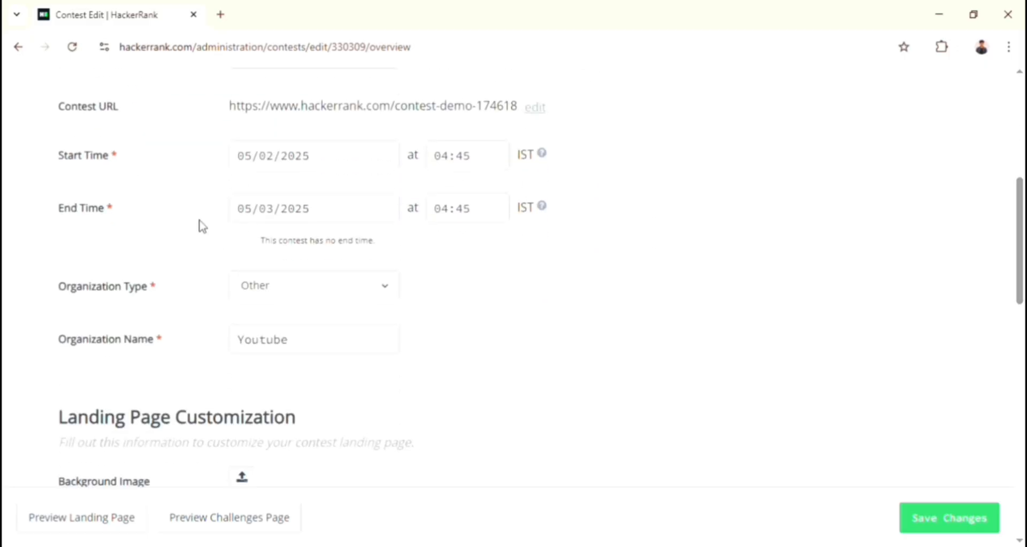
{"action": "mouse_move", "coordinate": [672, 193]}
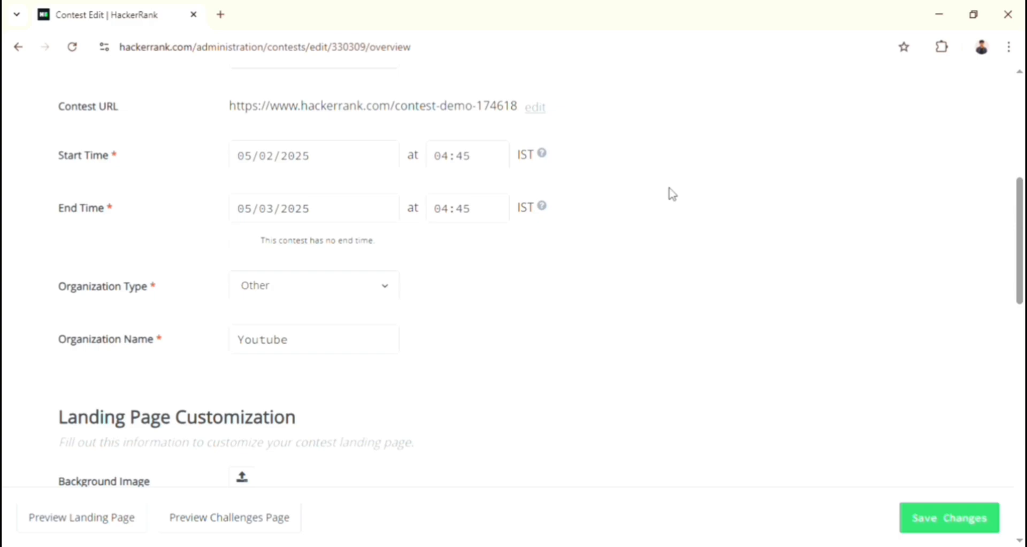
{"action": "mouse_move", "coordinate": [446, 345]}
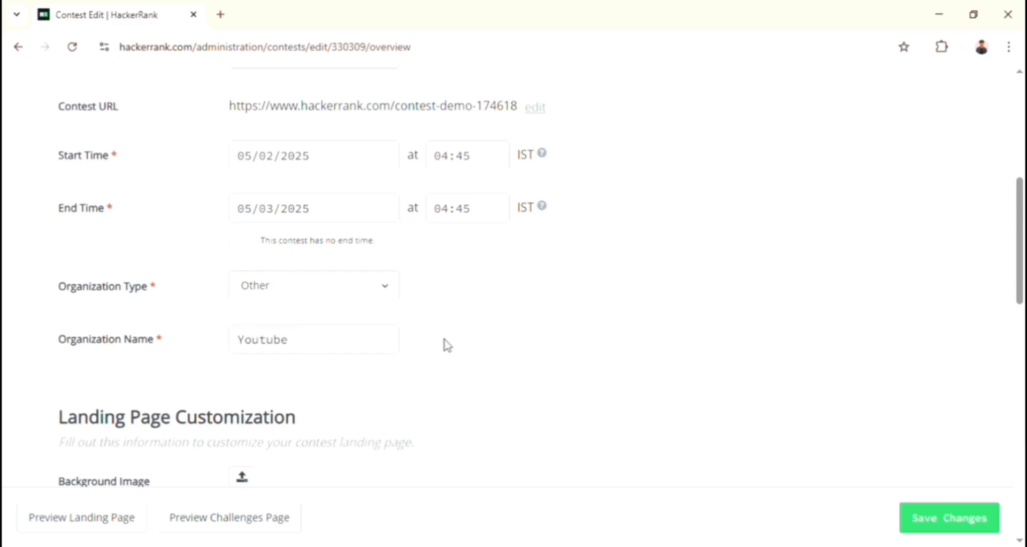
{"action": "scroll", "scroll_direction": "down", "scroll_amount": 3}
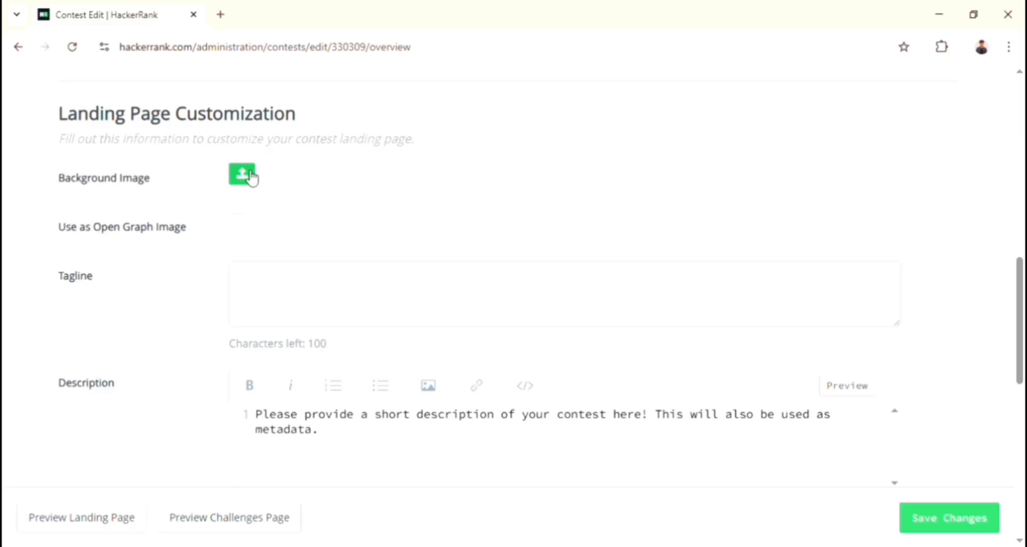
{"action": "mouse_move", "coordinate": [53, 184]}
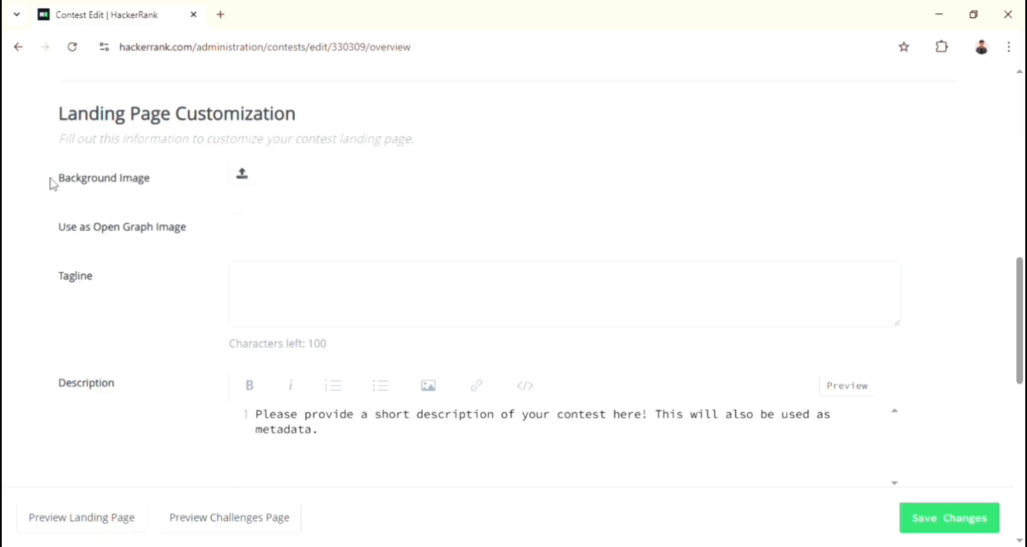
{"action": "mouse_move", "coordinate": [205, 185]}
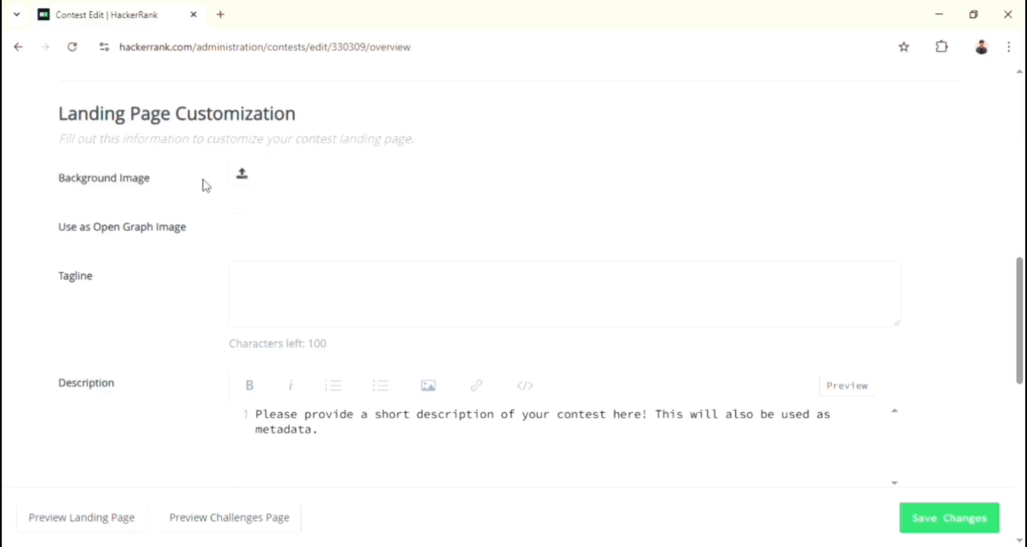
{"action": "mouse_move", "coordinate": [312, 180]}
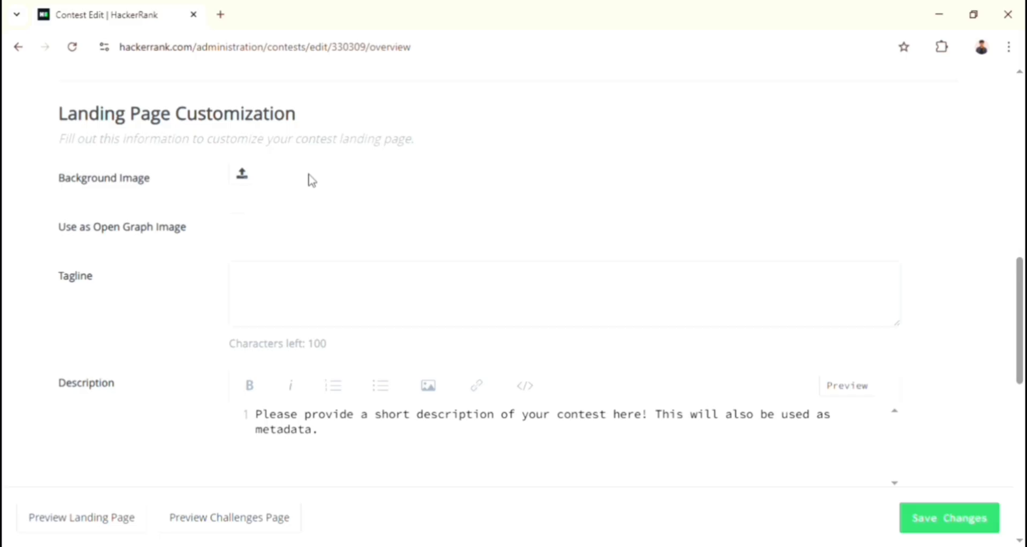
{"action": "mouse_move", "coordinate": [242, 174]}
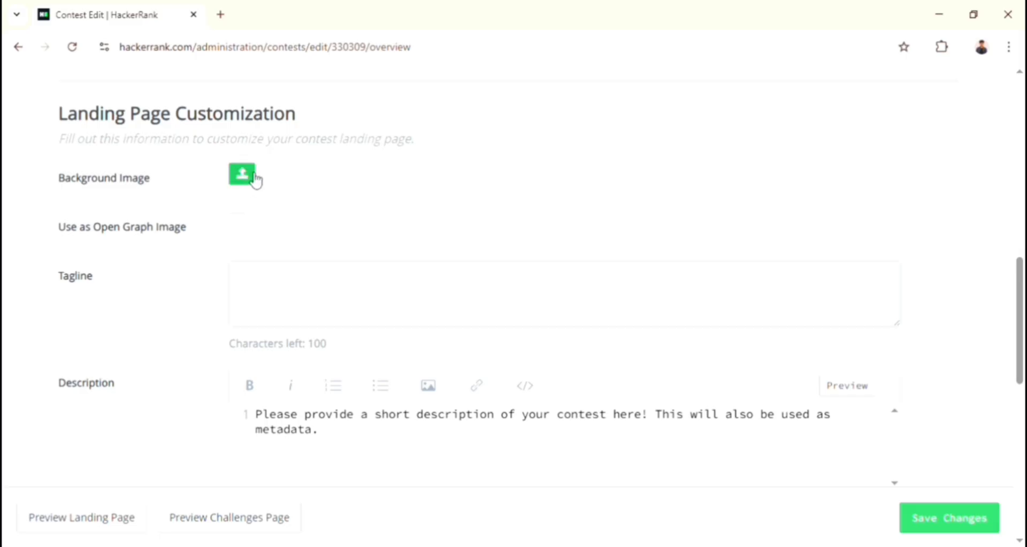
{"action": "mouse_move", "coordinate": [241, 240]}
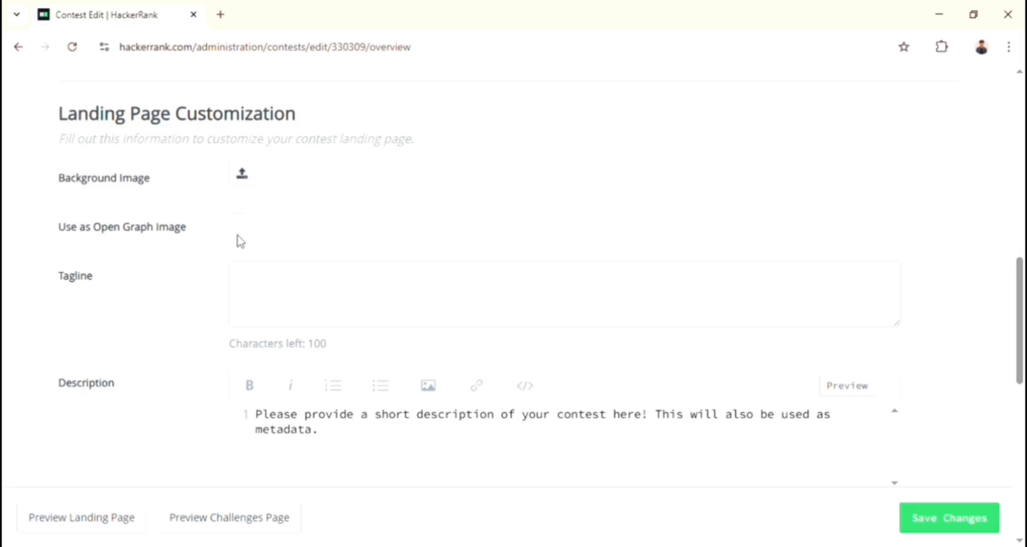
{"action": "left_click", "coordinate": [82, 516]}
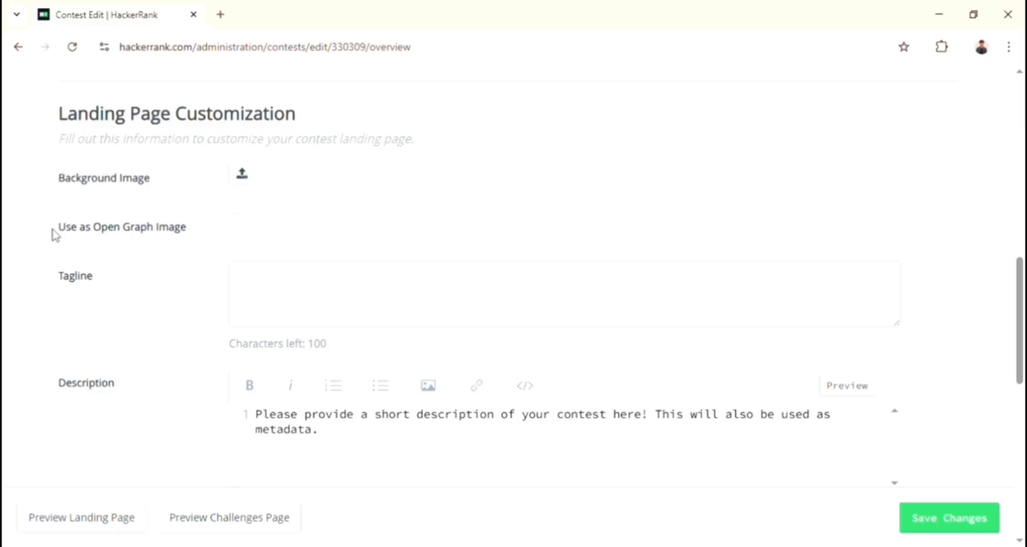
{"action": "left_click", "coordinate": [237, 221]}
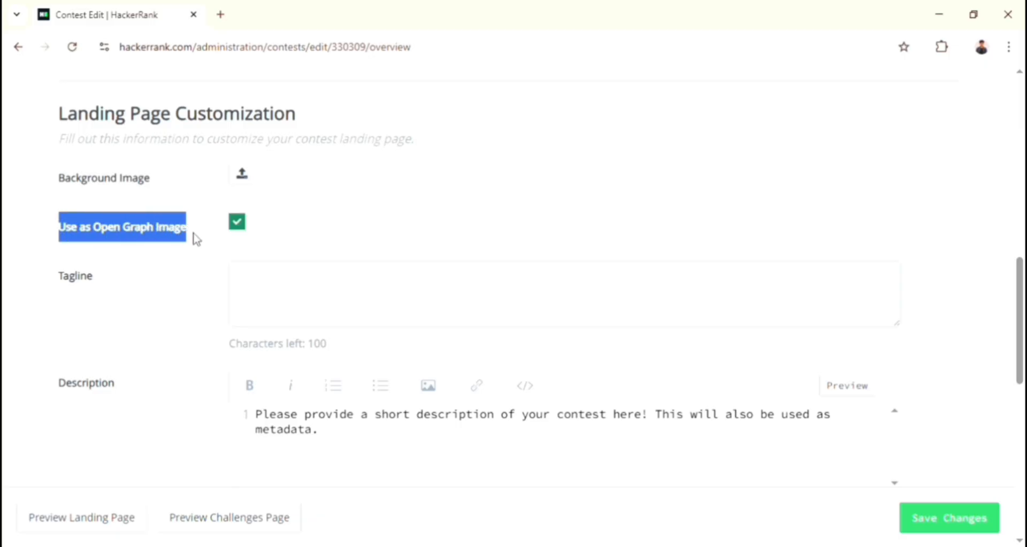
{"action": "left_click", "coordinate": [236, 222]}
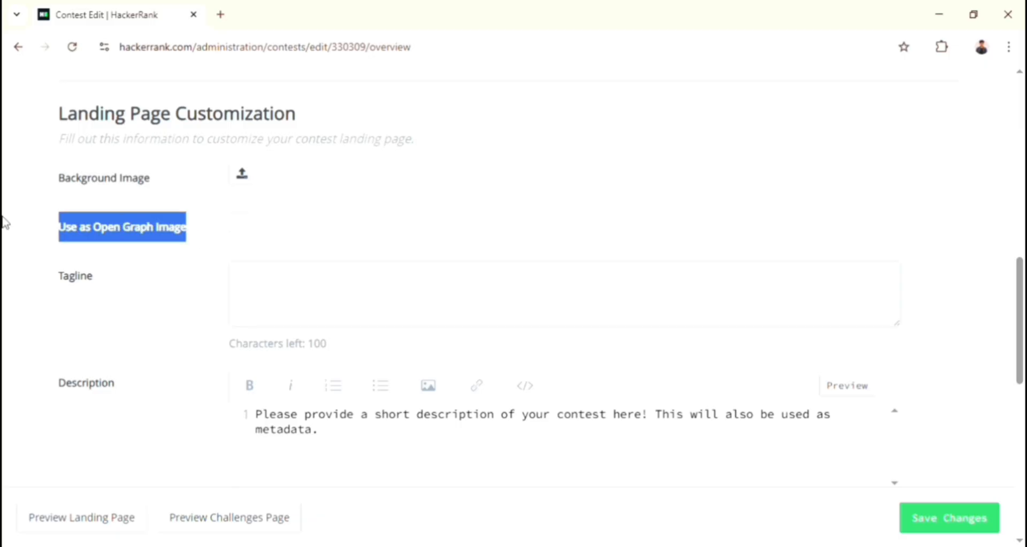
{"action": "scroll", "scroll_direction": "down", "scroll_amount": 3}
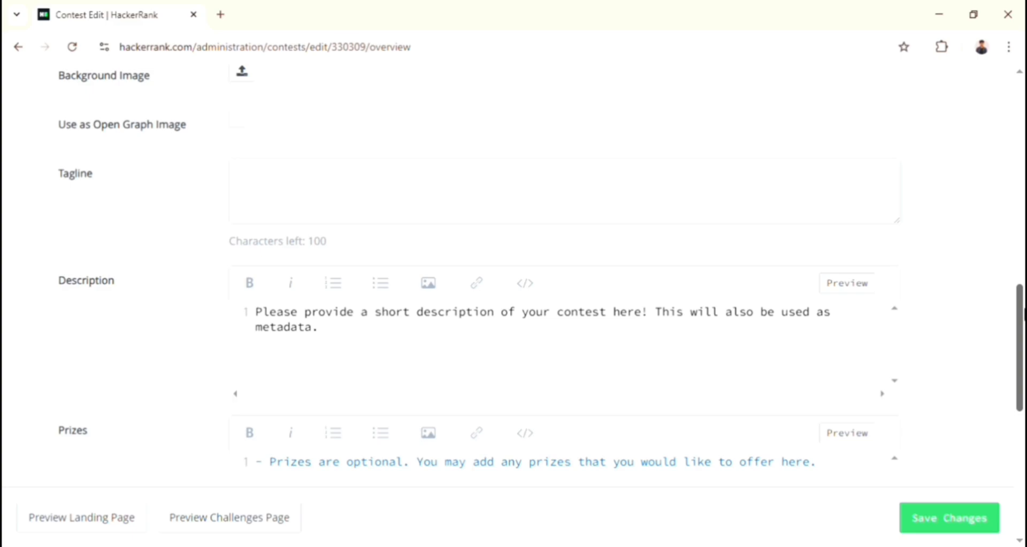
{"action": "left_click", "coordinate": [81, 517]}
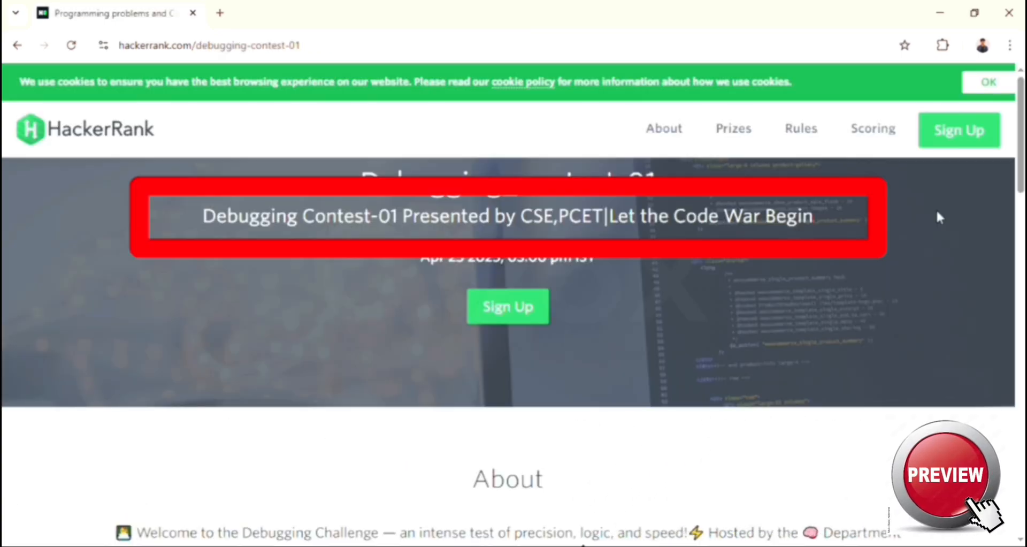
{"action": "left_click", "coordinate": [945, 475]}
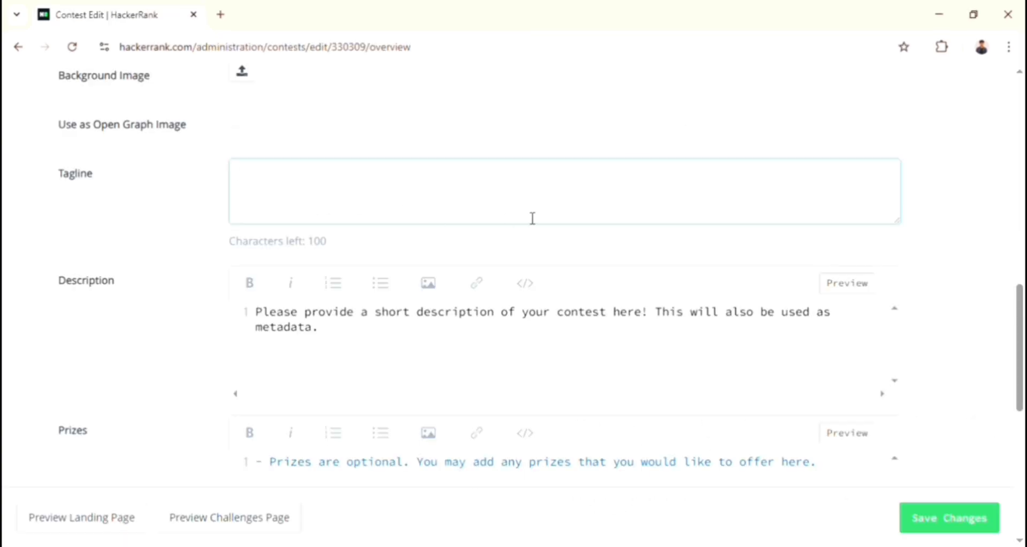
{"action": "scroll", "scroll_direction": "down", "scroll_amount": 3}
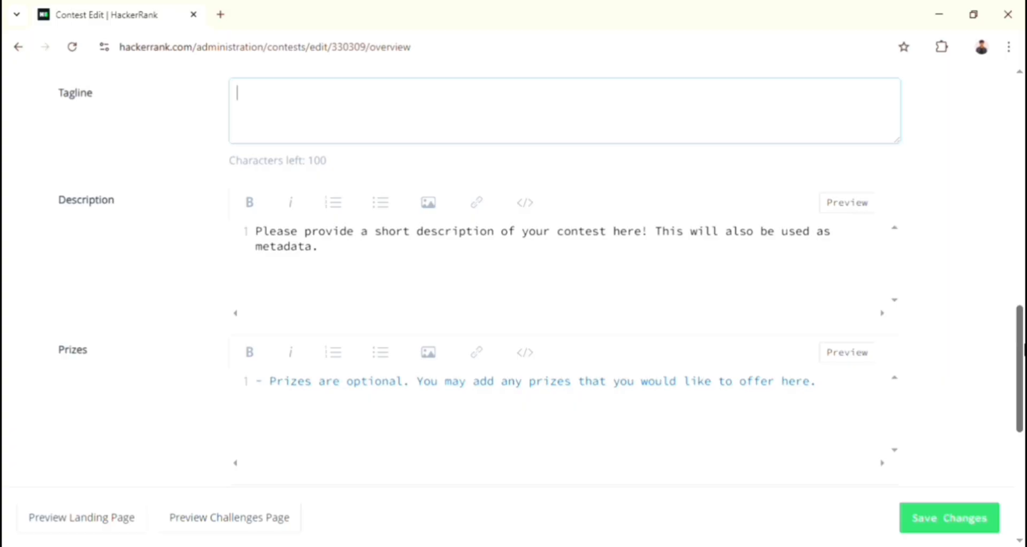
{"action": "left_click", "coordinate": [81, 517]}
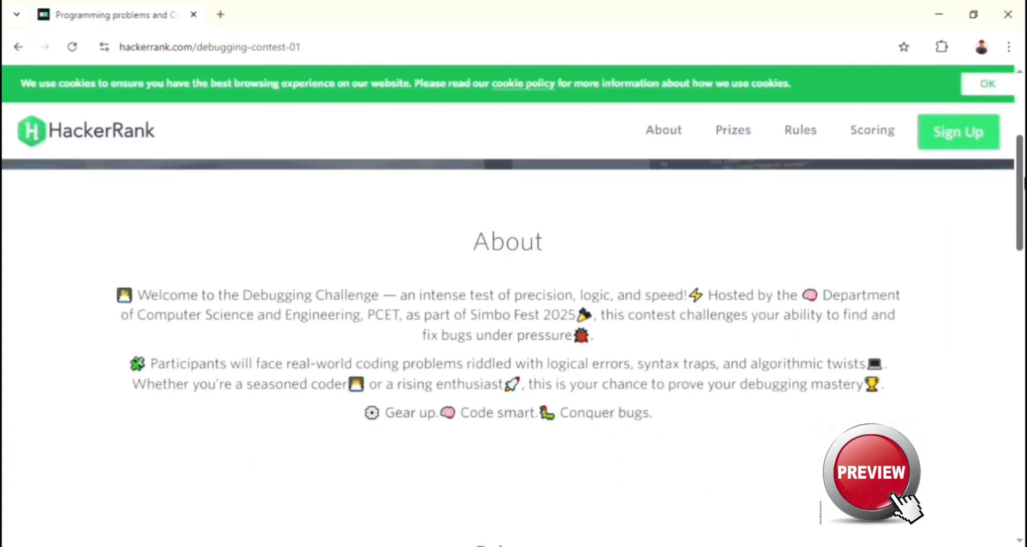
{"action": "scroll", "scroll_direction": "down", "scroll_amount": 3}
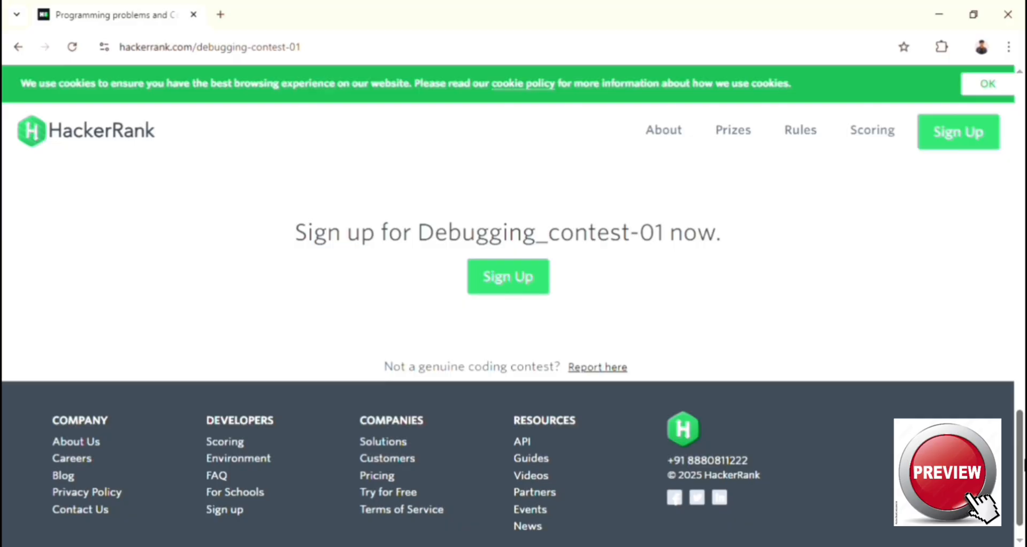
{"action": "scroll", "scroll_direction": "up", "scroll_amount": 3}
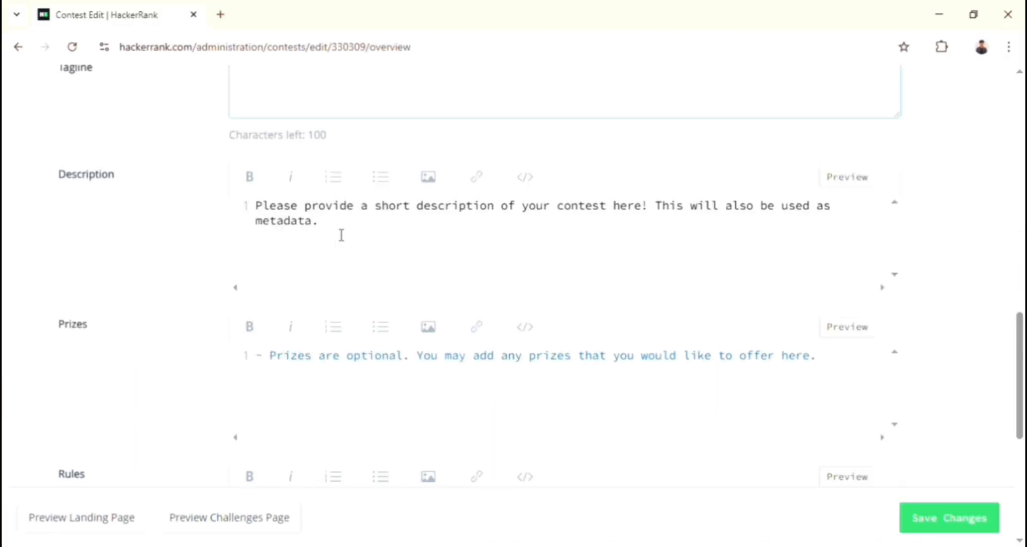
{"action": "scroll", "scroll_direction": "down", "scroll_amount": 3}
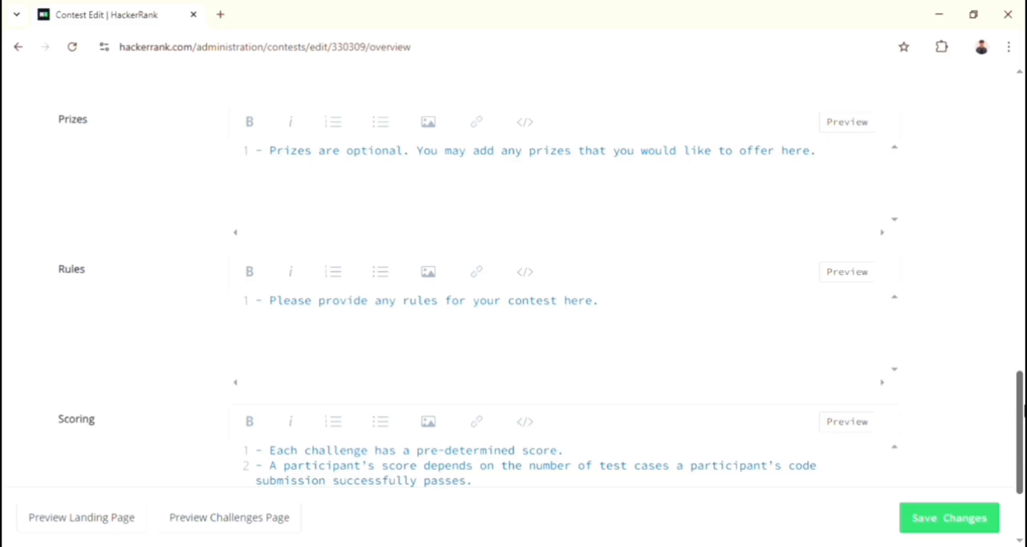
{"action": "scroll", "scroll_direction": "up", "scroll_amount": 3}
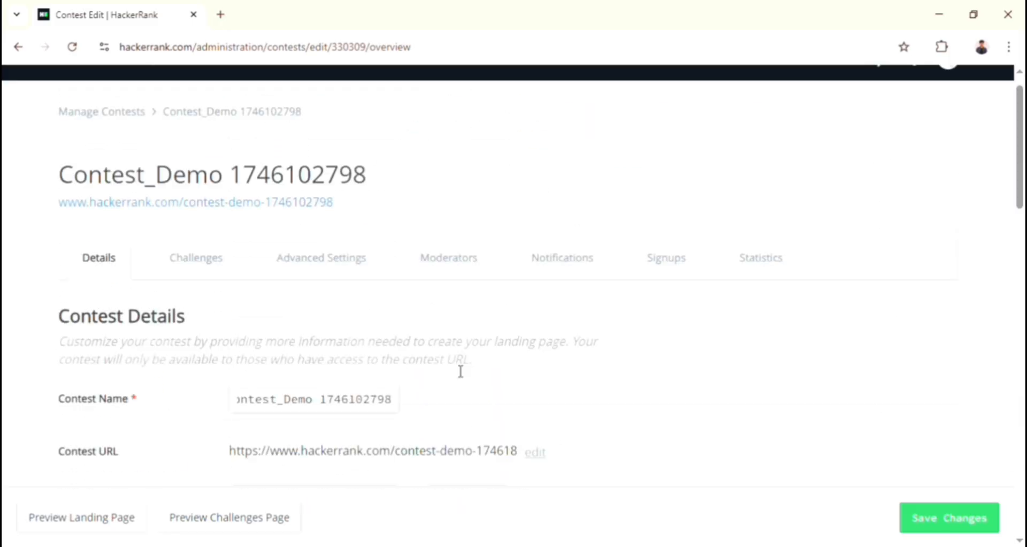
Save the contest details and view the palindrome challenge's leaderboard as a sample
{"action": "left_click", "coordinate": [948, 516]}
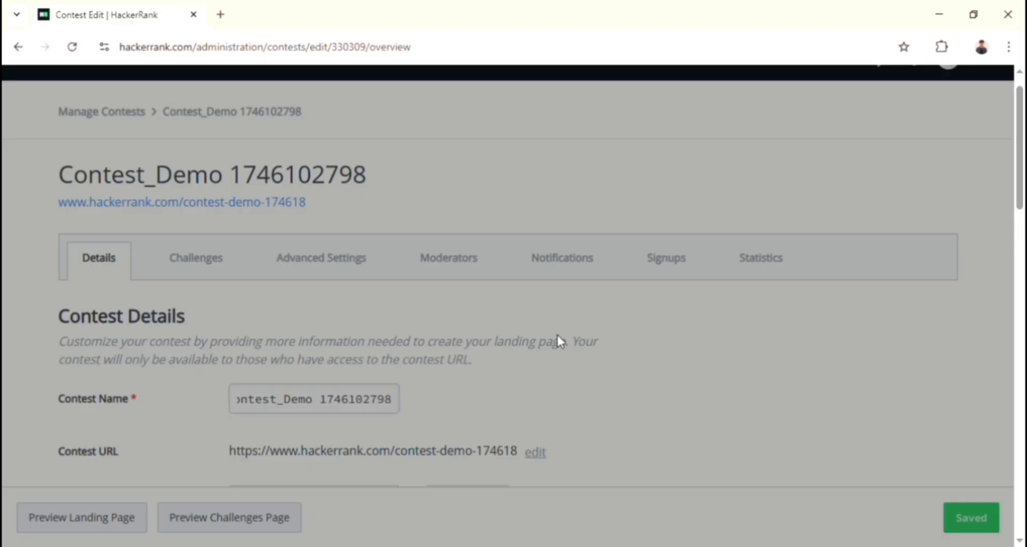
{"action": "left_click", "coordinate": [321, 258]}
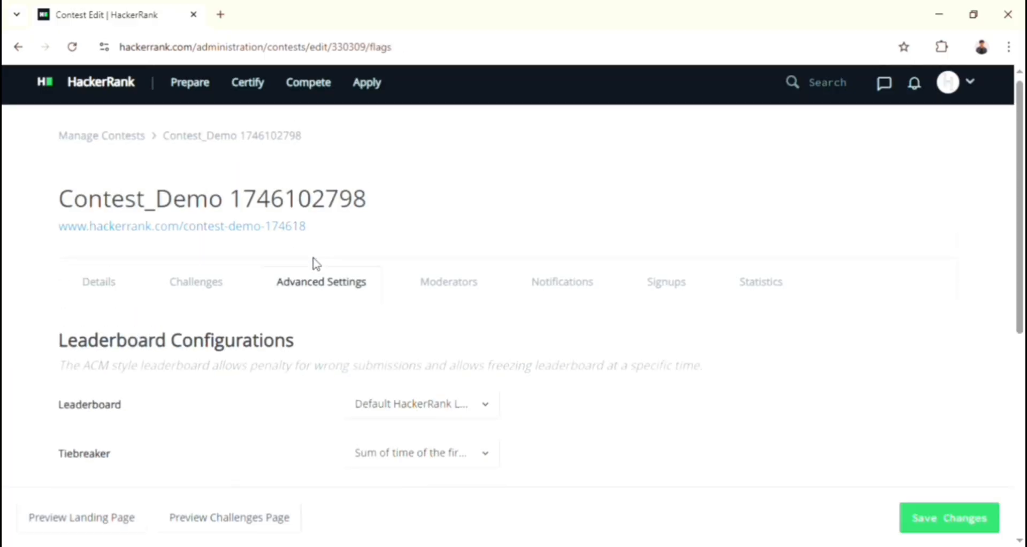
{"action": "scroll", "scroll_direction": "down", "scroll_amount": 3}
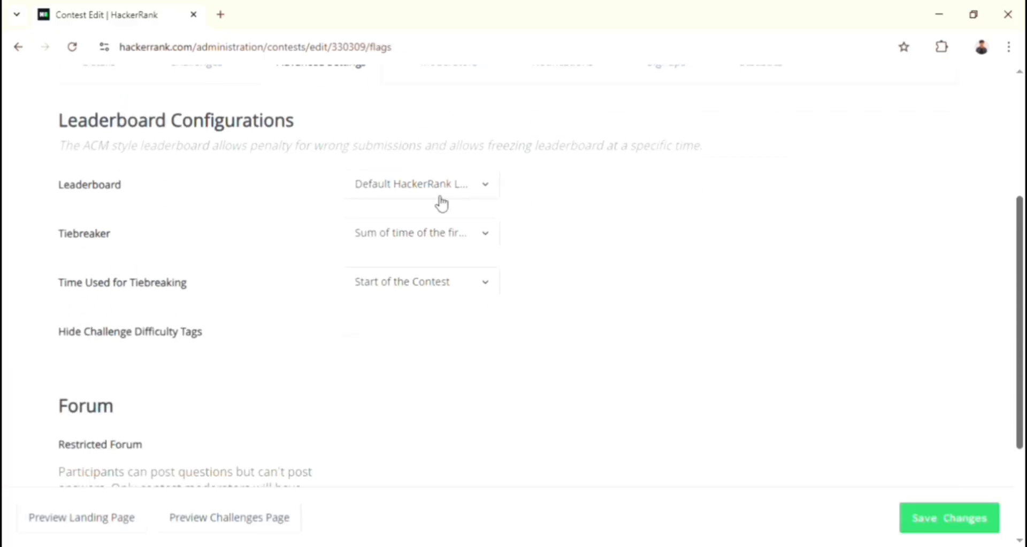
{"action": "left_click", "coordinate": [421, 183]}
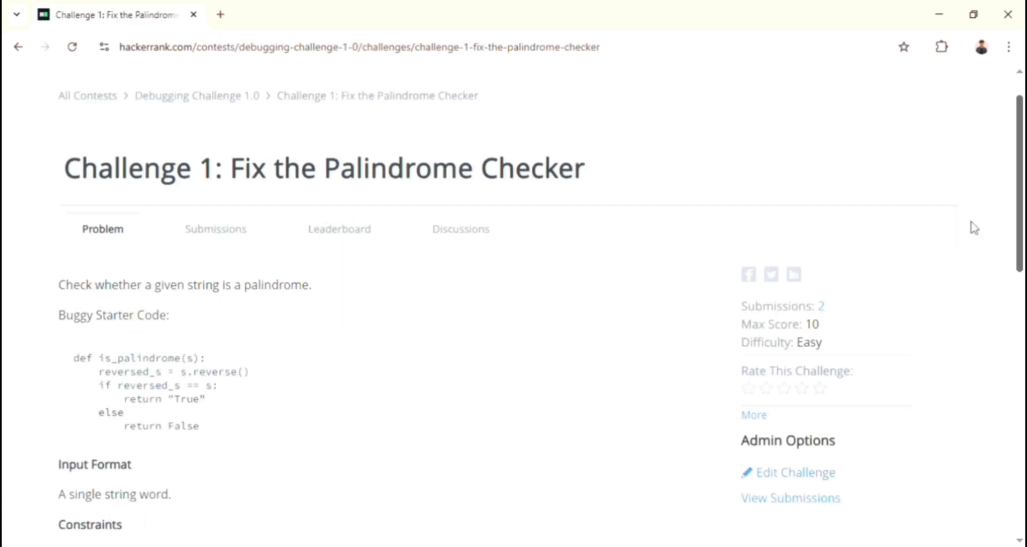
{"action": "left_click", "coordinate": [339, 229]}
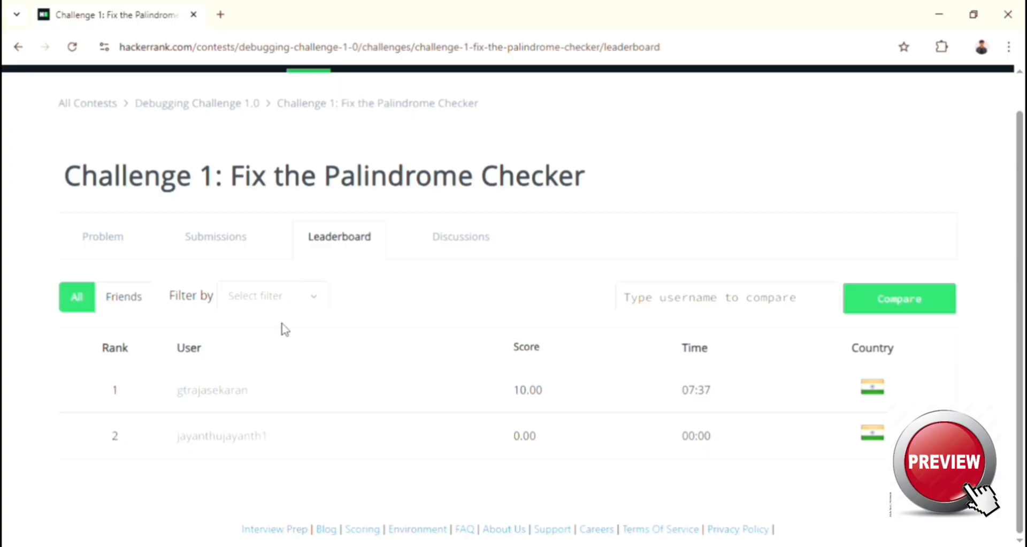
{"action": "mouse_move", "coordinate": [585, 425]}
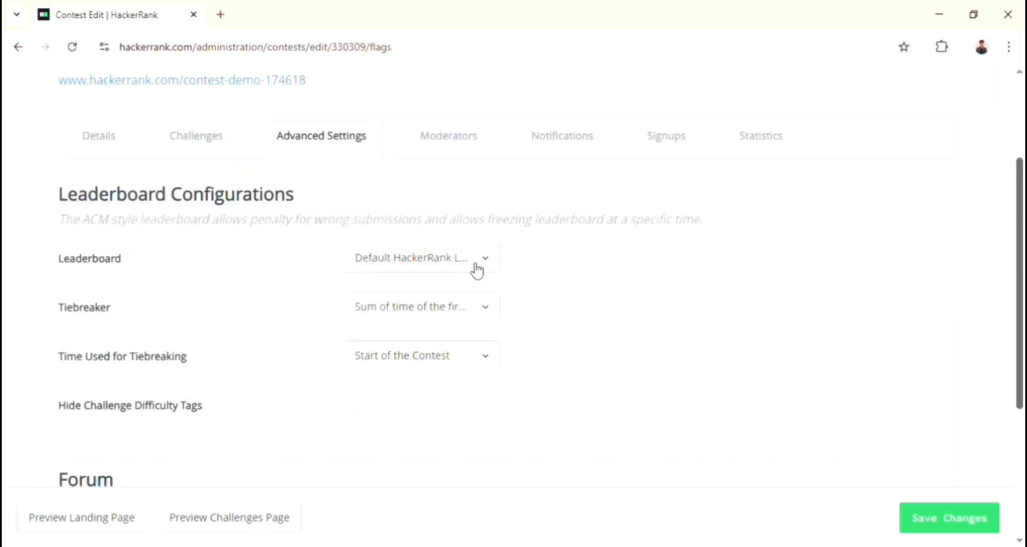
Review Contest_Demo's Advanced Settings: leaderboard style, tiebreaker and forum options left at defaults
{"action": "left_click", "coordinate": [477, 258]}
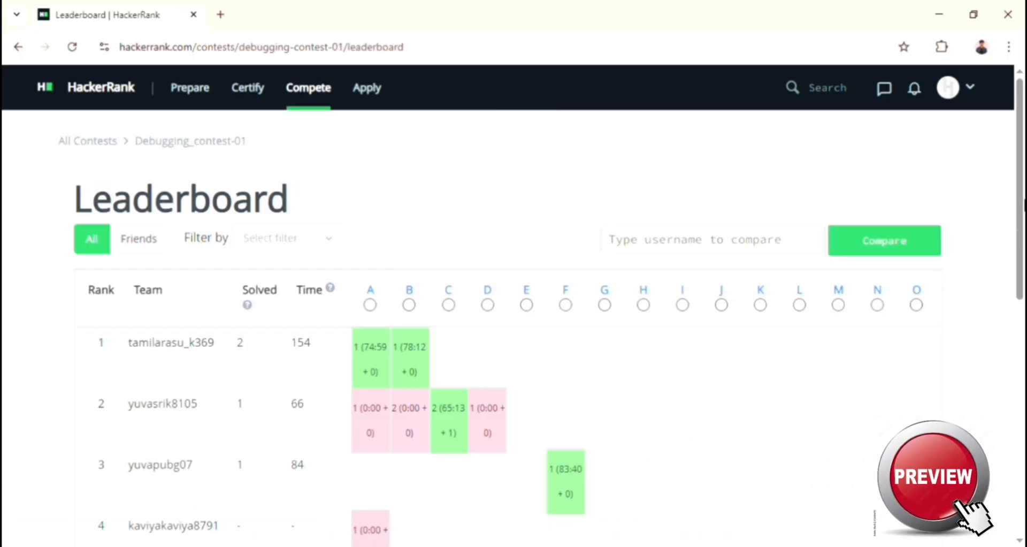
{"action": "scroll", "scroll_direction": "down", "scroll_amount": 3}
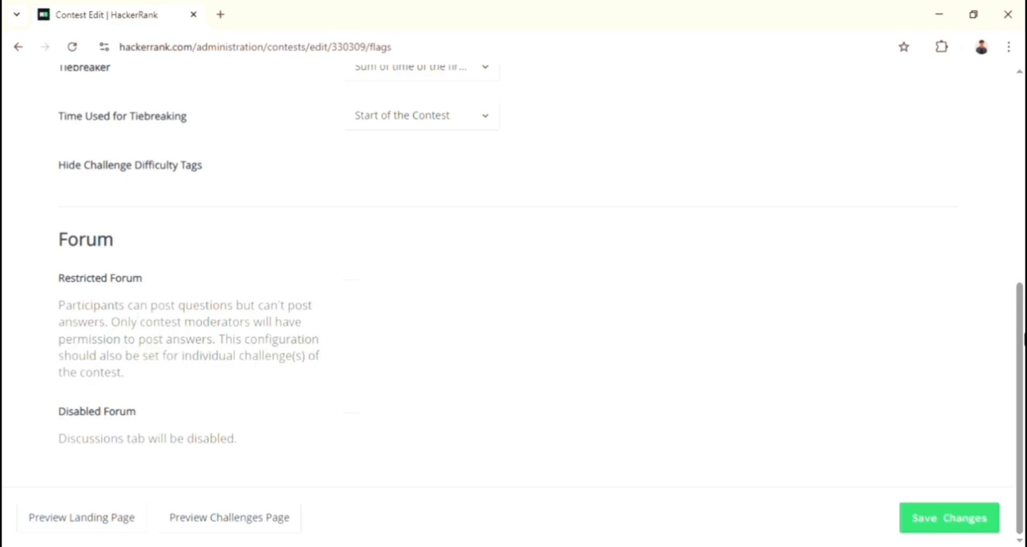
{"action": "scroll", "scroll_direction": "up", "scroll_amount": 3}
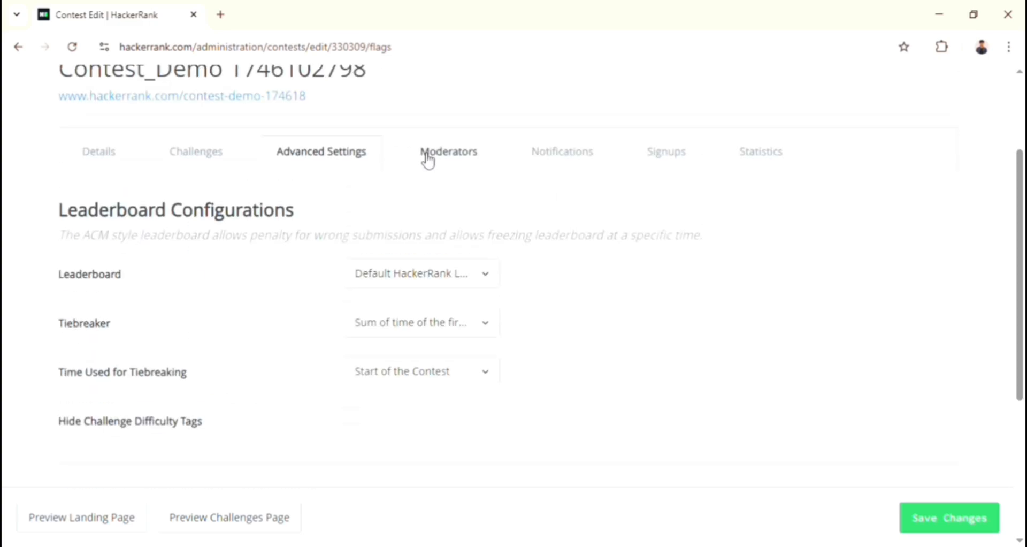
{"action": "left_click", "coordinate": [448, 151]}
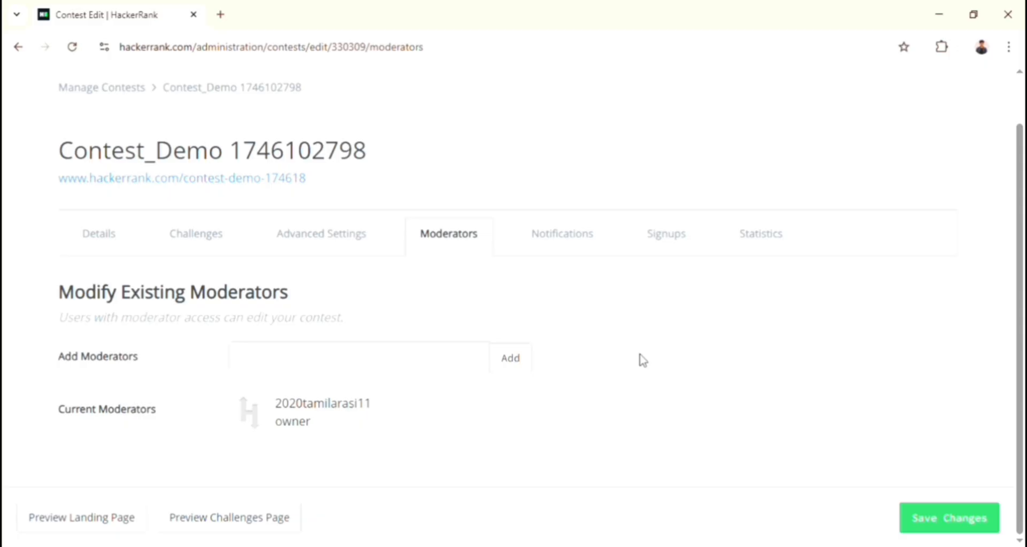
{"action": "left_click", "coordinate": [358, 357]}
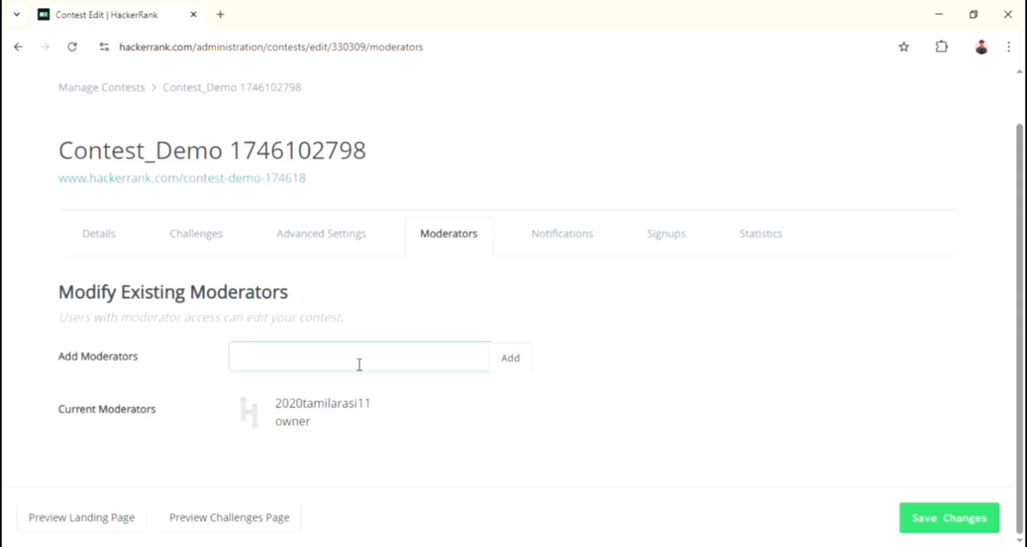
{"action": "type", "text": "pa"}
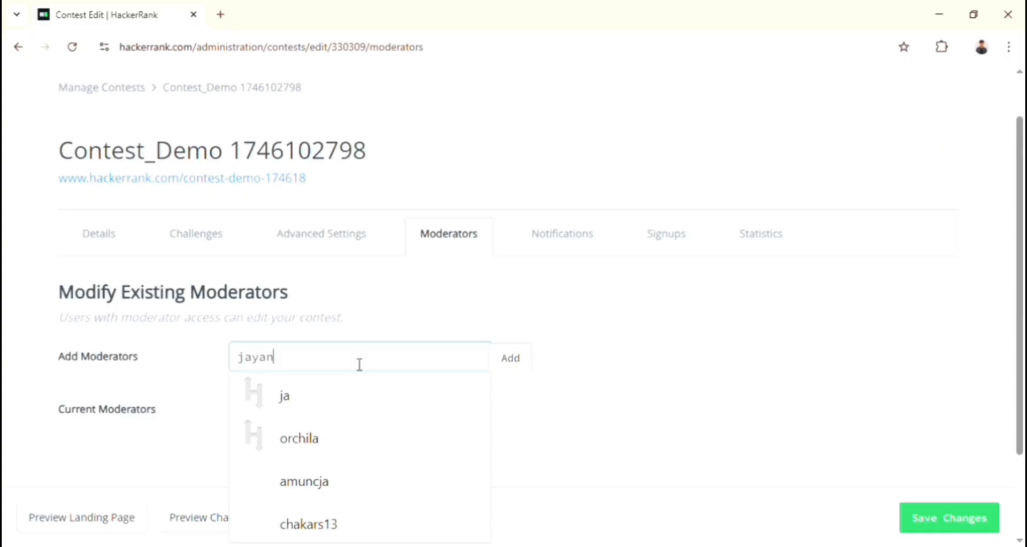
{"action": "type", "text": "th"}
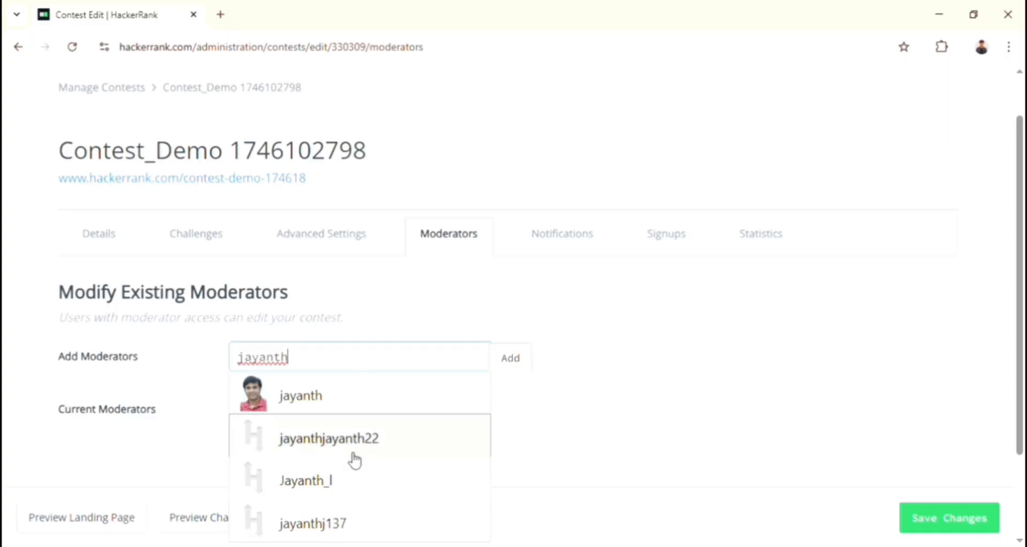
{"action": "left_click", "coordinate": [329, 437]}
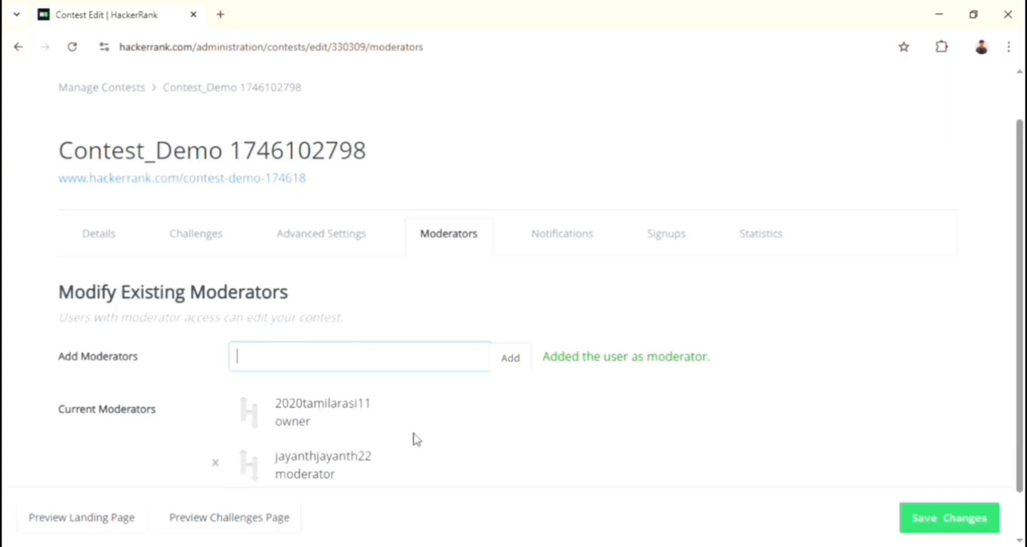
{"action": "scroll", "scroll_direction": "down", "scroll_amount": 3}
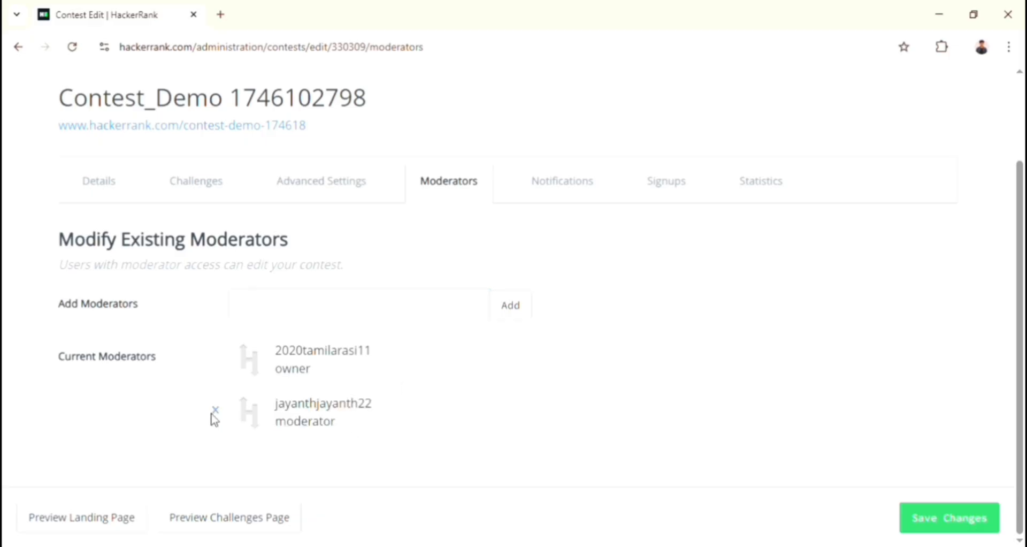
{"action": "left_click", "coordinate": [215, 409]}
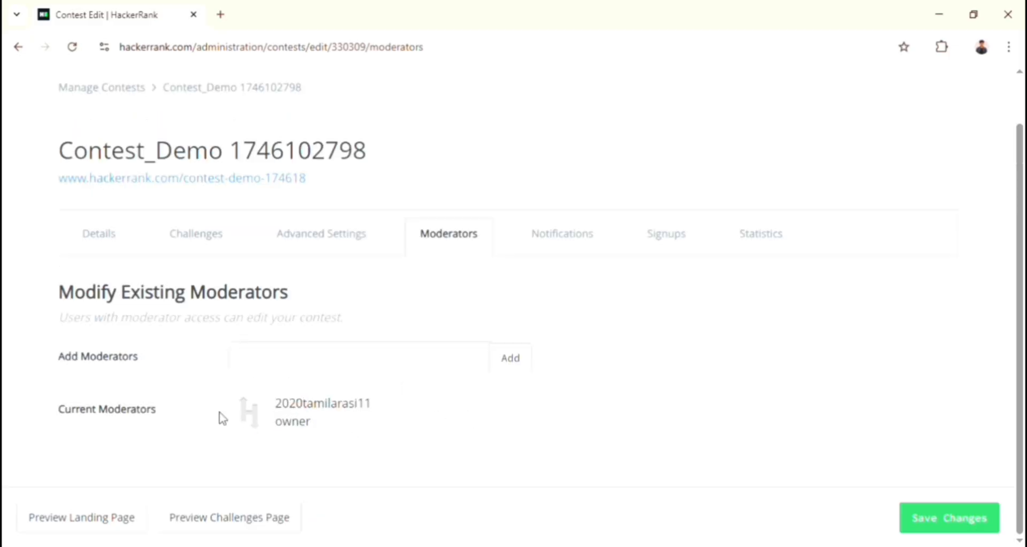
{"action": "left_click", "coordinate": [562, 233]}
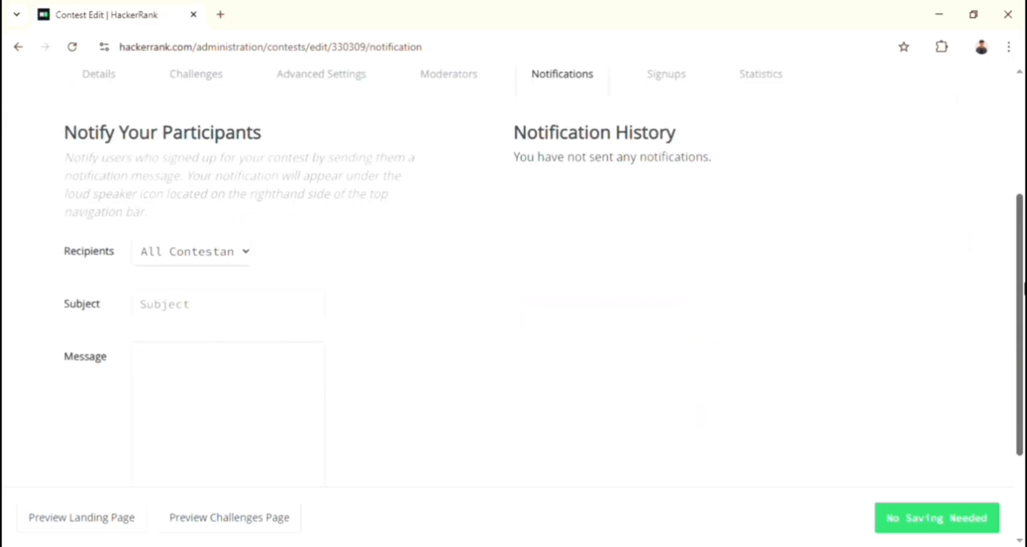
Draft a notification with subject 'welcome note' and message 'get ready folks!' without sending
{"action": "scroll", "scroll_direction": "down", "scroll_amount": 3}
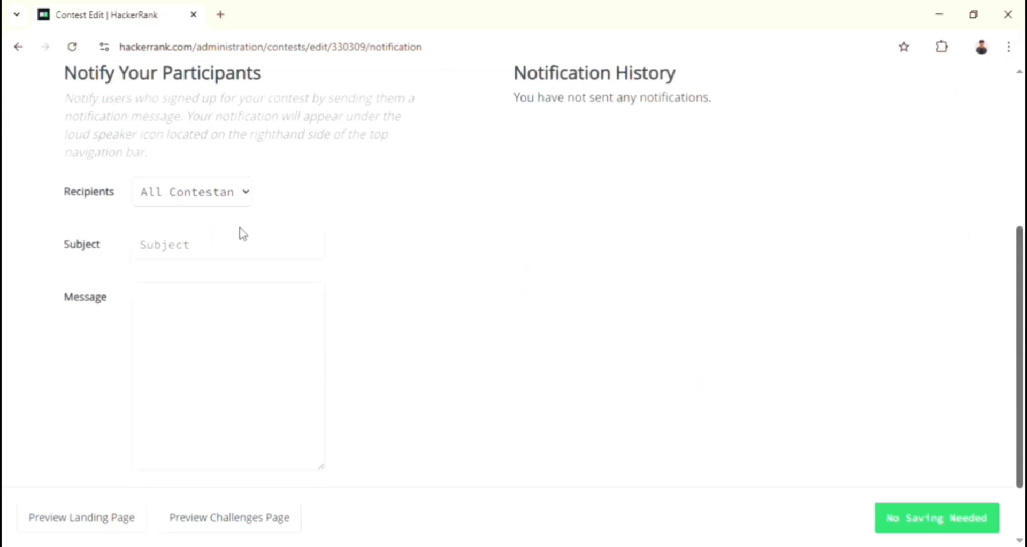
{"action": "left_click_drag", "start_coordinate": [65, 73], "coordinate": [148, 151]}
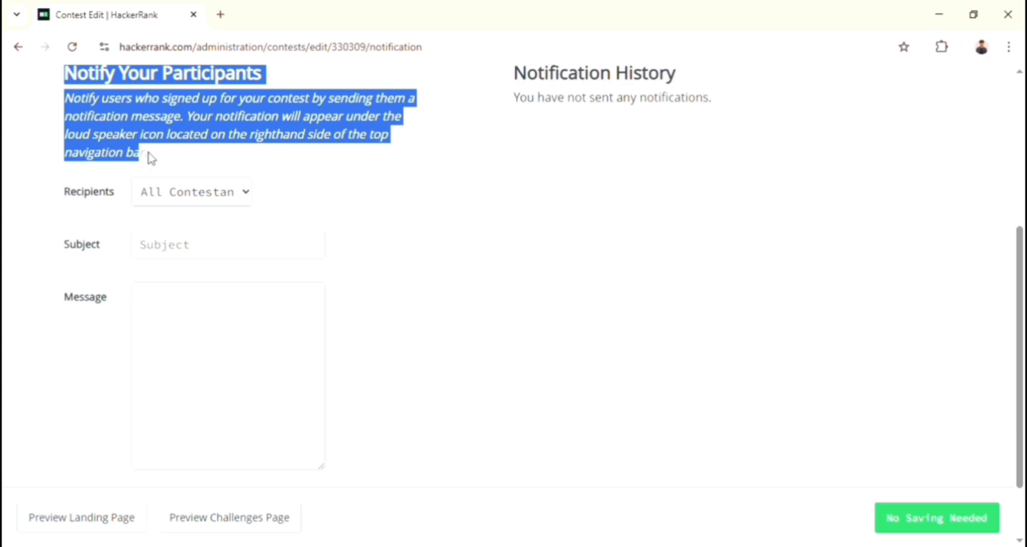
{"action": "scroll", "scroll_direction": "up", "scroll_amount": 3}
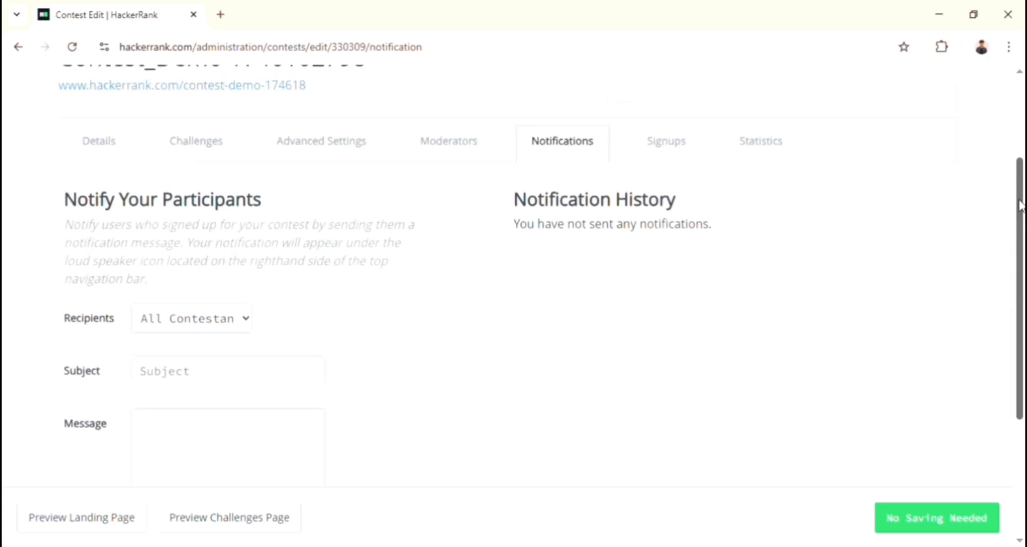
{"action": "scroll", "scroll_direction": "down", "scroll_amount": 3}
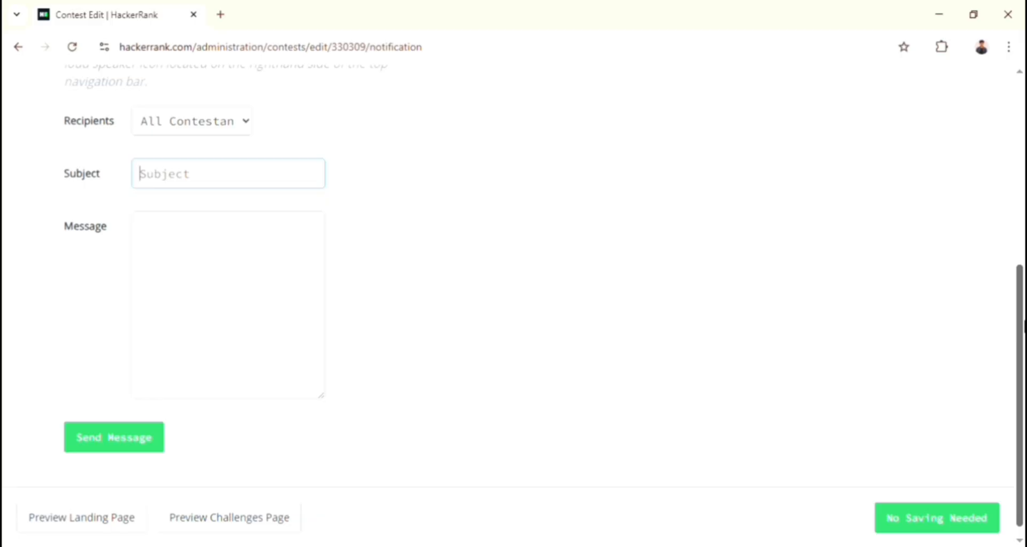
{"action": "mouse_move", "coordinate": [288, 244]}
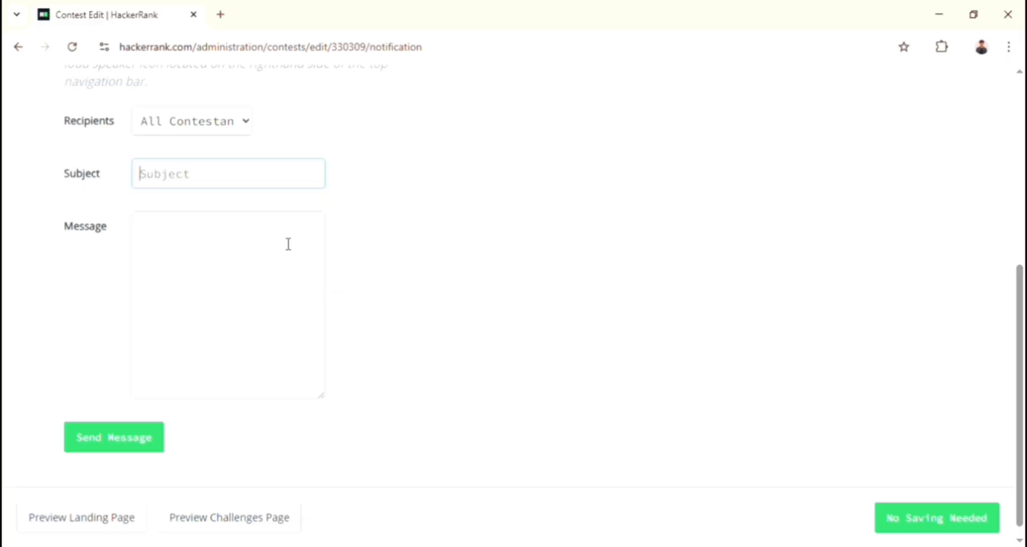
{"action": "type", "text": "welcome ad"}
{"action": "left_click", "coordinate": [228, 304]}
{"action": "type", "text": "g"}
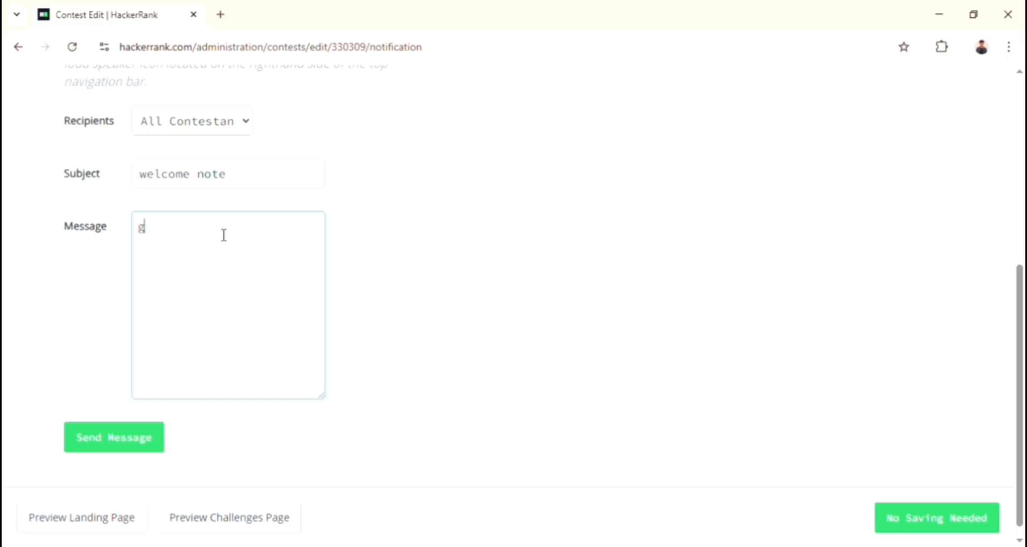
{"action": "type", "text": "et redy folk"}
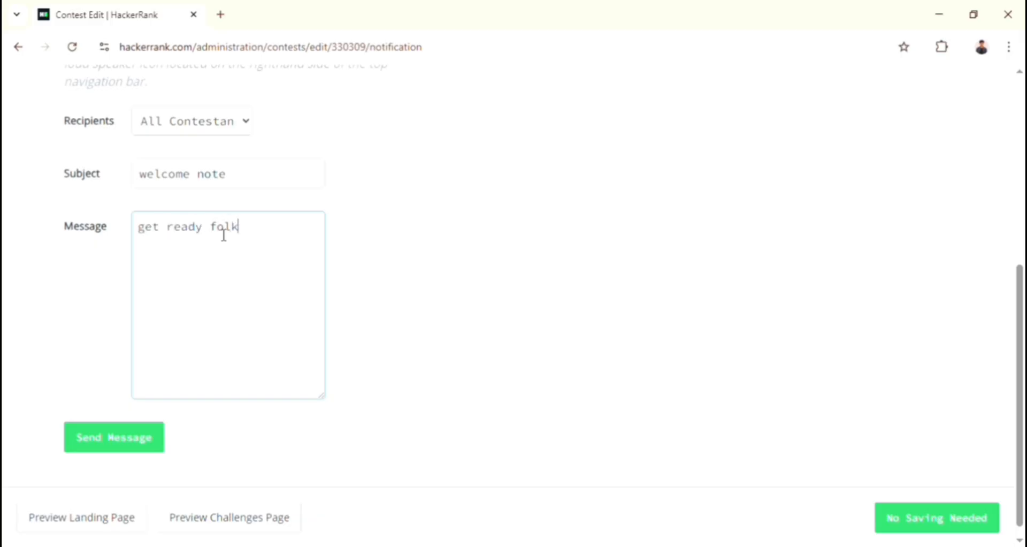
{"action": "type", "text": "s!"}
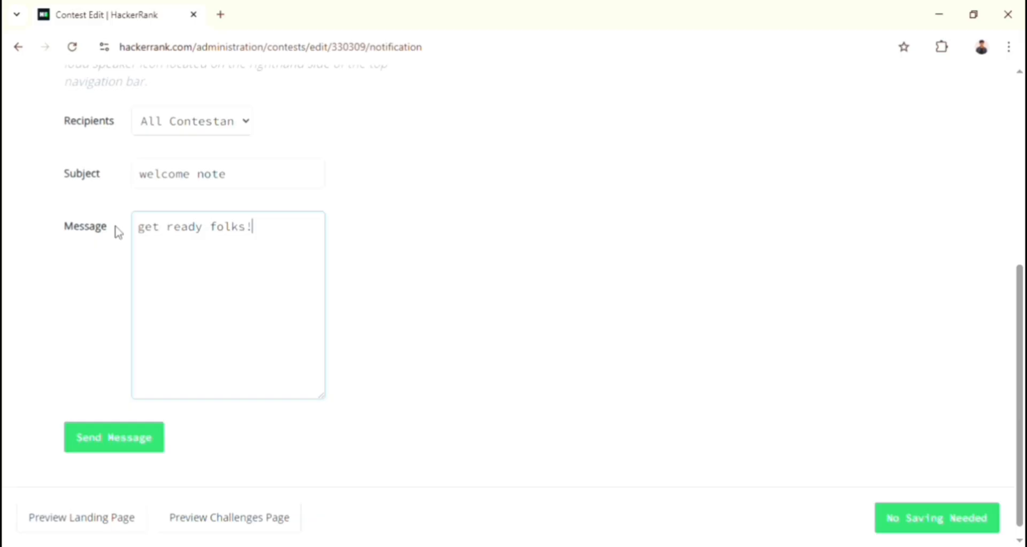
Leave the draft unsent and switch to Contest_Demo's Signups list showing zero signups
{"action": "triple_click", "coordinate": [195, 226]}
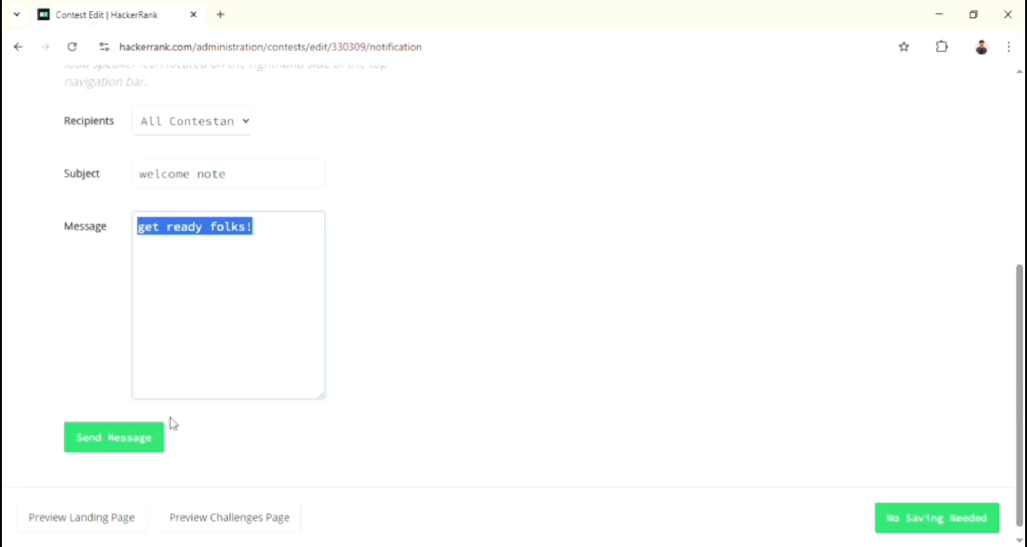
{"action": "scroll", "scroll_direction": "up", "scroll_amount": 3}
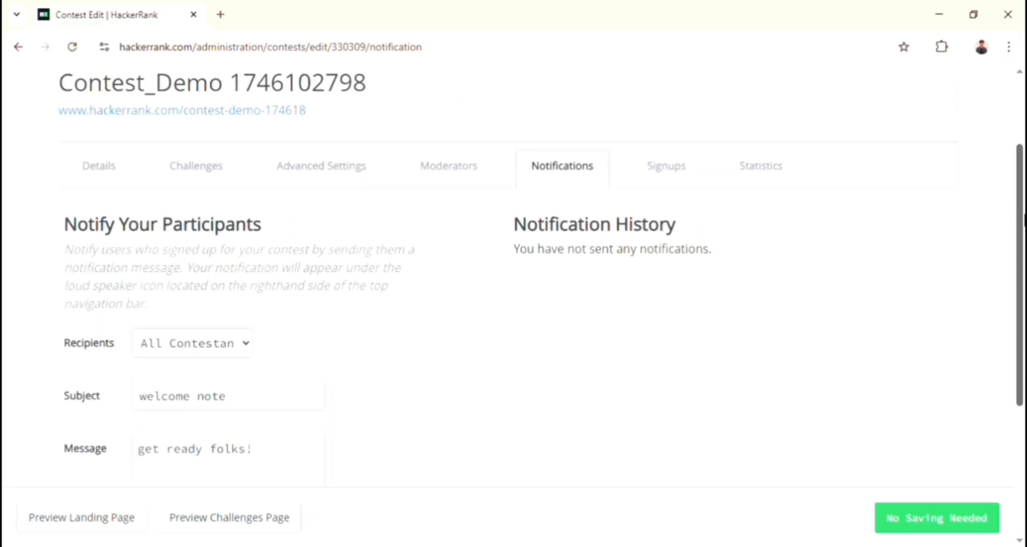
{"action": "left_click", "coordinate": [665, 164]}
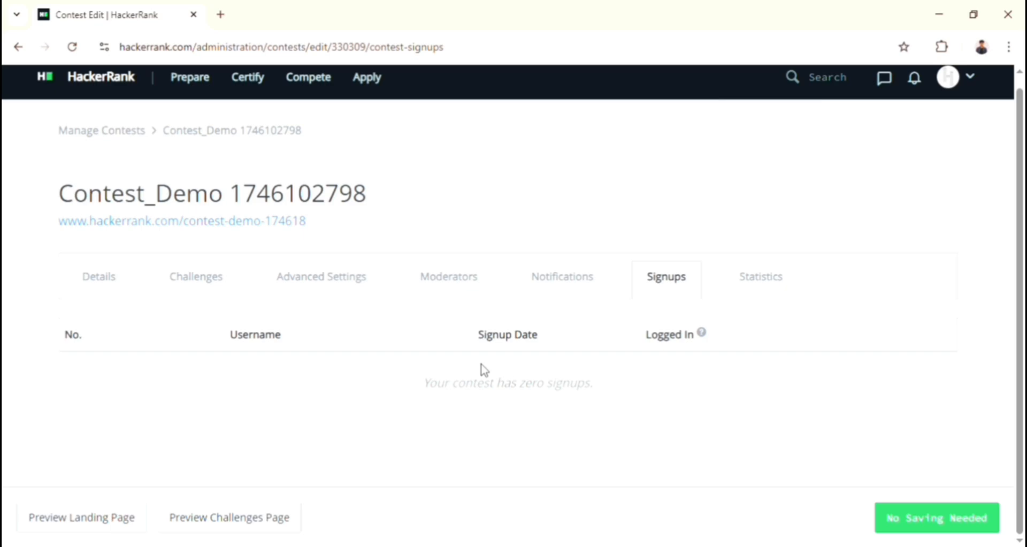
{"action": "double_click", "coordinate": [72, 334]}
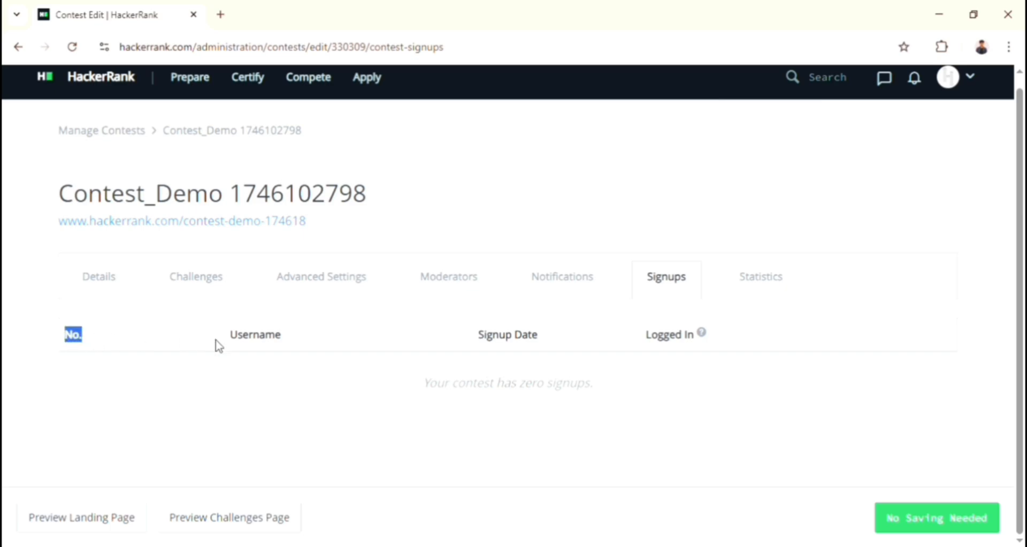
{"action": "double_click", "coordinate": [255, 334]}
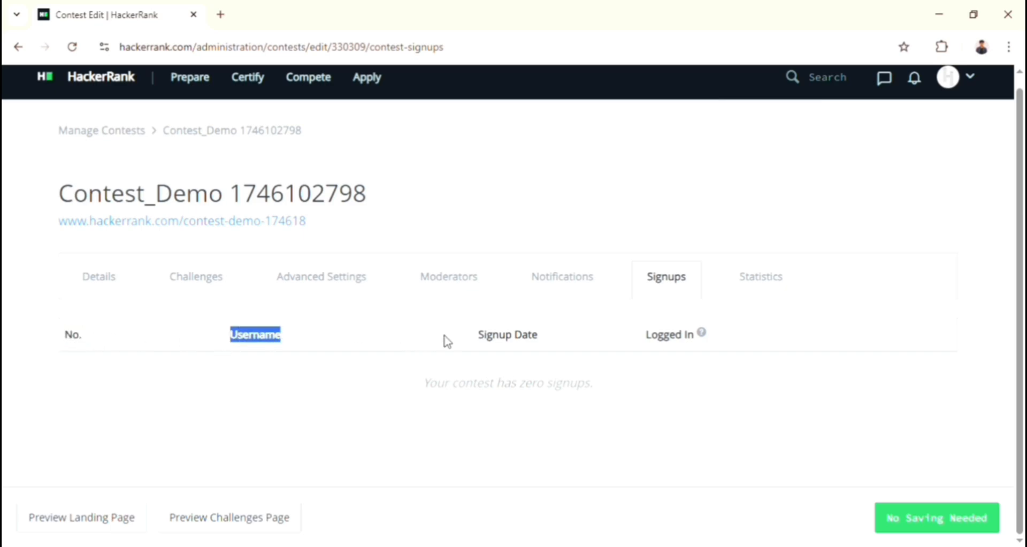
{"action": "double_click", "coordinate": [507, 334]}
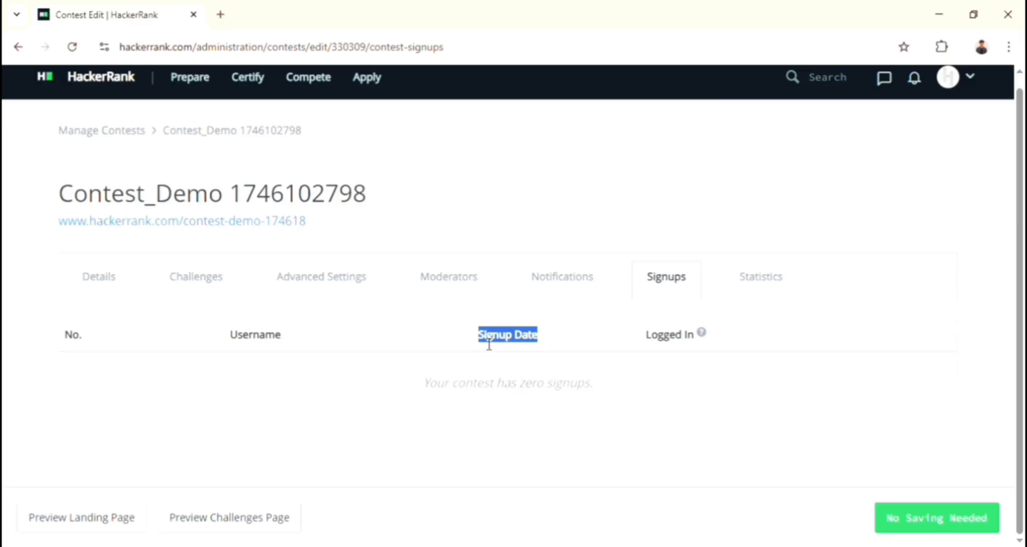
{"action": "mouse_move", "coordinate": [701, 333]}
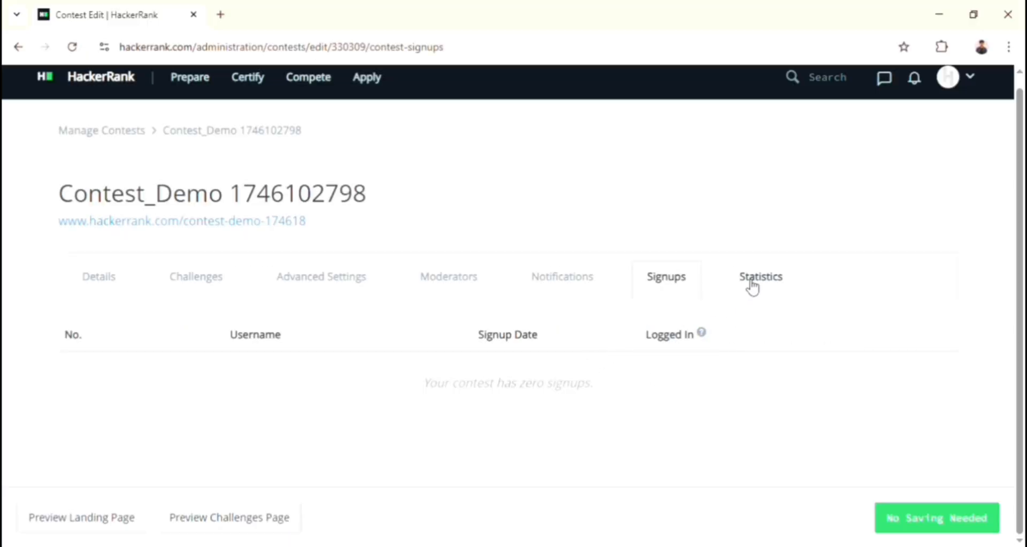
View Contest_Demo's all-zero Statistics, then return to Manage Contests
{"action": "left_click", "coordinate": [760, 276]}
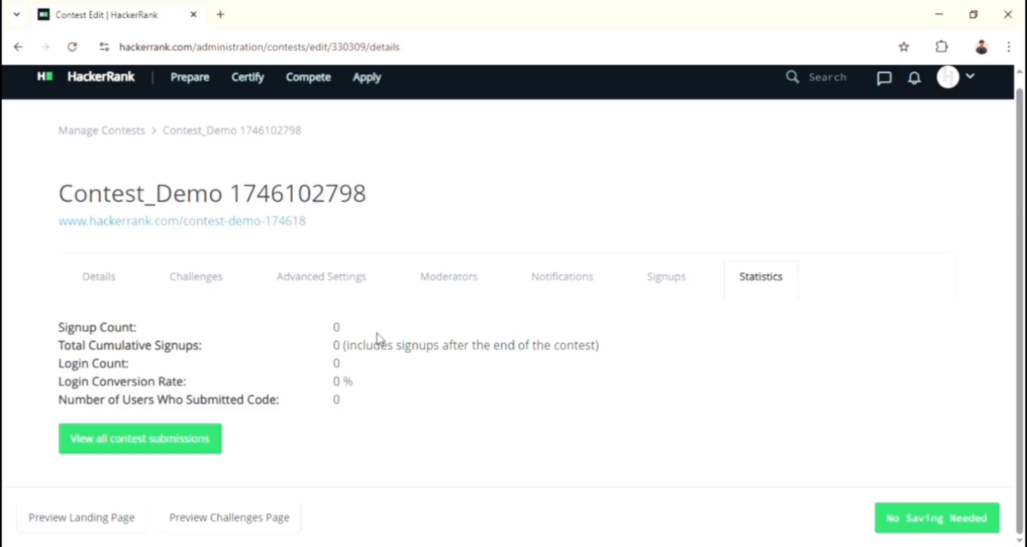
{"action": "mouse_move", "coordinate": [150, 448]}
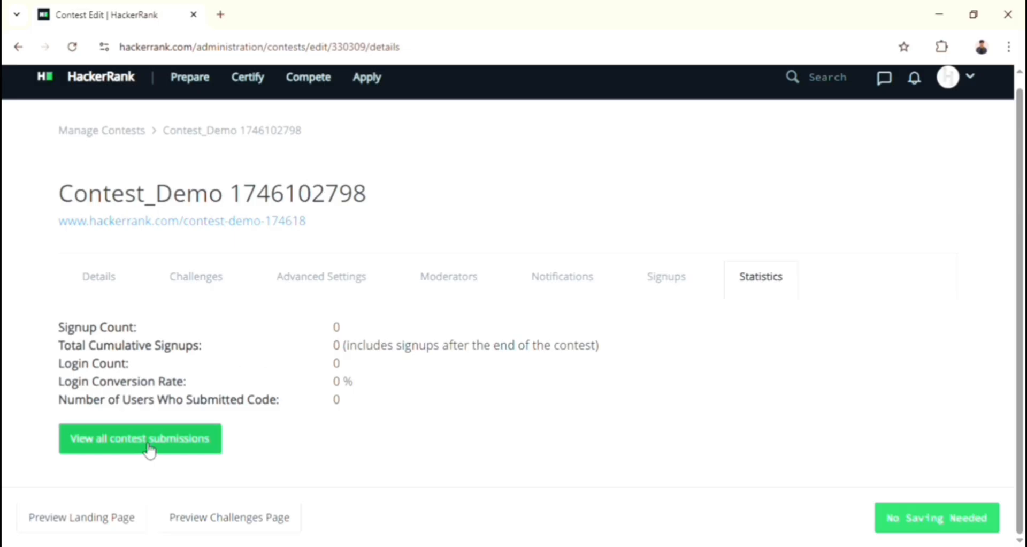
{"action": "mouse_move", "coordinate": [111, 436]}
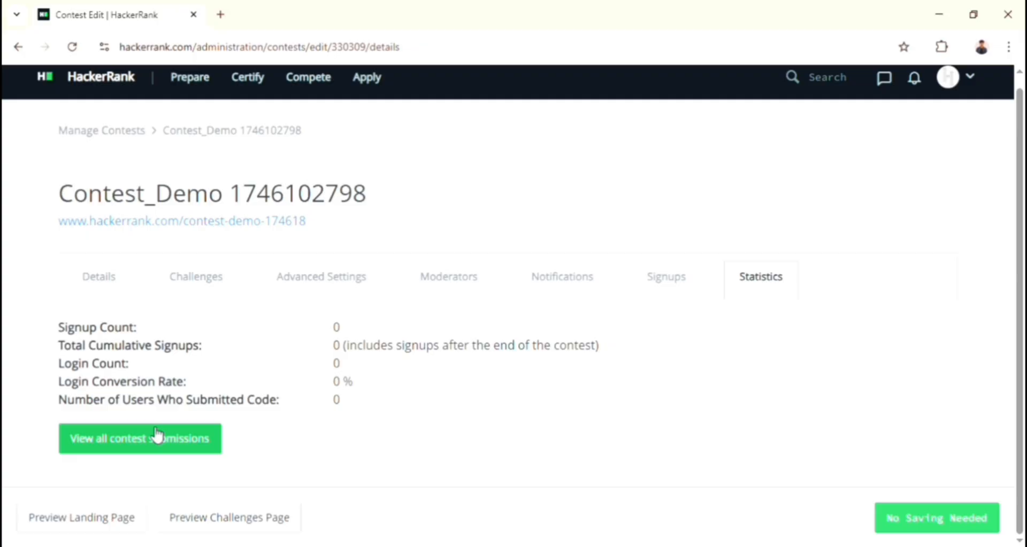
{"action": "mouse_move", "coordinate": [172, 441]}
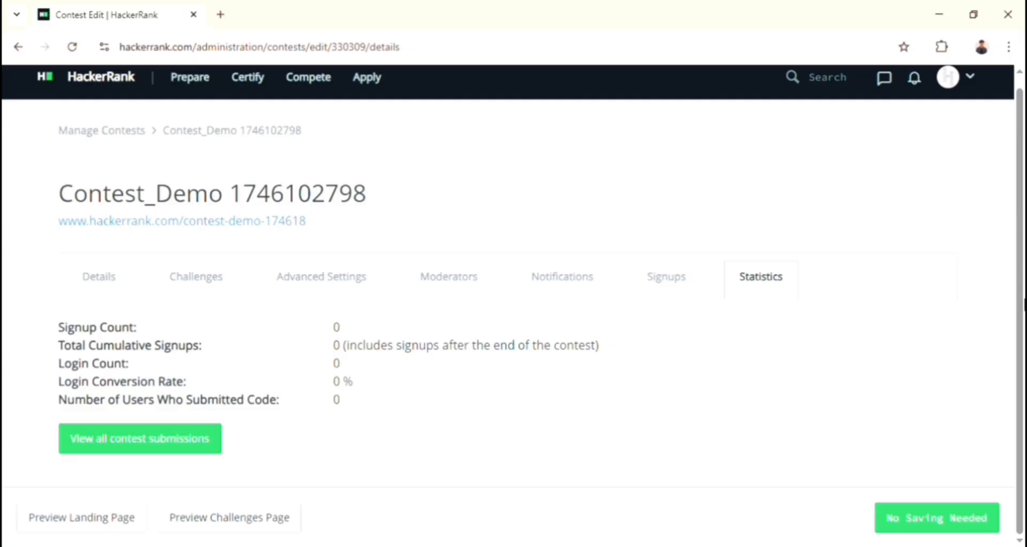
{"action": "mouse_move", "coordinate": [139, 142]}
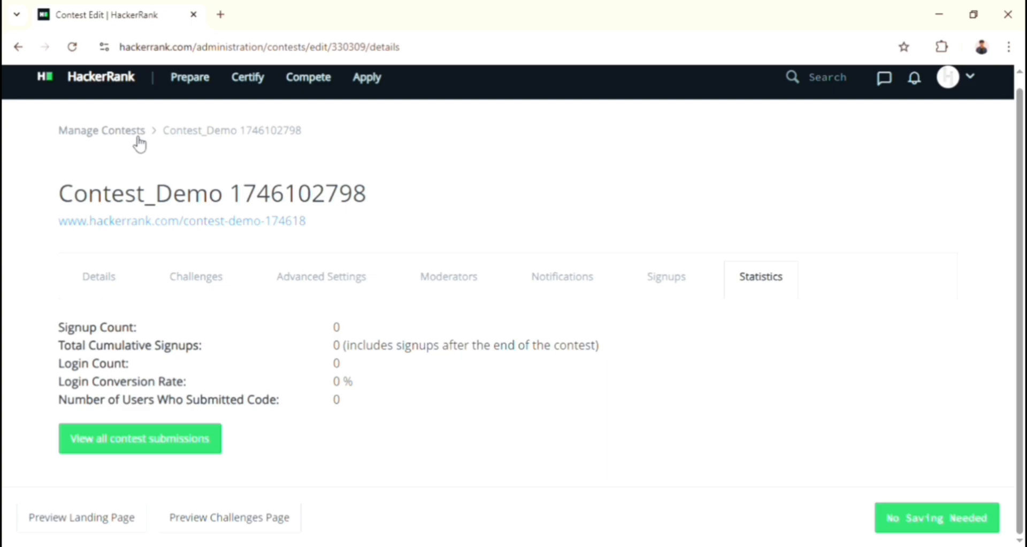
{"action": "left_click", "coordinate": [102, 130]}
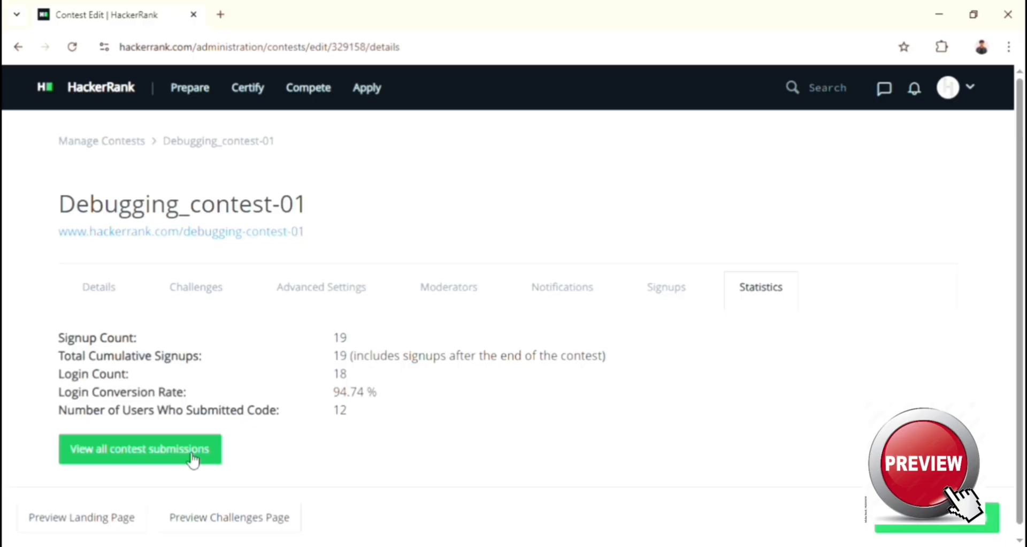
In Debugging_contest-01 submissions, view the accepted Python code for Question 1: Sum Of Digits
{"action": "left_click", "coordinate": [139, 448]}
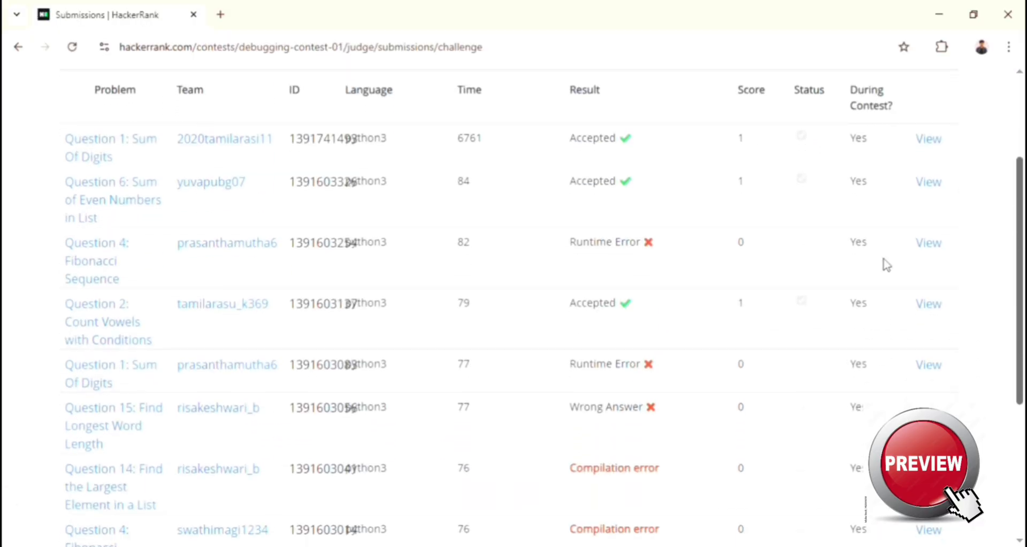
{"action": "mouse_move", "coordinate": [138, 148]}
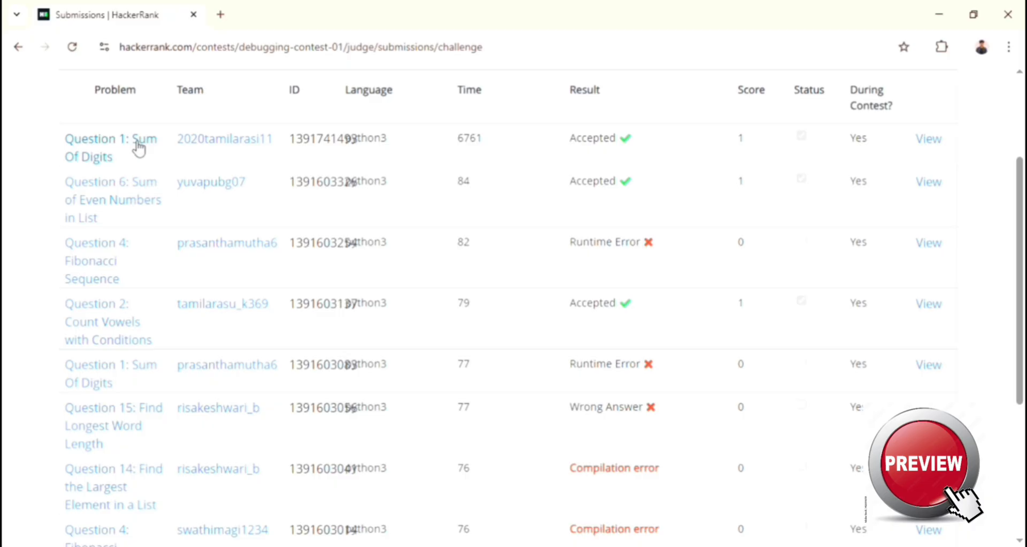
{"action": "left_click", "coordinate": [110, 148]}
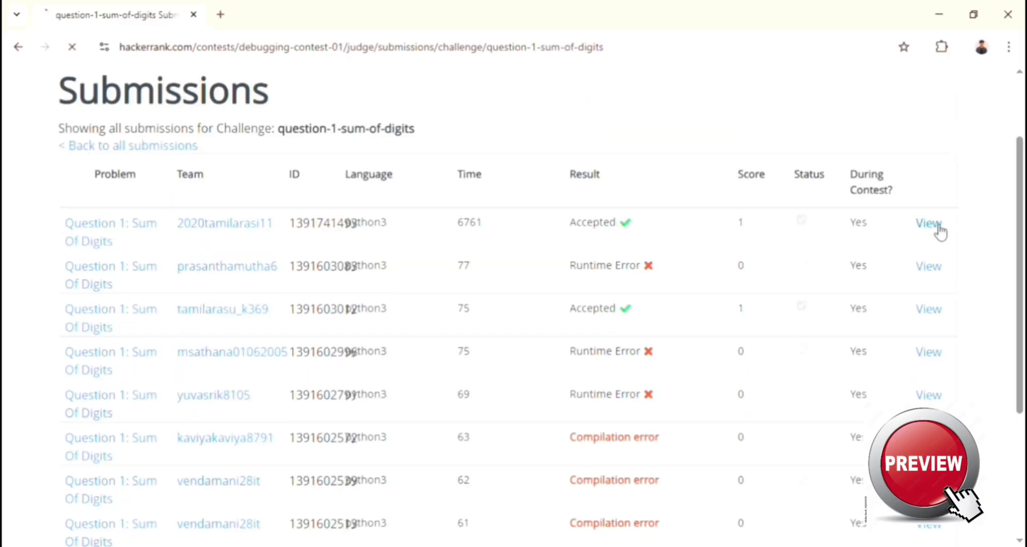
{"action": "left_click", "coordinate": [927, 223]}
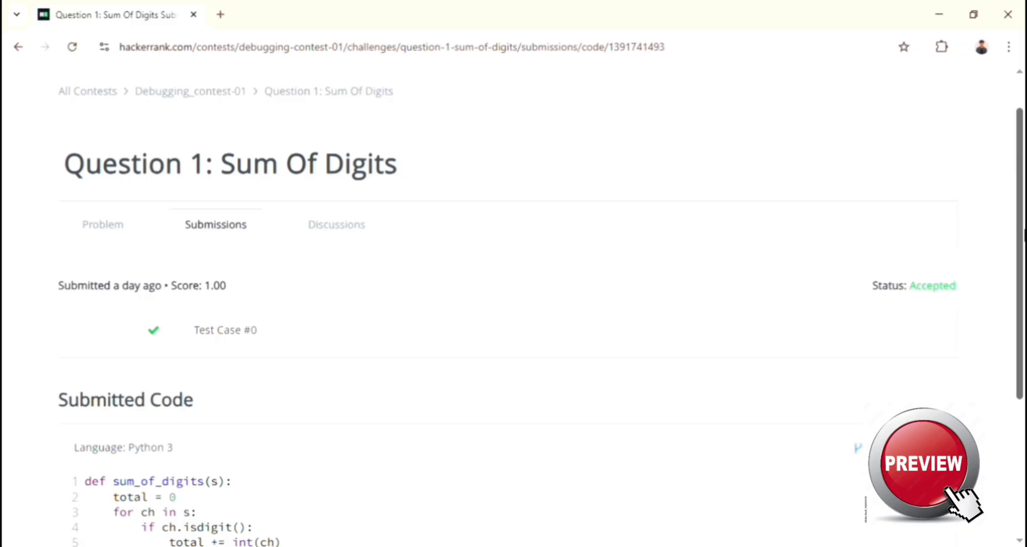
{"action": "scroll", "scroll_direction": "down", "scroll_amount": 3}
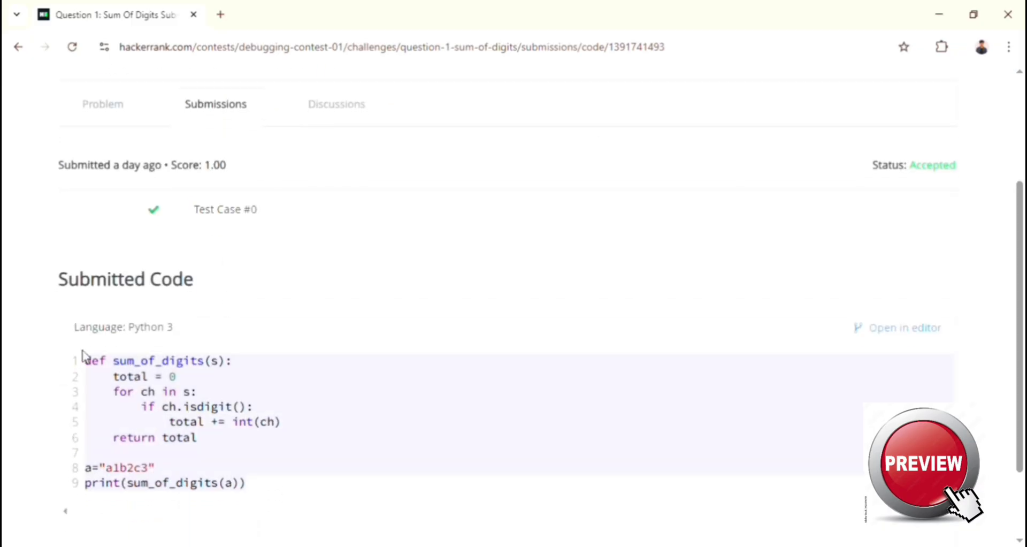
{"action": "scroll", "scroll_direction": "up", "scroll_amount": 3}
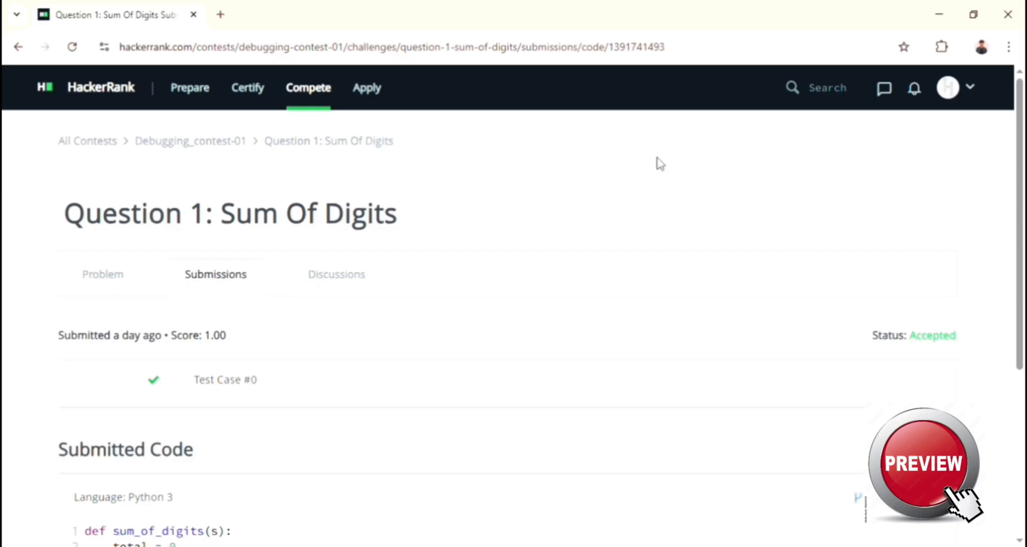
{"action": "mouse_move", "coordinate": [128, 142]}
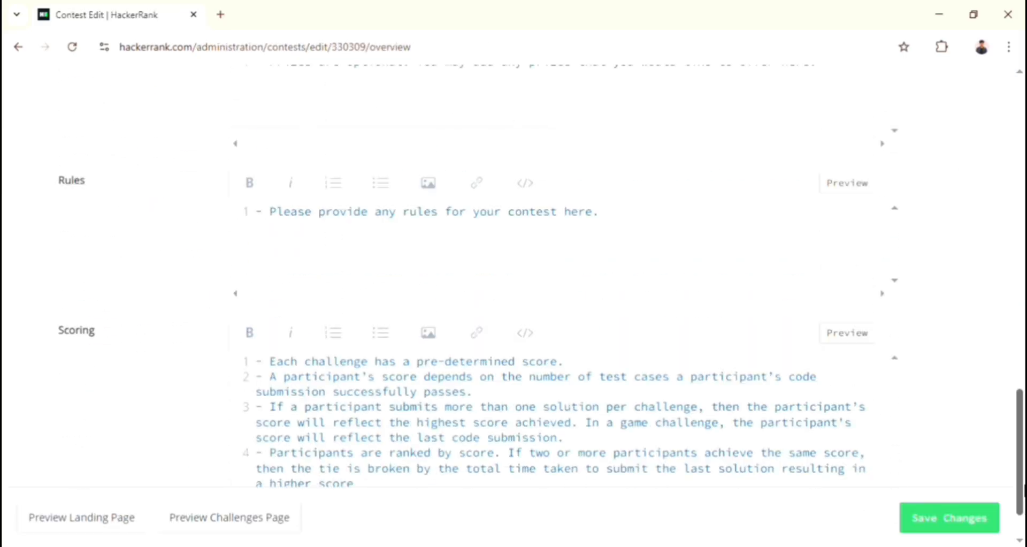
{"action": "scroll", "scroll_direction": "up", "scroll_amount": 3}
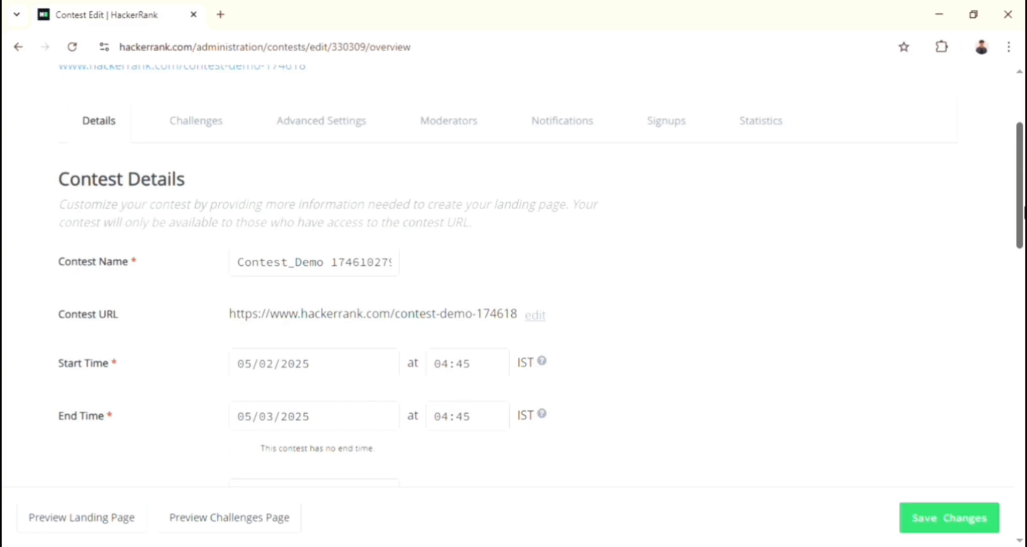
{"action": "scroll", "scroll_direction": "up", "scroll_amount": 3}
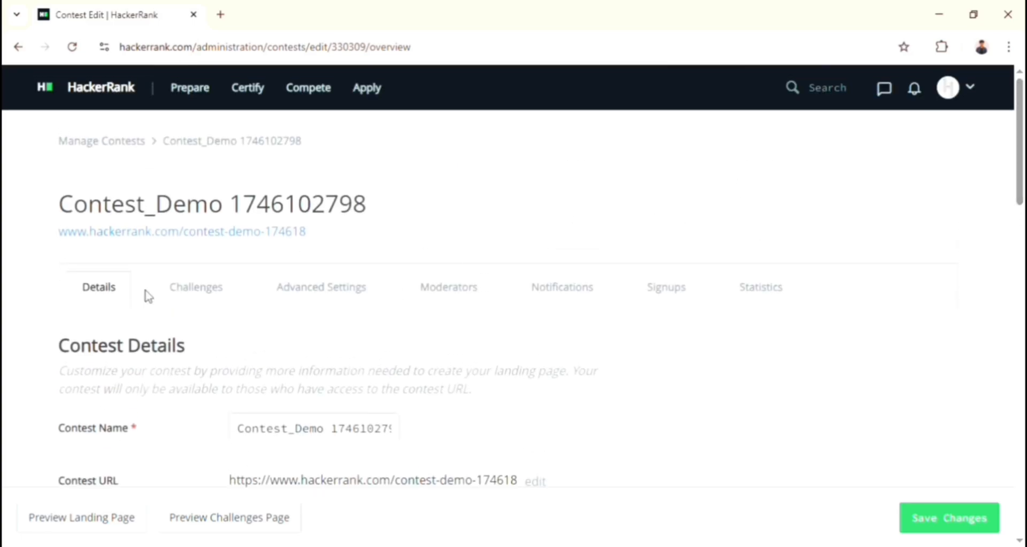
{"action": "mouse_move", "coordinate": [195, 287]}
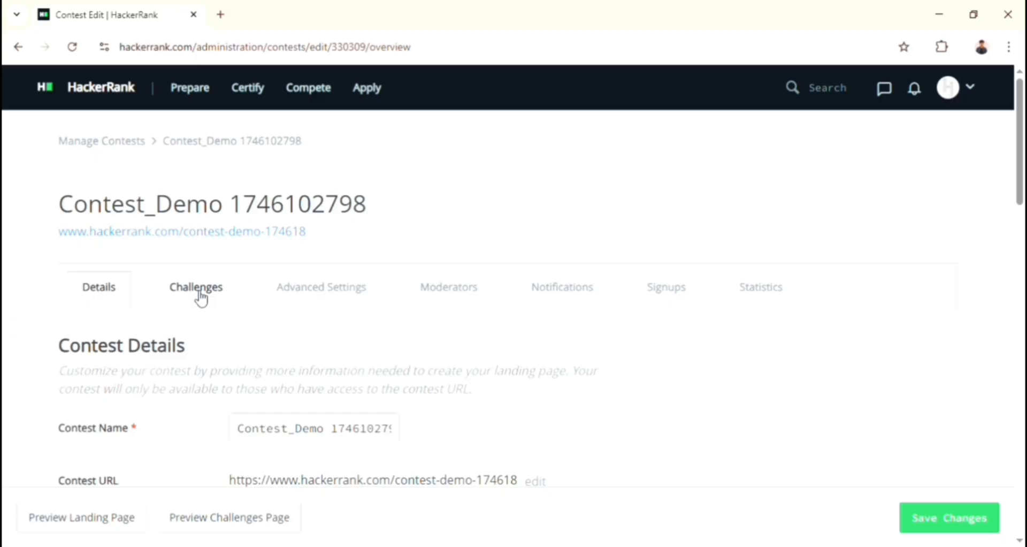
{"action": "left_click", "coordinate": [195, 286]}
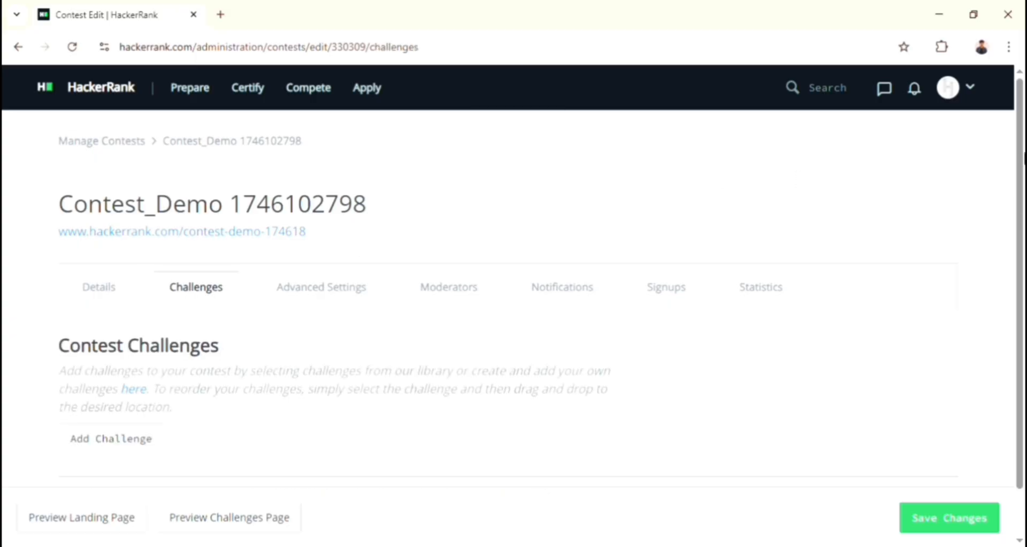
{"action": "scroll", "scroll_direction": "down", "scroll_amount": 3}
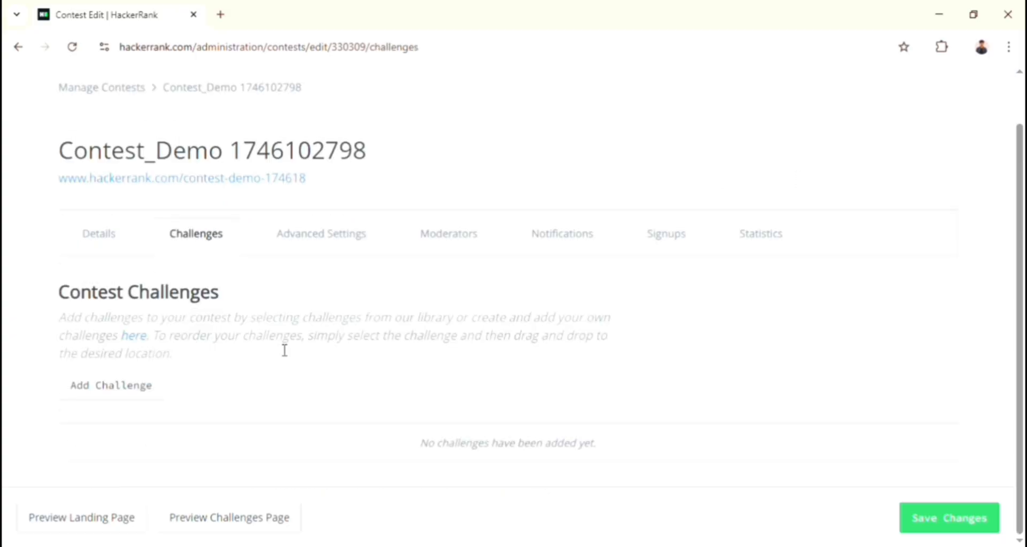
{"action": "mouse_move", "coordinate": [112, 385]}
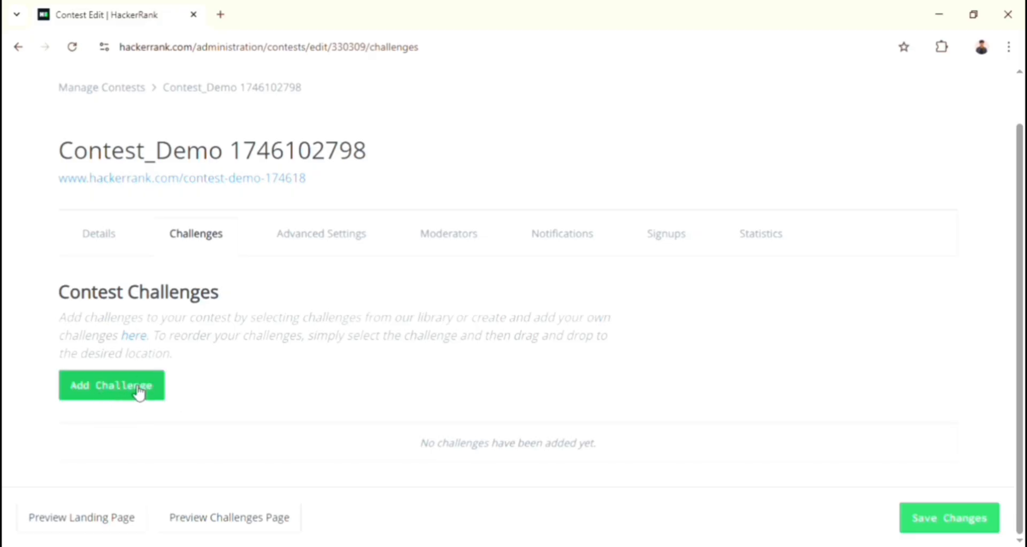
Dismiss the Add Challenge dialog without adding anything and return to Manage Contests
{"action": "left_click", "coordinate": [111, 385]}
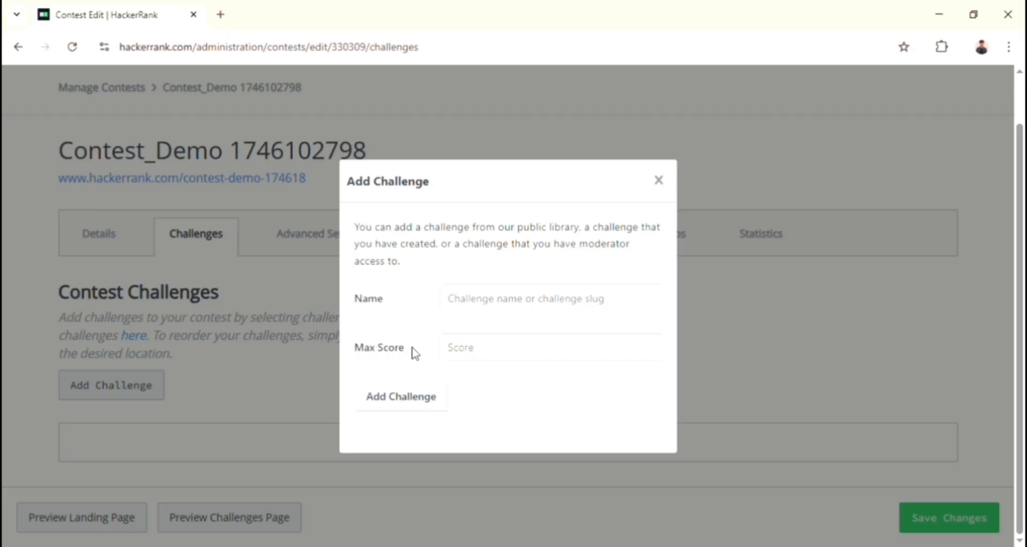
{"action": "left_click", "coordinate": [550, 347]}
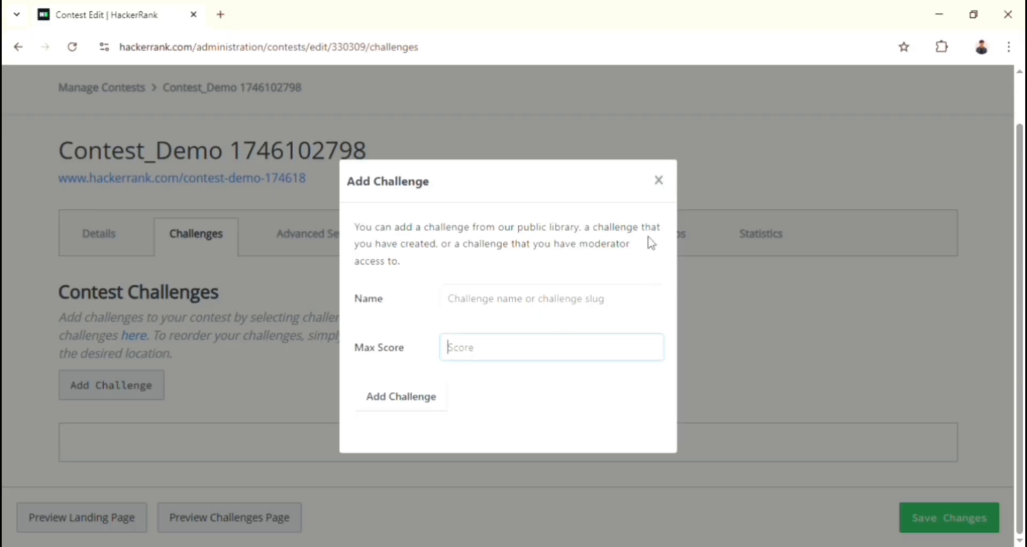
{"action": "mouse_move", "coordinate": [666, 188]}
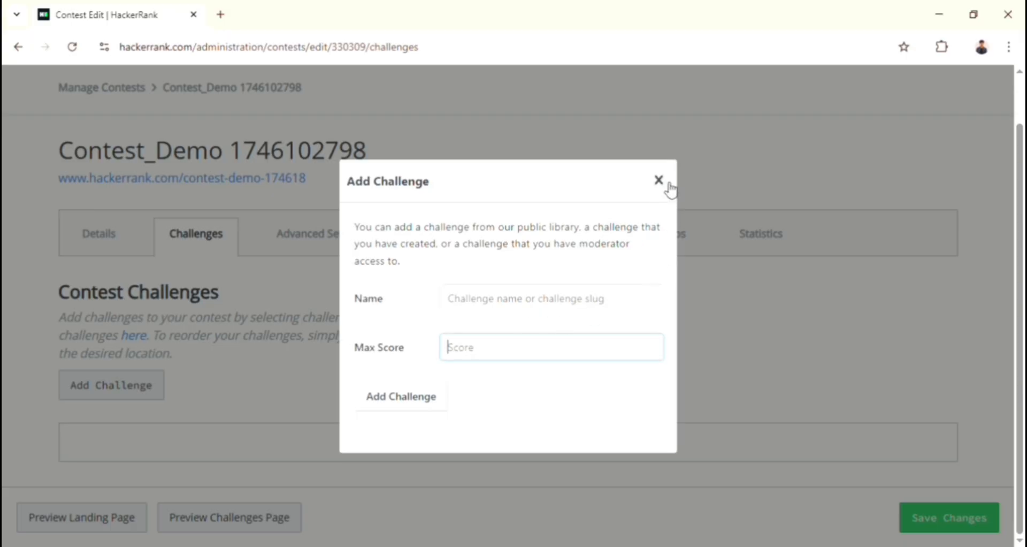
{"action": "left_click", "coordinate": [658, 180]}
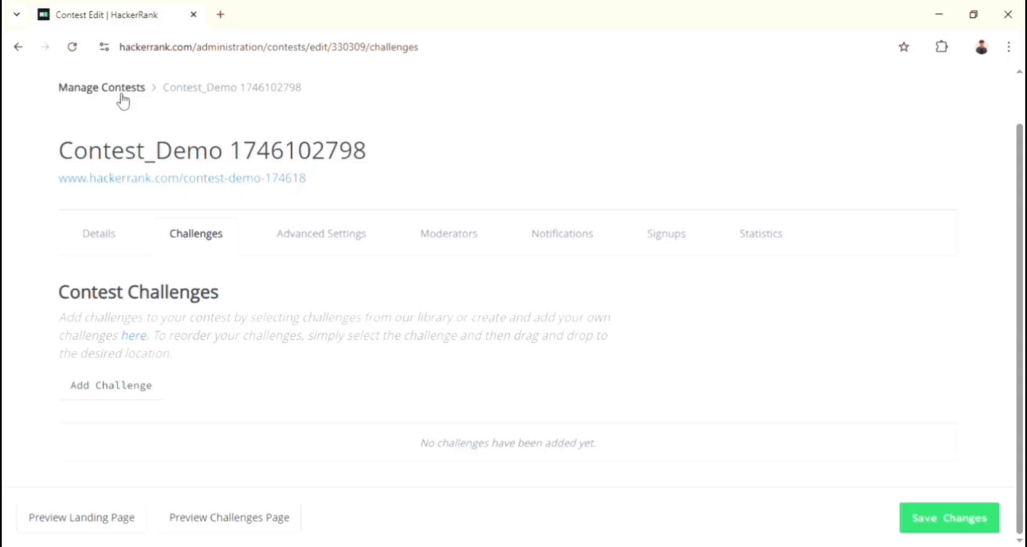
{"action": "left_click", "coordinate": [101, 87]}
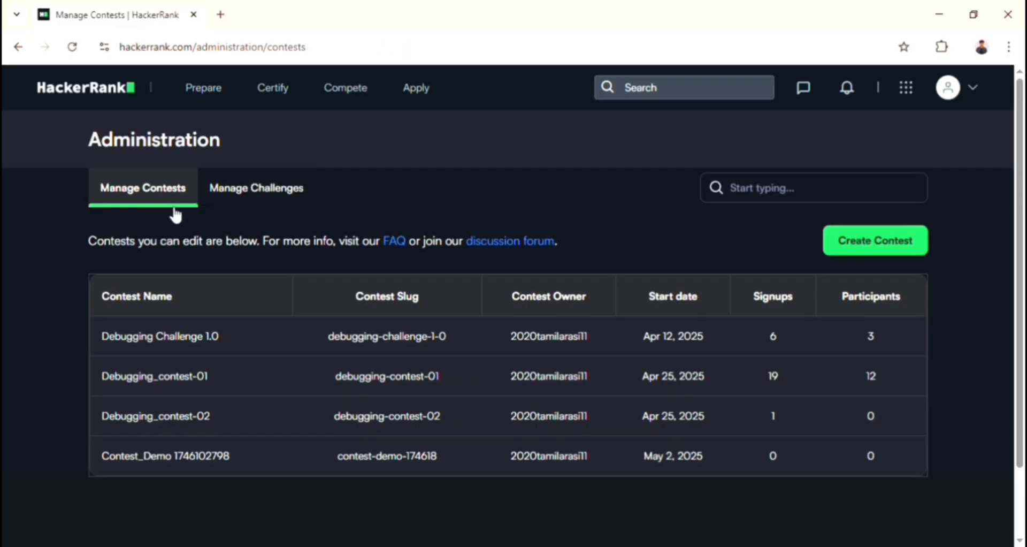
Start a new blank challenge from the Manage Challenges list
{"action": "left_click", "coordinate": [256, 188]}
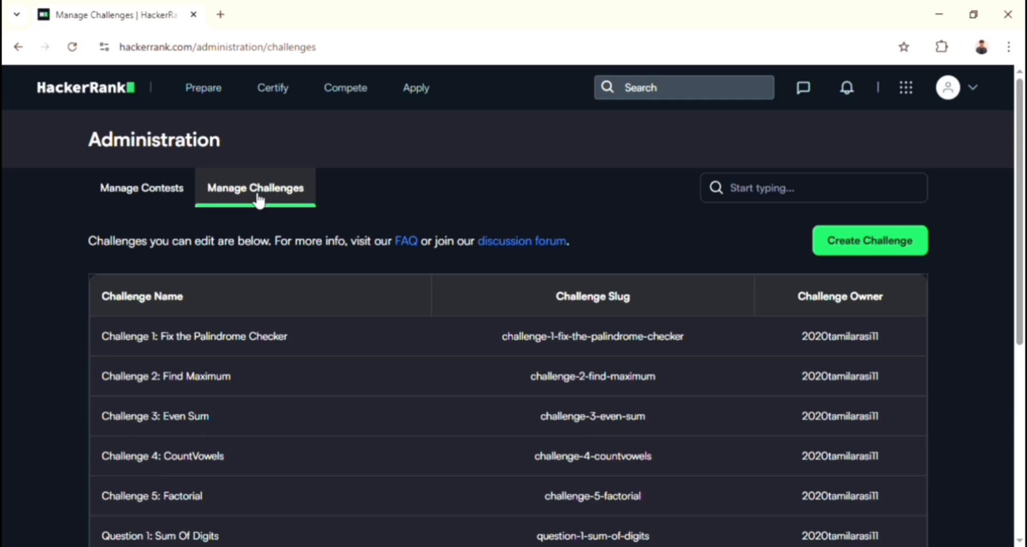
{"action": "left_click", "coordinate": [868, 240]}
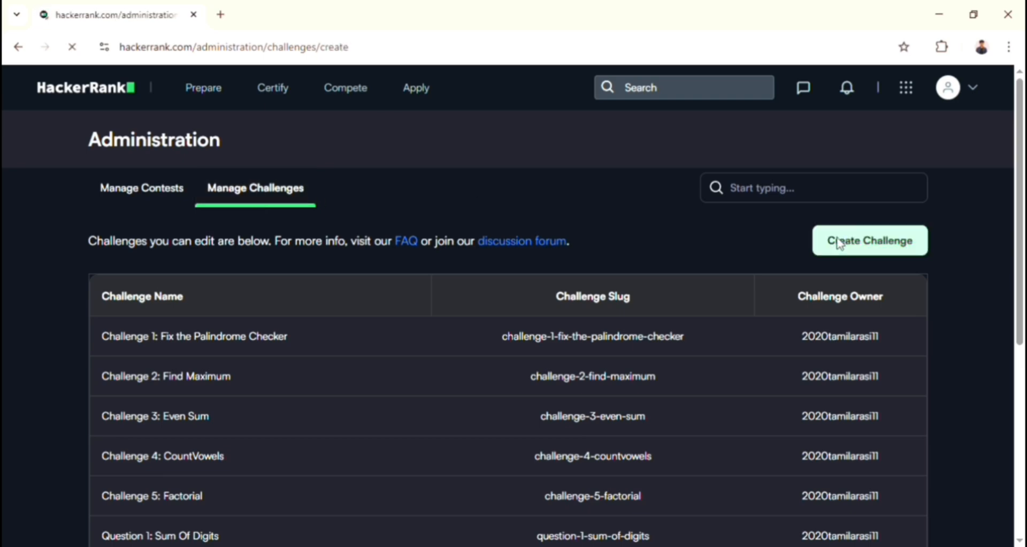
{"action": "left_click", "coordinate": [869, 240]}
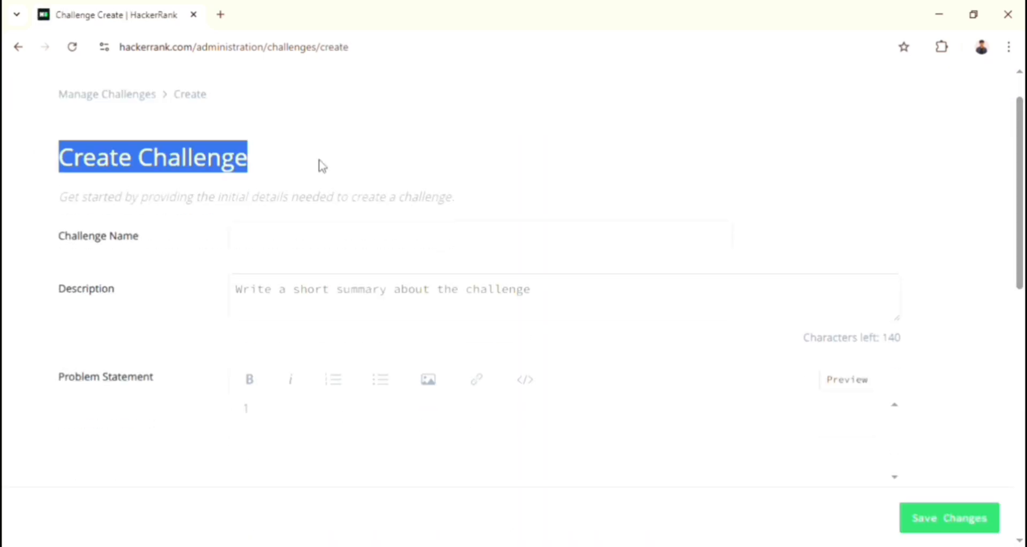
{"action": "double_click", "coordinate": [86, 288]}
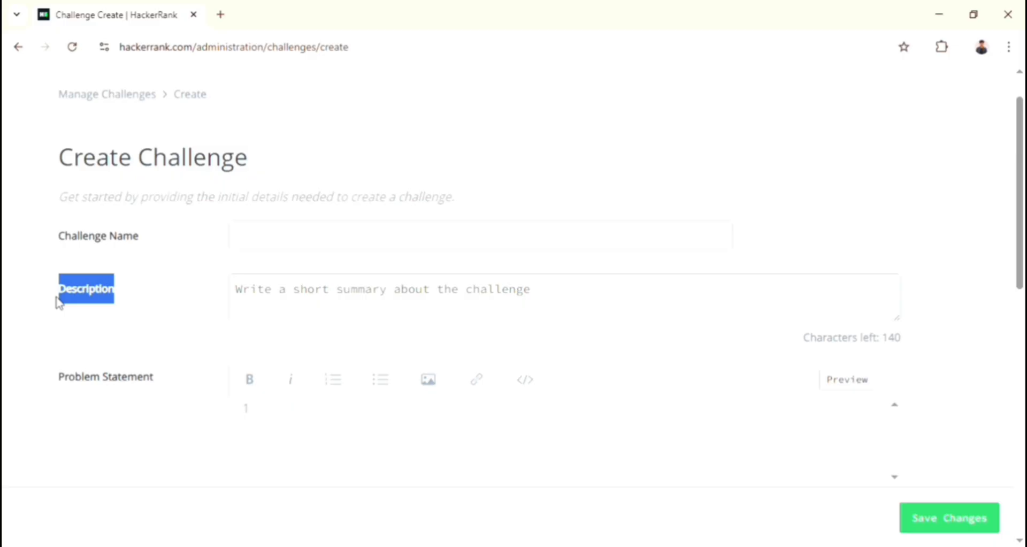
Review the empty Create Challenge form and start a new browser tab
{"action": "scroll", "scroll_direction": "down", "scroll_amount": 3}
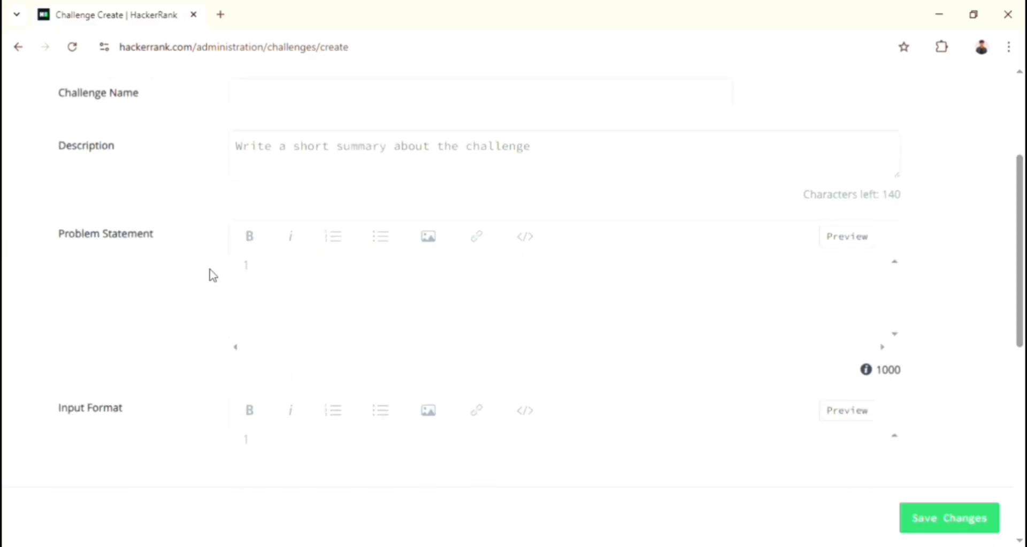
{"action": "scroll", "scroll_direction": "down", "scroll_amount": 3}
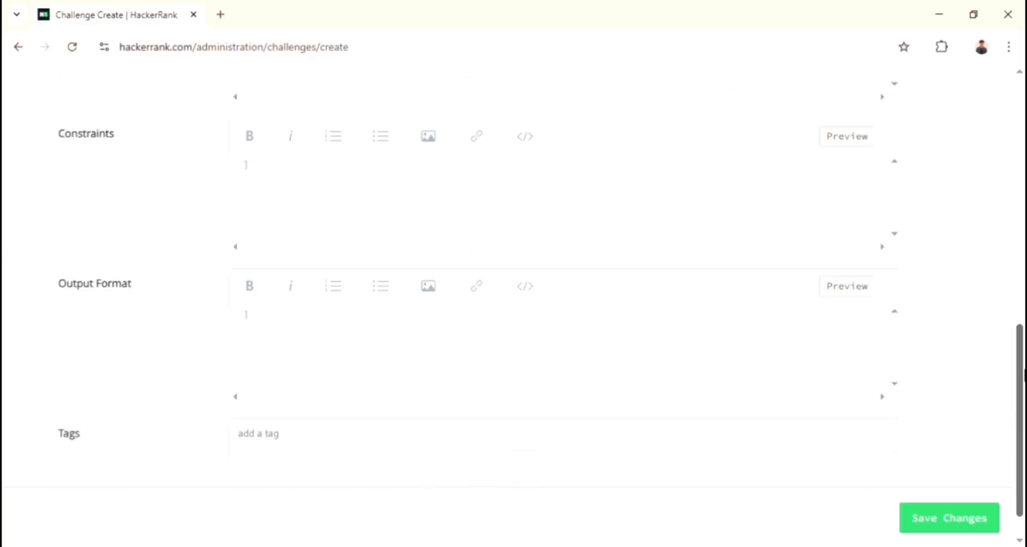
{"action": "scroll", "scroll_direction": "up", "scroll_amount": 3}
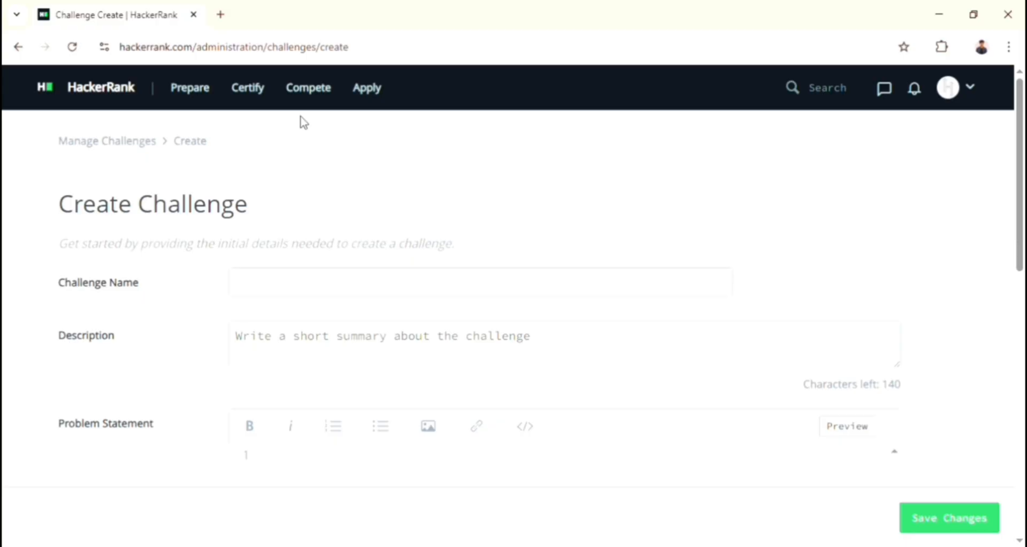
{"action": "left_click", "coordinate": [220, 14]}
{"action": "type", "text": "cha"}
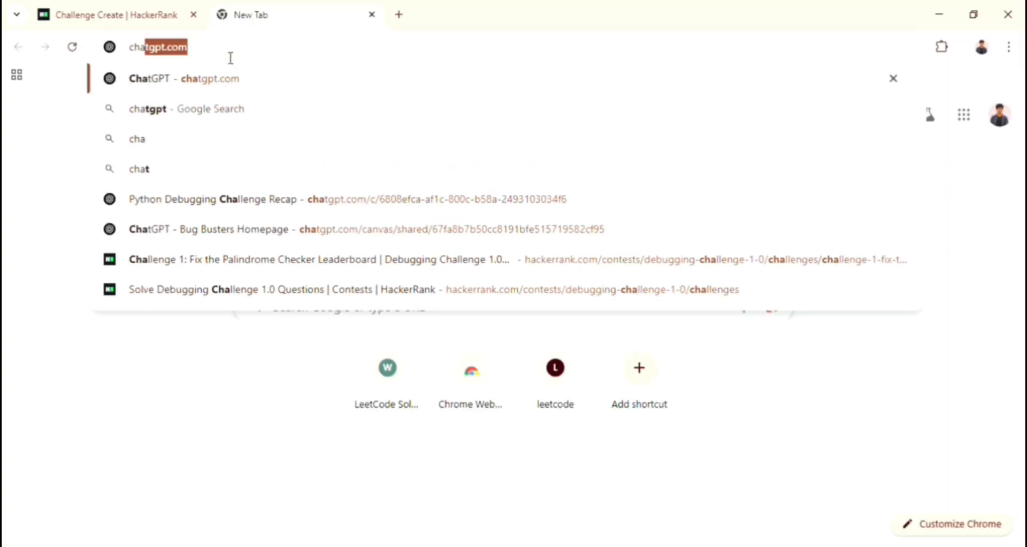
Ask ChatGPT for debugging challenge questions in strict HackerRank format with buggy Python code
{"action": "left_click", "coordinate": [186, 78]}
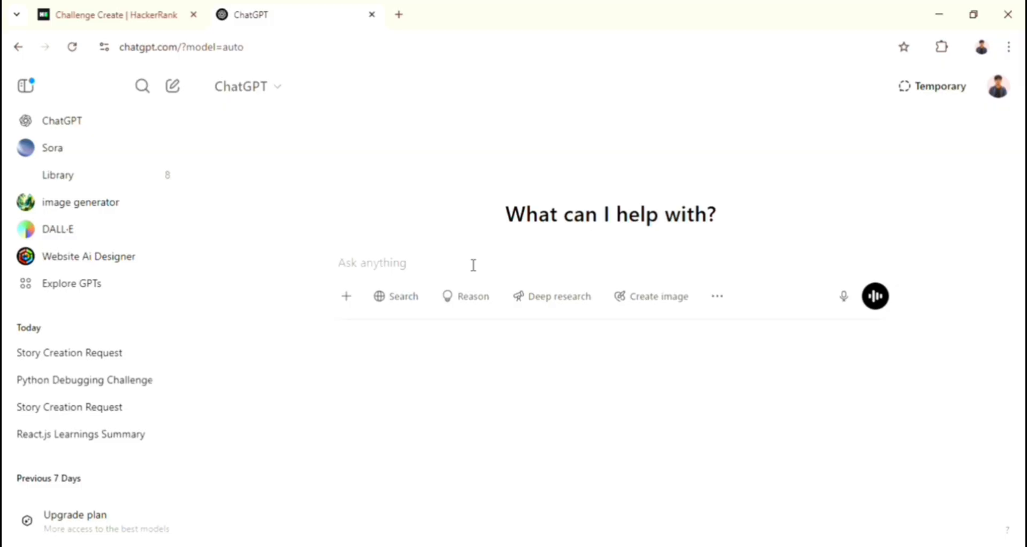
{"action": "type", "text": "Give me debugging challenge questions in the strict HackerRank format with all required sections like problem statement, description, input/output format, constraints, test case, buggy starter code (without any comments), and corrected code with minimal comments only at the fixed lines."}
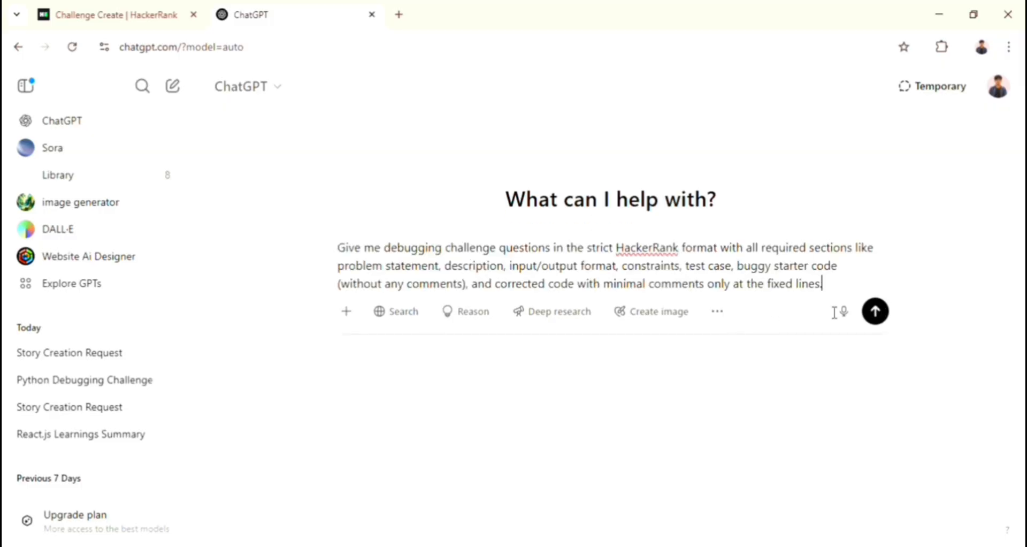
{"action": "left_click", "coordinate": [874, 310]}
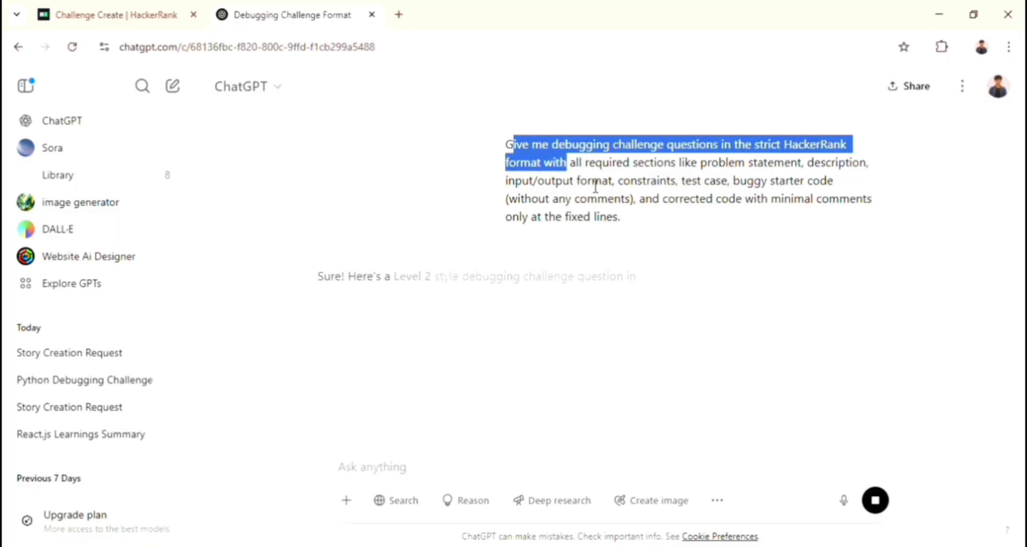
Read the generated Q1: Count Valid Subarrays challenge and return to the Create Challenge form
{"action": "scroll", "scroll_direction": "down", "scroll_amount": 3}
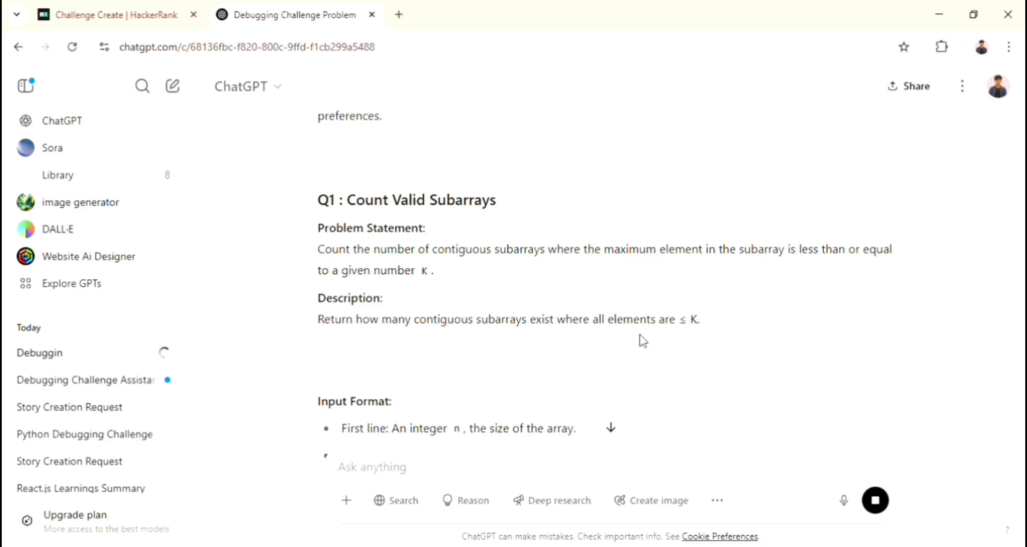
{"action": "scroll", "scroll_direction": "down", "scroll_amount": 3}
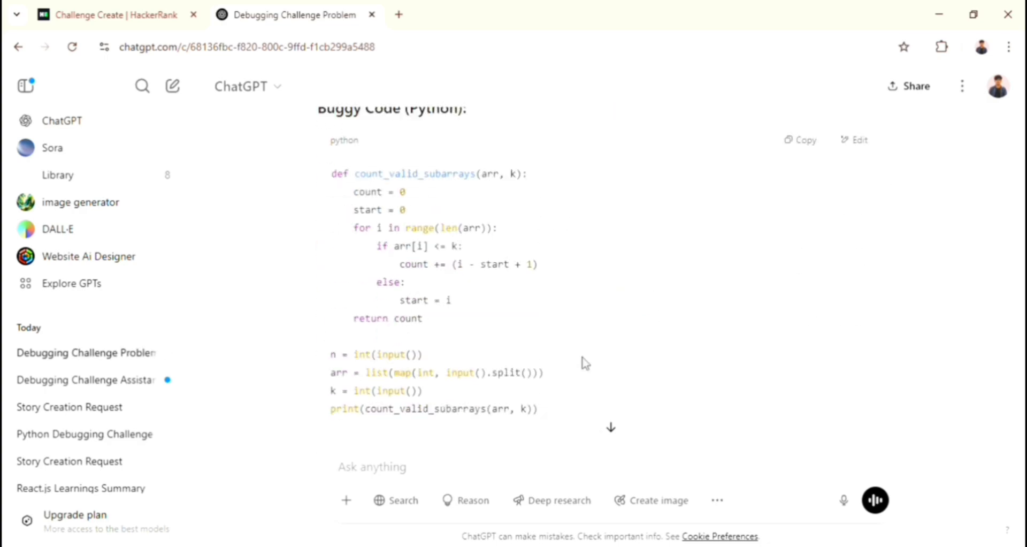
{"action": "scroll", "scroll_direction": "up", "scroll_amount": 3}
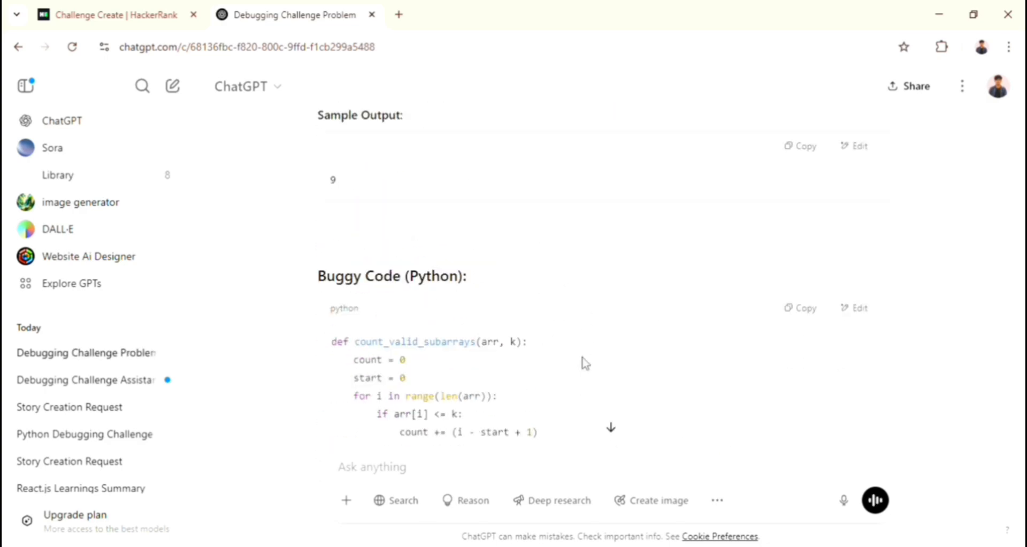
{"action": "scroll", "scroll_direction": "up", "scroll_amount": 3}
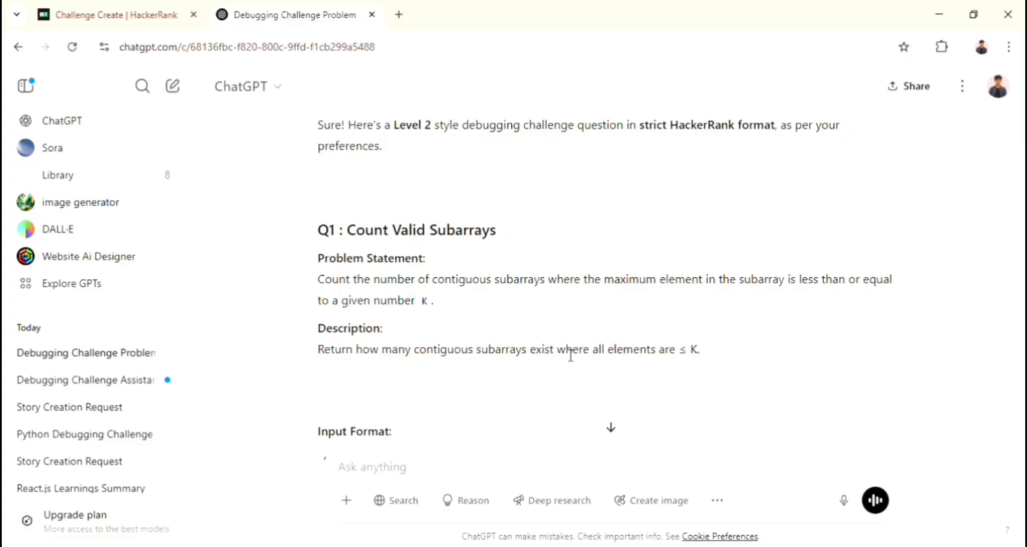
{"action": "left_click", "coordinate": [114, 14]}
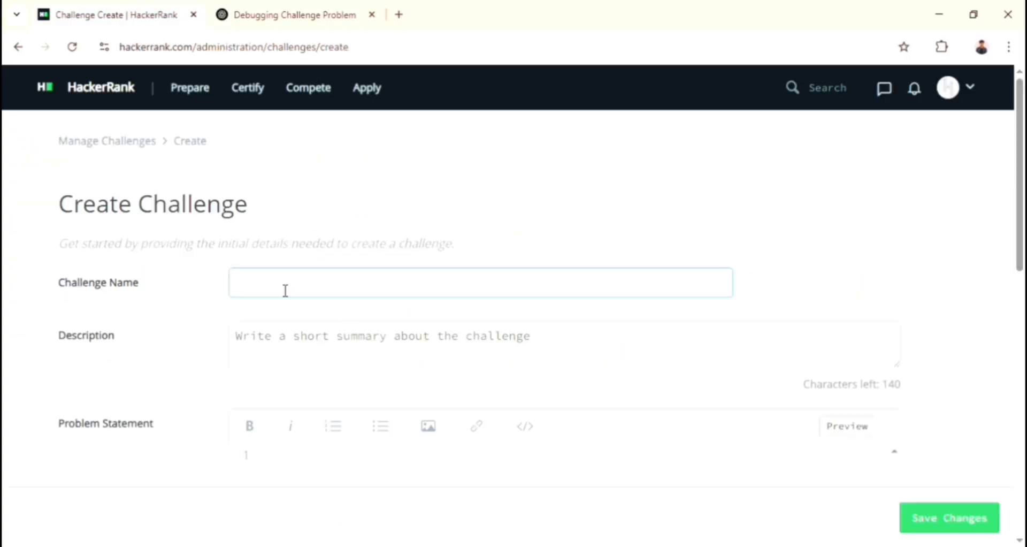
Copy the challenge name, buggy code and input format from ChatGPT into the form, with dash bullets
{"action": "left_click", "coordinate": [291, 14]}
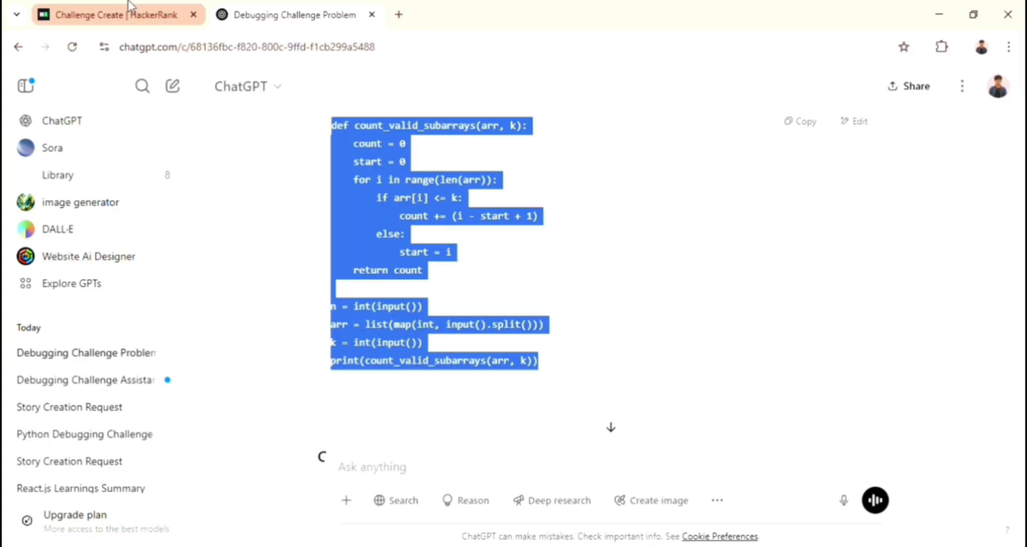
{"action": "left_click", "coordinate": [114, 14]}
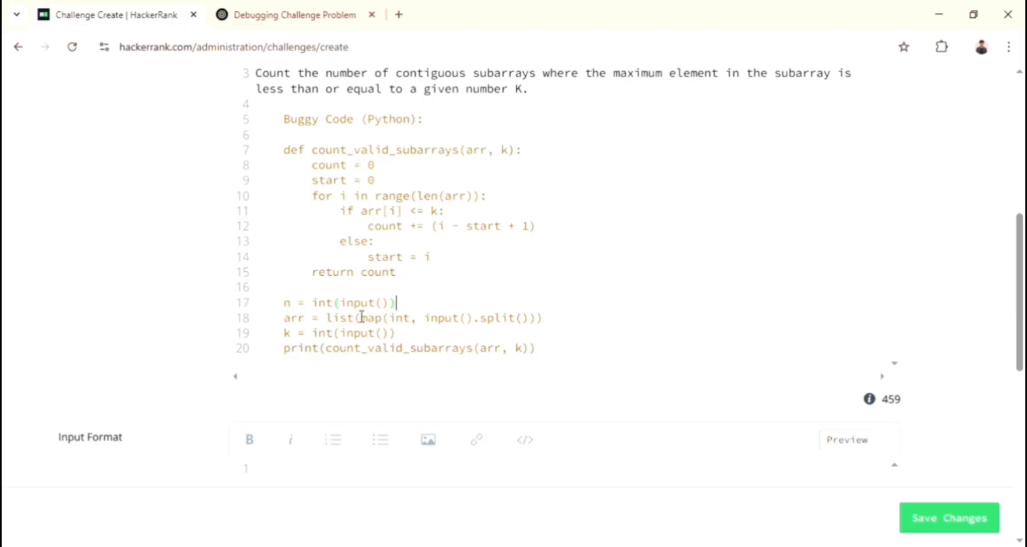
{"action": "left_click", "coordinate": [291, 14]}
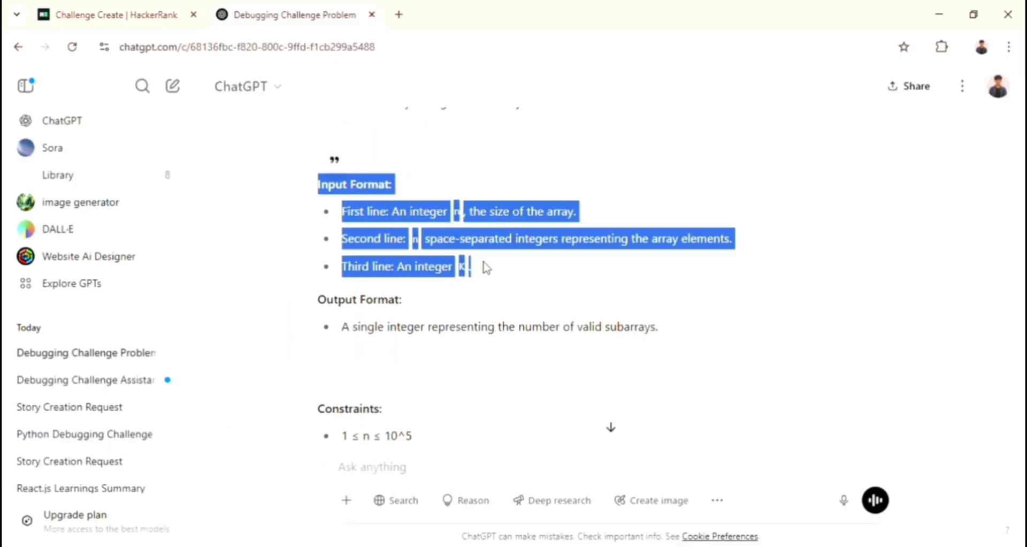
{"action": "left_click", "coordinate": [111, 13]}
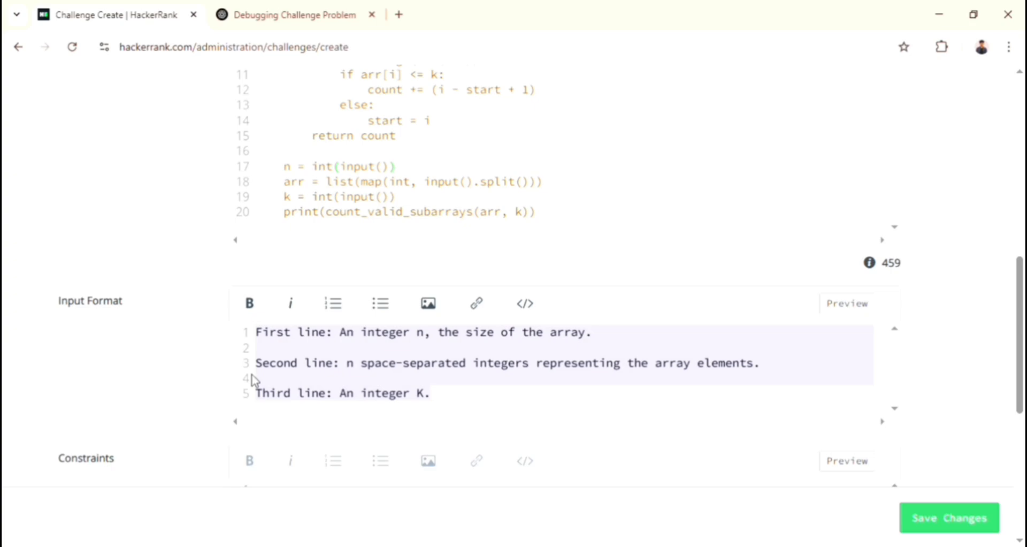
{"action": "left_click", "coordinate": [332, 303]}
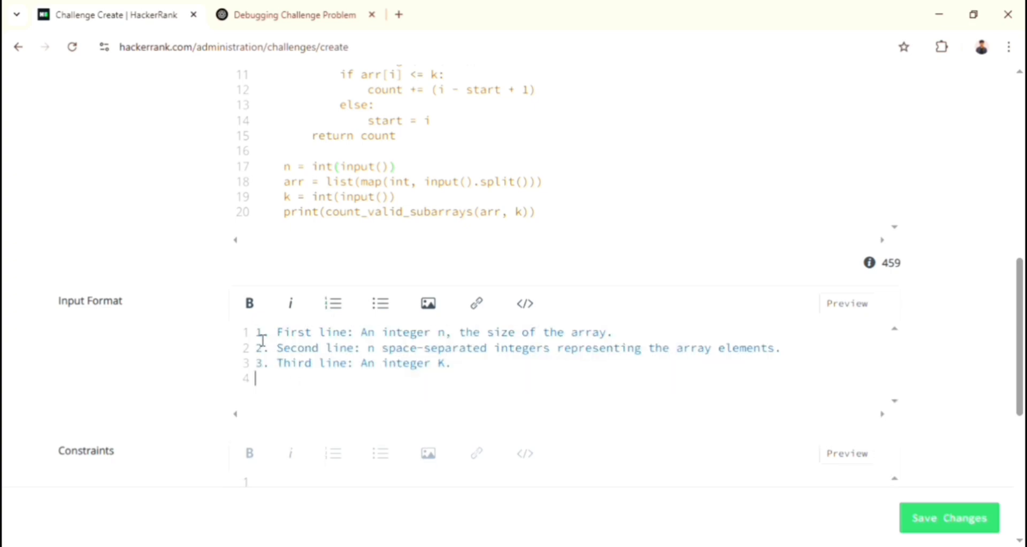
{"action": "mouse_move", "coordinate": [325, 382]}
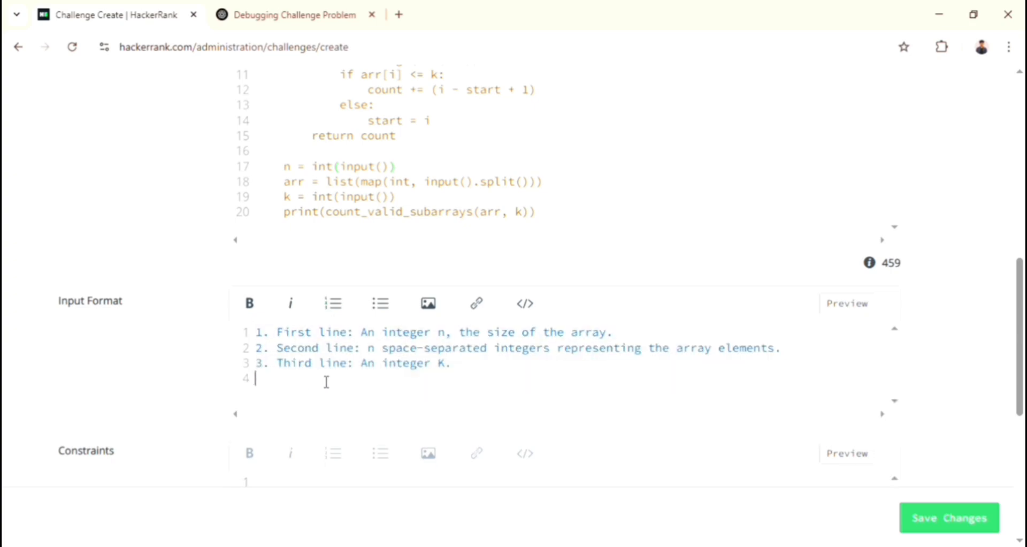
{"action": "left_click", "coordinate": [378, 303]}
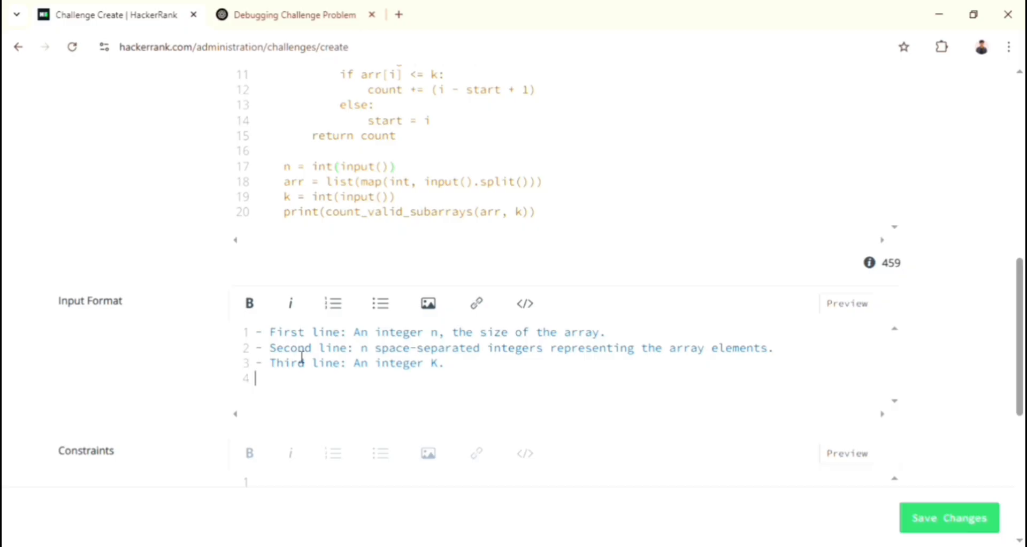
Add the constraints and output format from ChatGPT, previewing how the constraints render
{"action": "left_click", "coordinate": [293, 14]}
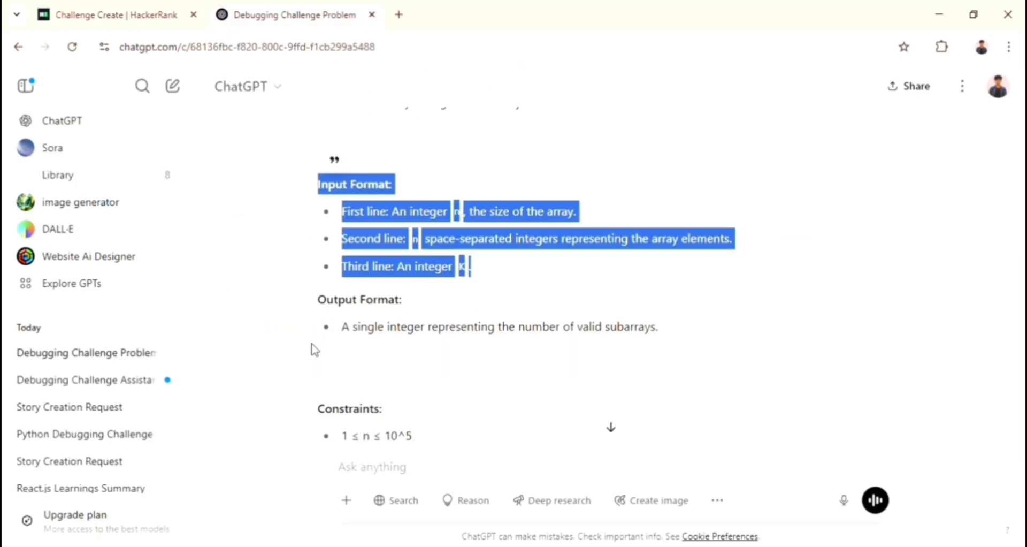
{"action": "left_click", "coordinate": [108, 14]}
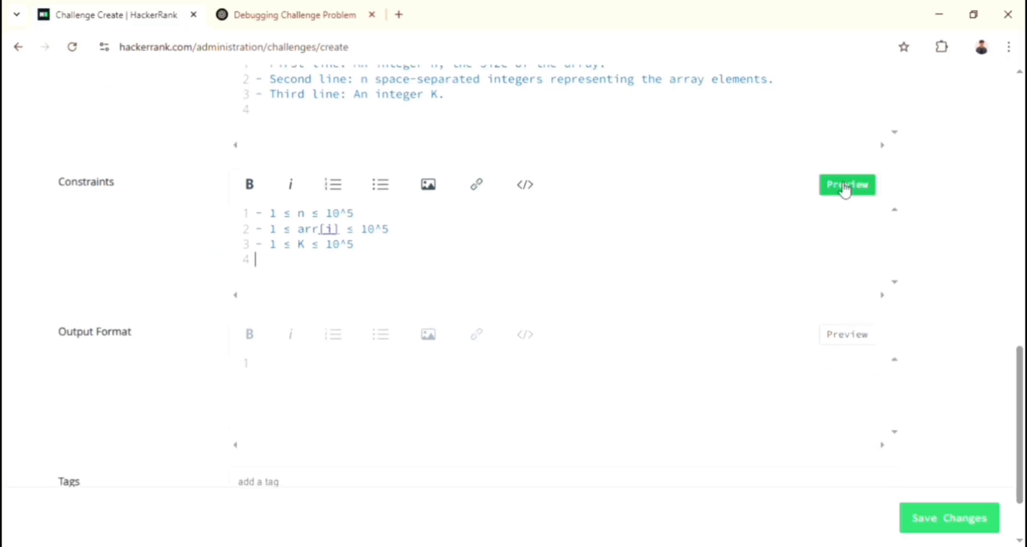
{"action": "left_click", "coordinate": [846, 184]}
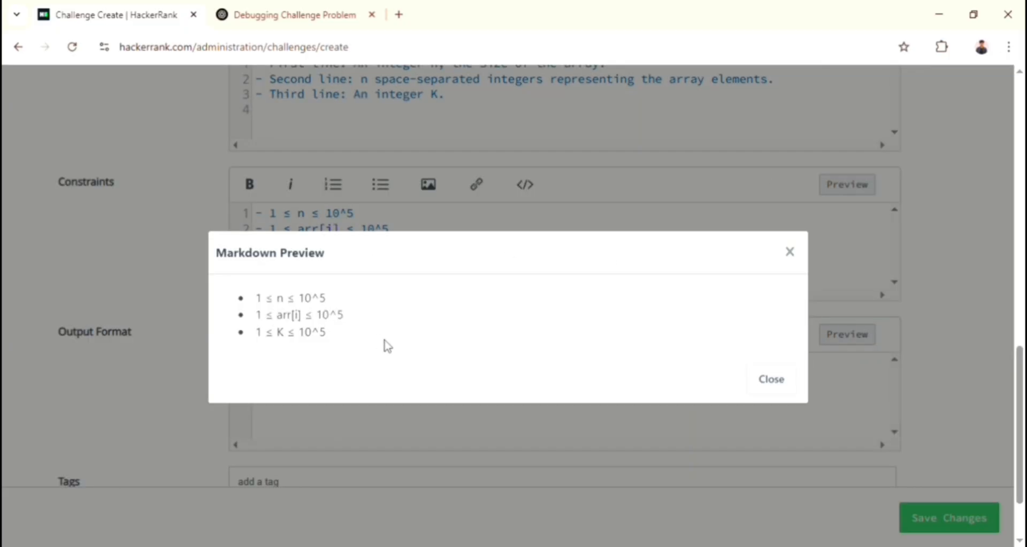
{"action": "left_click", "coordinate": [771, 379]}
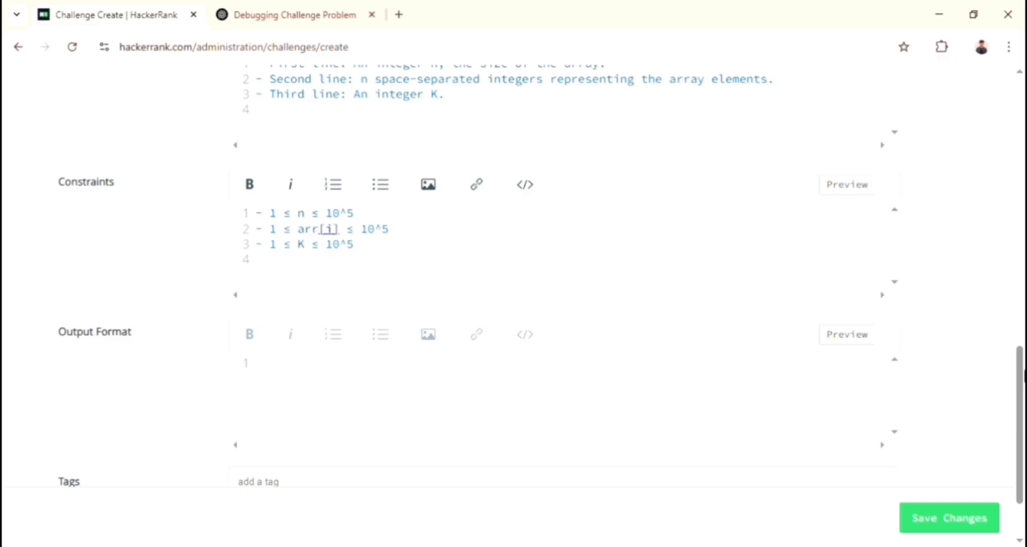
{"action": "left_click", "coordinate": [291, 14]}
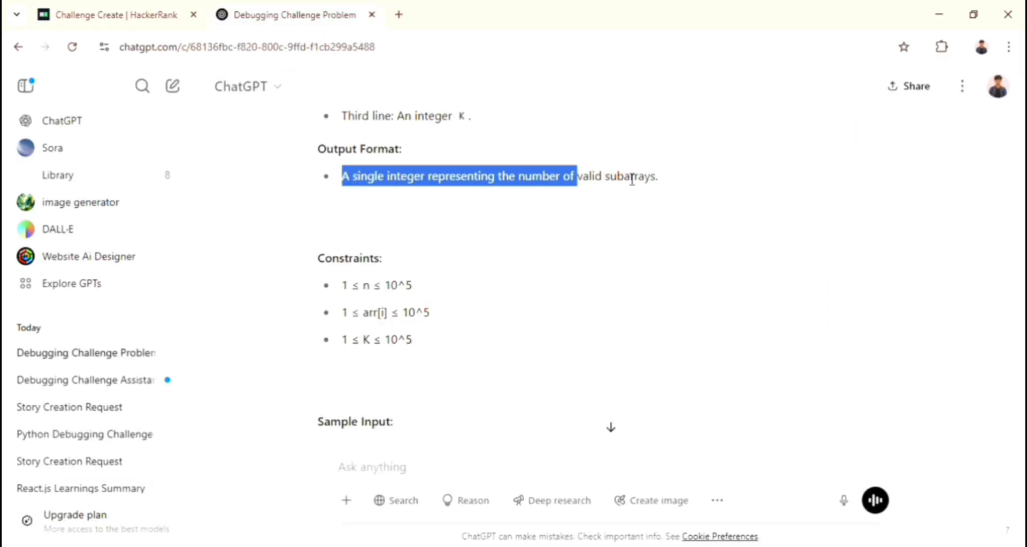
{"action": "left_click", "coordinate": [117, 14]}
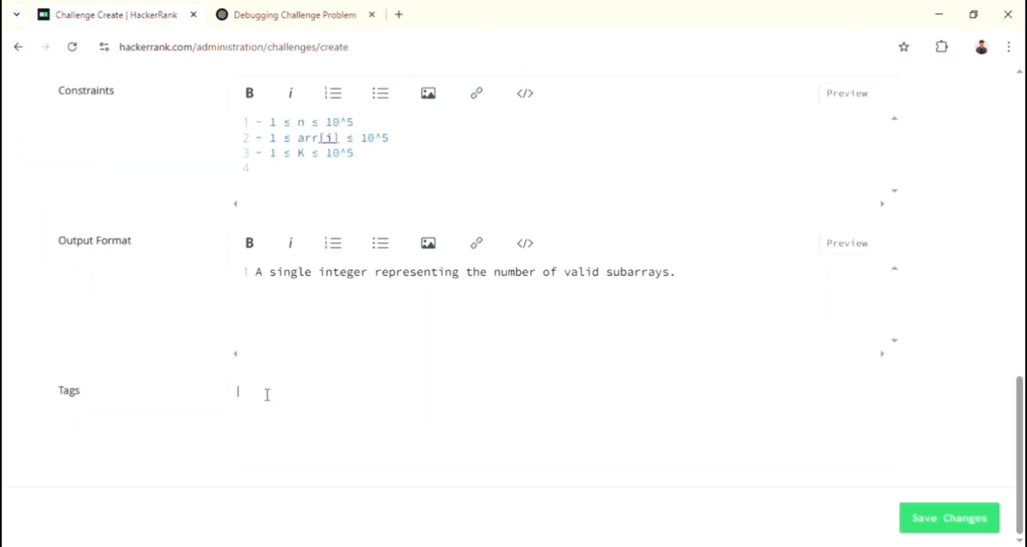
Tag the challenge with subArrays and integer and save Q1 : Count Valid Subarrays
{"action": "type", "text": "subArrays"}
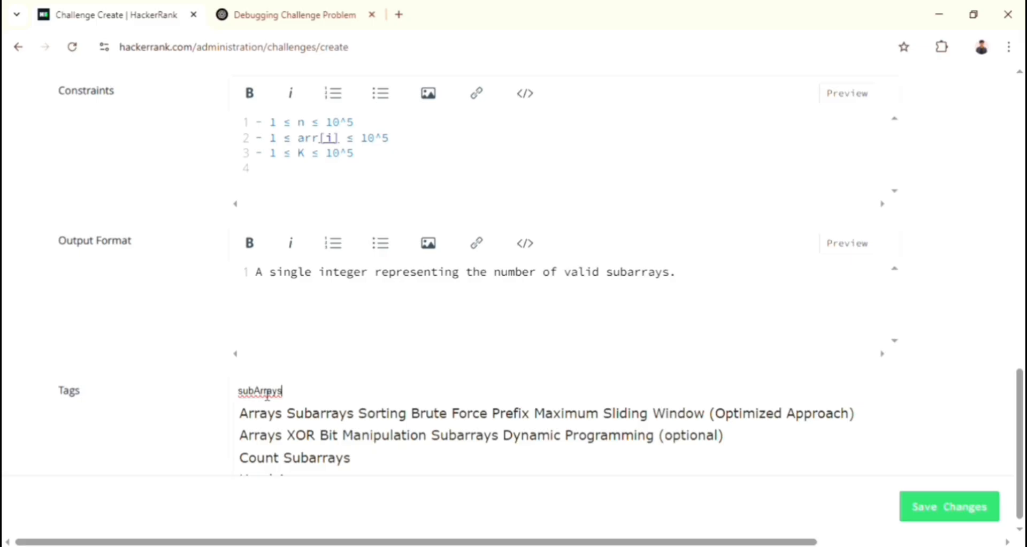
{"action": "type", "text": "integer"}
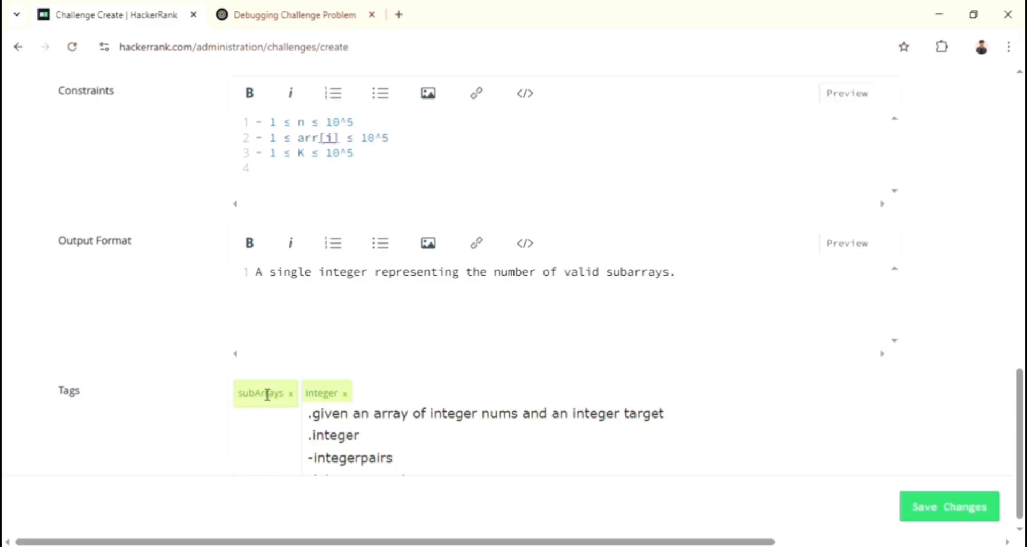
{"action": "scroll", "scroll_direction": "up", "scroll_amount": 3}
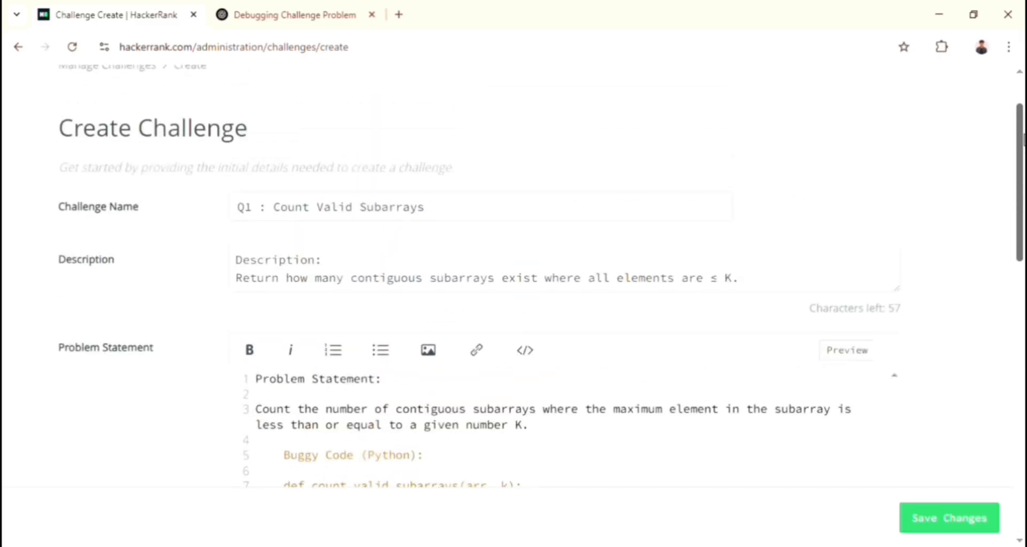
{"action": "scroll", "scroll_direction": "down", "scroll_amount": 3}
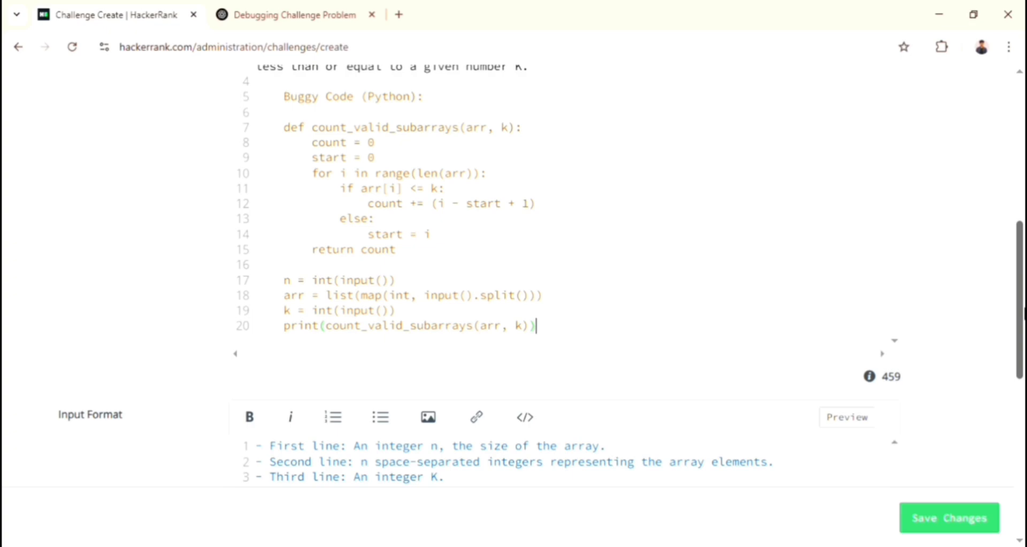
{"action": "scroll", "scroll_direction": "up", "scroll_amount": 3}
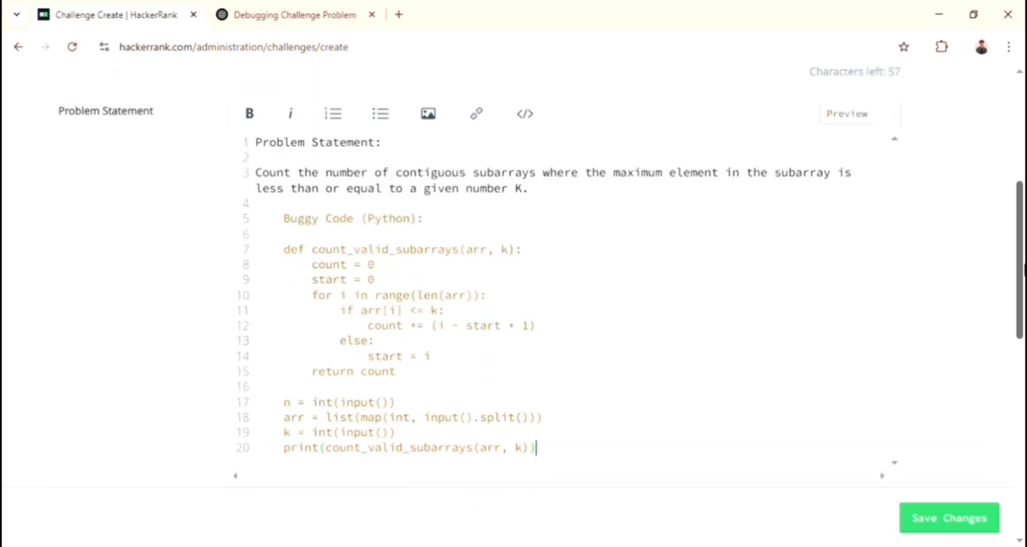
{"action": "scroll", "scroll_direction": "down", "scroll_amount": 3}
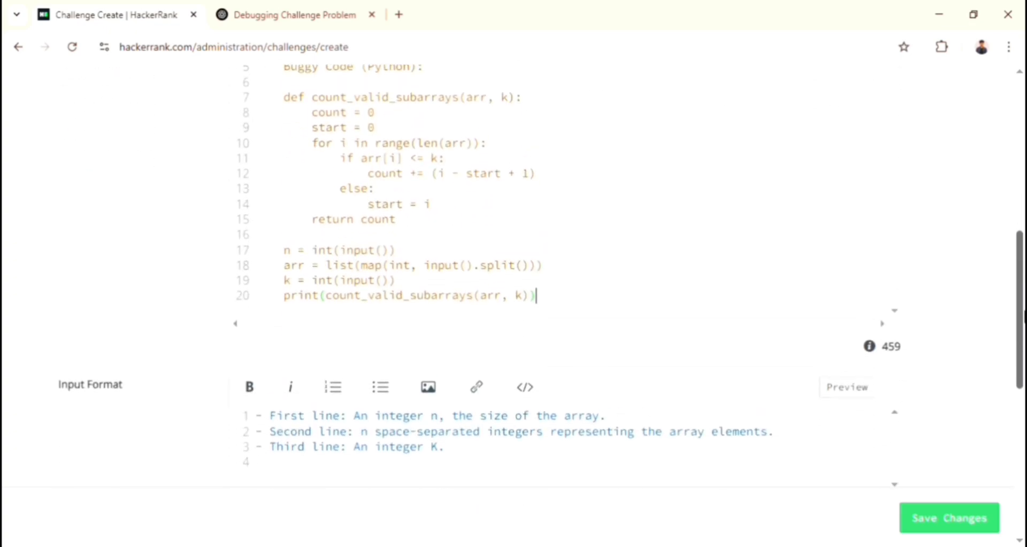
{"action": "scroll", "scroll_direction": "down", "scroll_amount": 3}
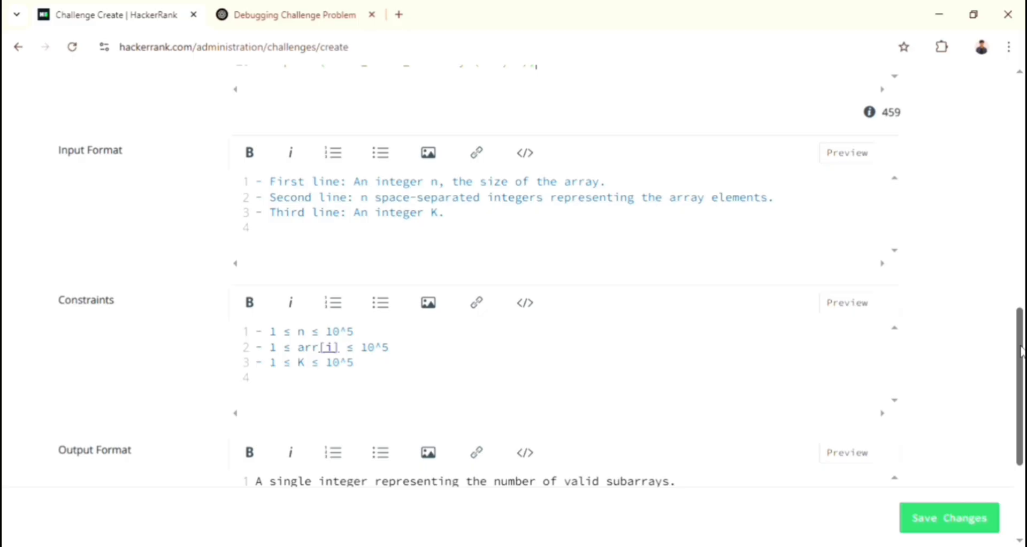
{"action": "scroll", "scroll_direction": "up", "scroll_amount": 3}
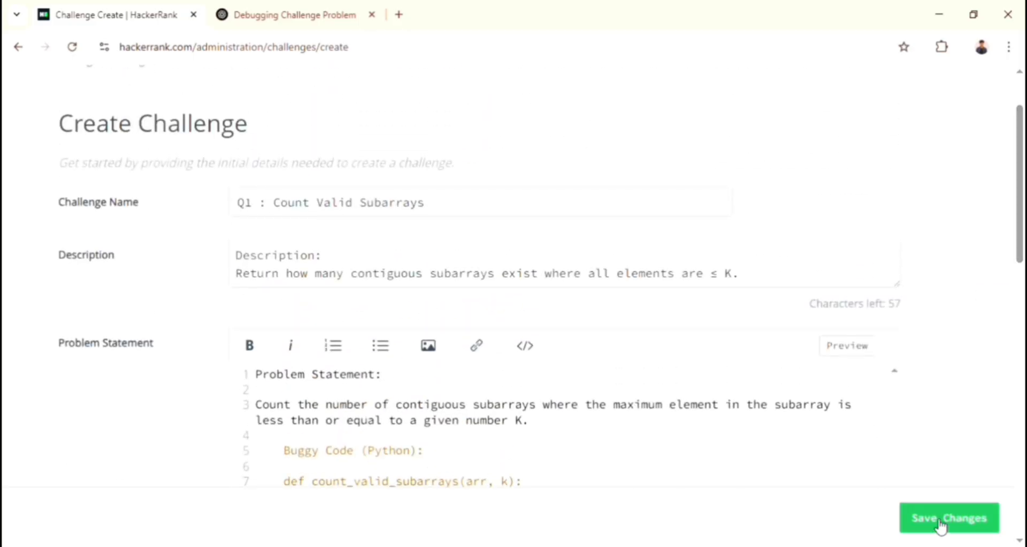
{"action": "scroll", "scroll_direction": "up", "scroll_amount": 3}
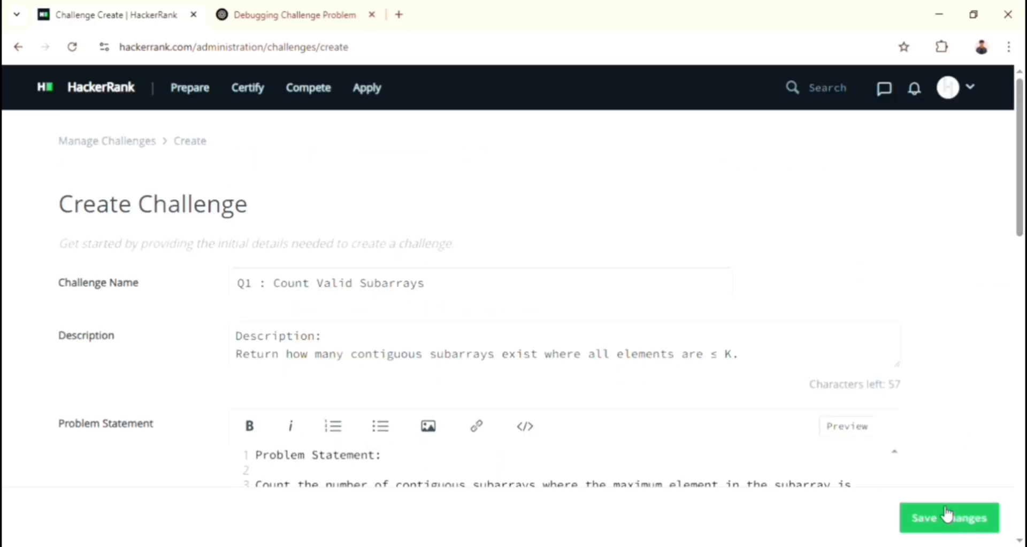
{"action": "left_click", "coordinate": [949, 516]}
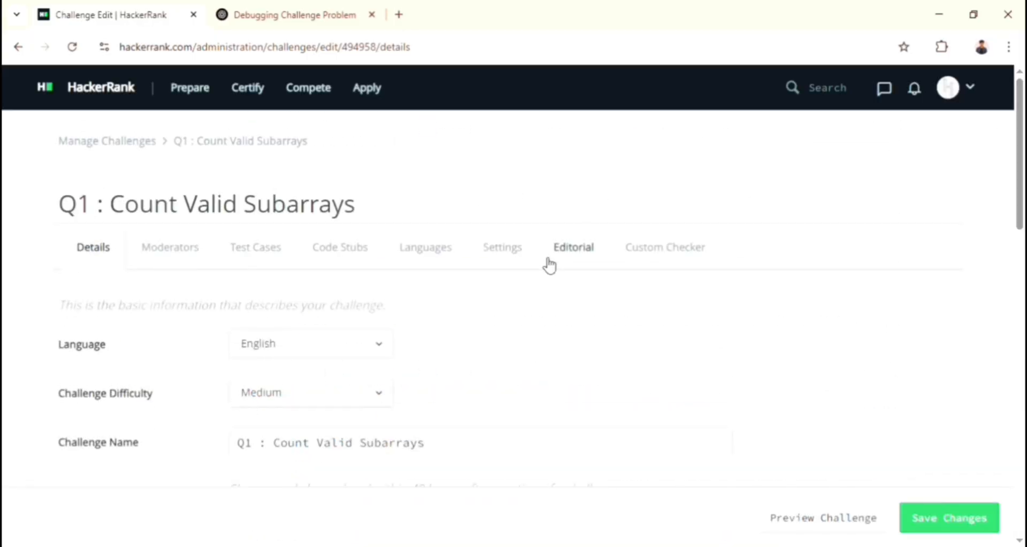
Leave the Moderators changes unsaved and move on to the empty Test Cases page
{"action": "left_click", "coordinate": [170, 247]}
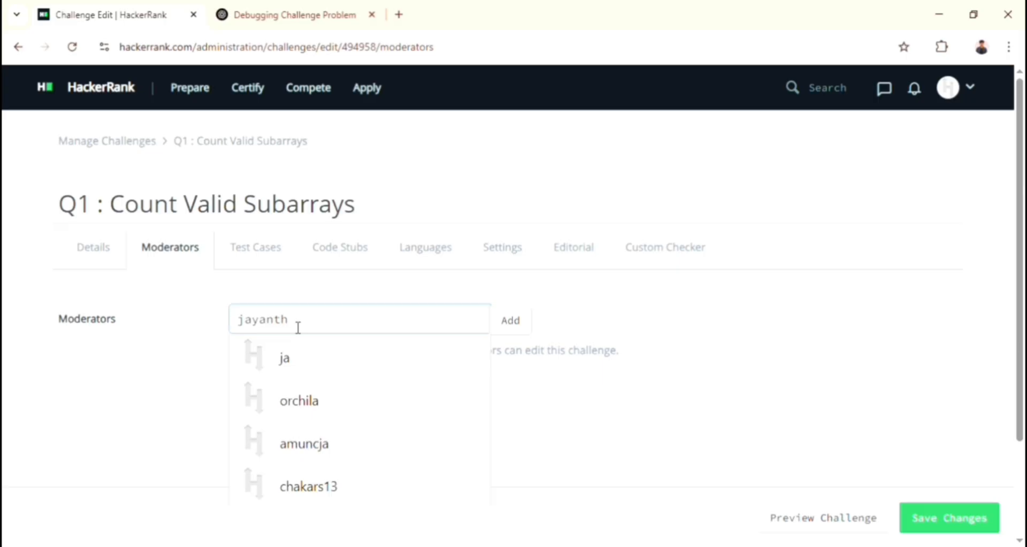
{"action": "type", "text": "u"}
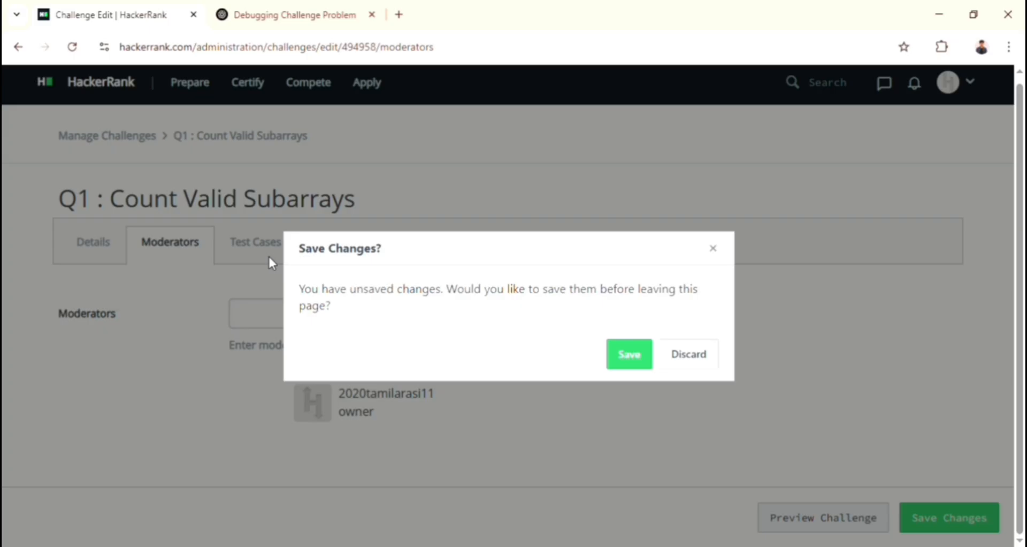
{"action": "left_click", "coordinate": [628, 353]}
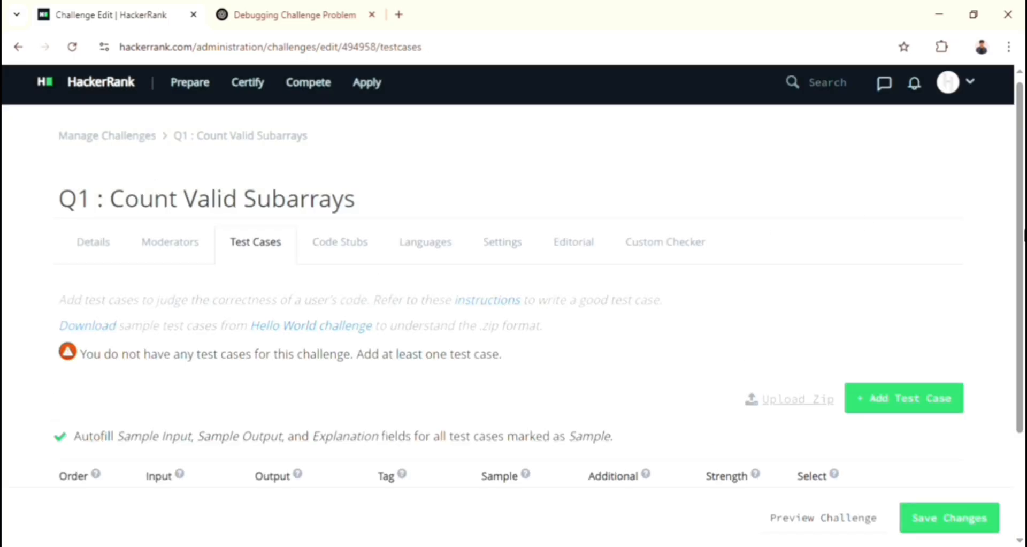
Bring up an empty Add Test Case form for Q1 : Count Valid Subarrays
{"action": "scroll", "scroll_direction": "down", "scroll_amount": 3}
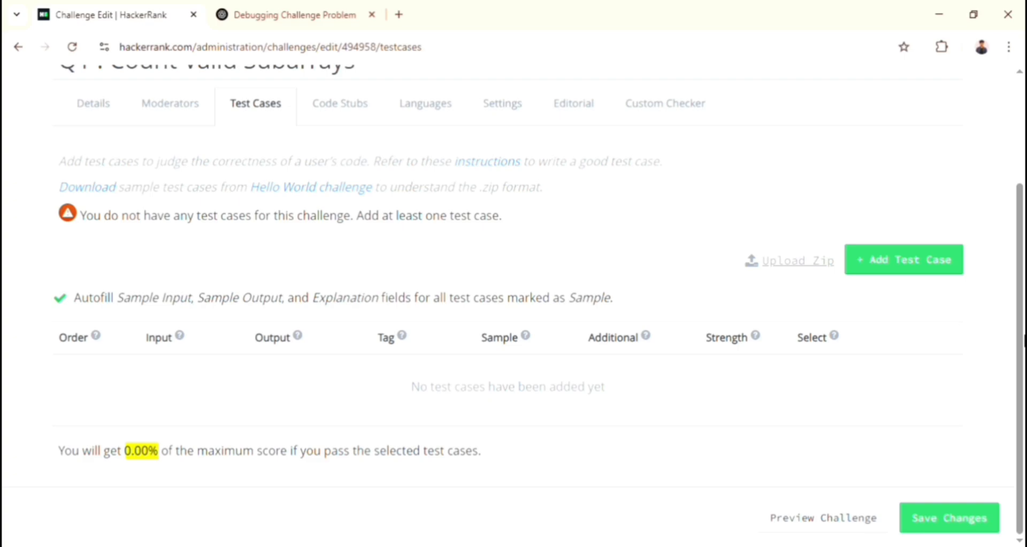
{"action": "scroll", "scroll_direction": "up", "scroll_amount": 3}
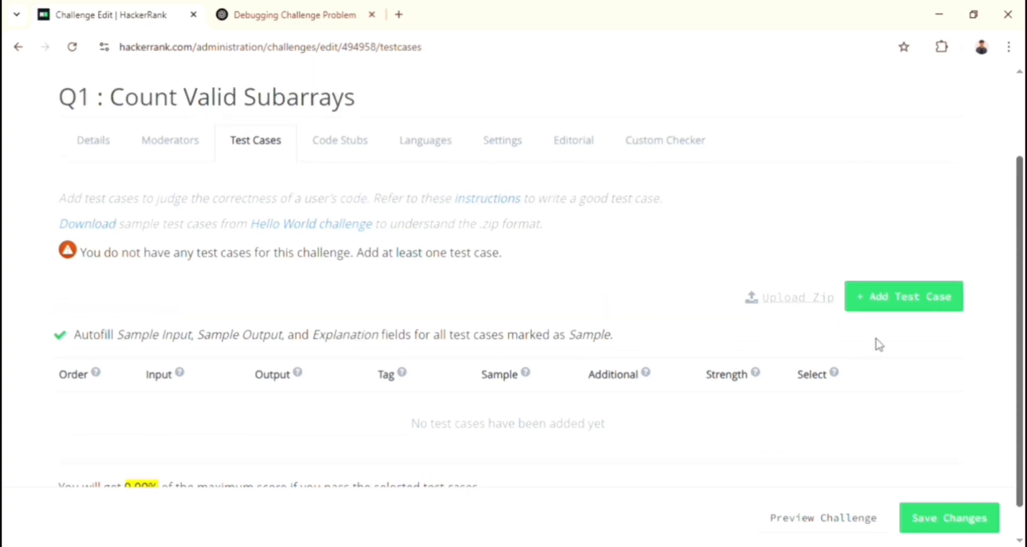
{"action": "mouse_move", "coordinate": [902, 303]}
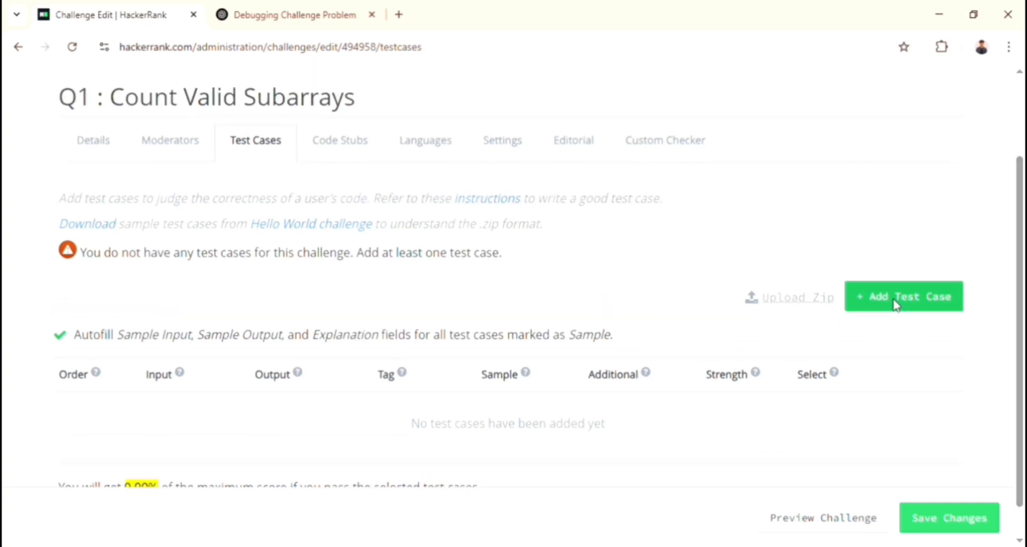
{"action": "left_click", "coordinate": [903, 296]}
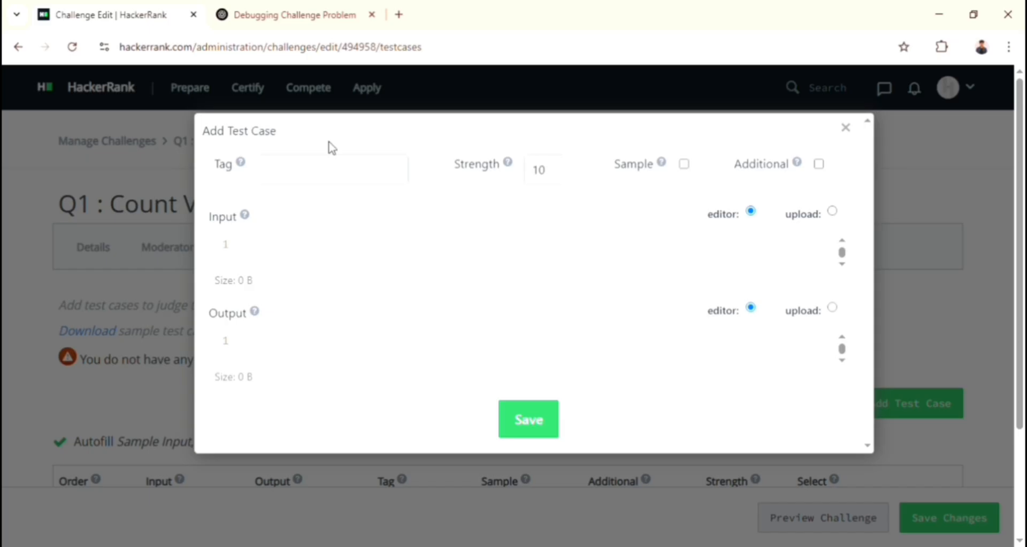
Tag the test case Medium and bring in input 5 / 1 2 3 4 1 / 3 with output 9 from ChatGPT
{"action": "left_click", "coordinate": [332, 169]}
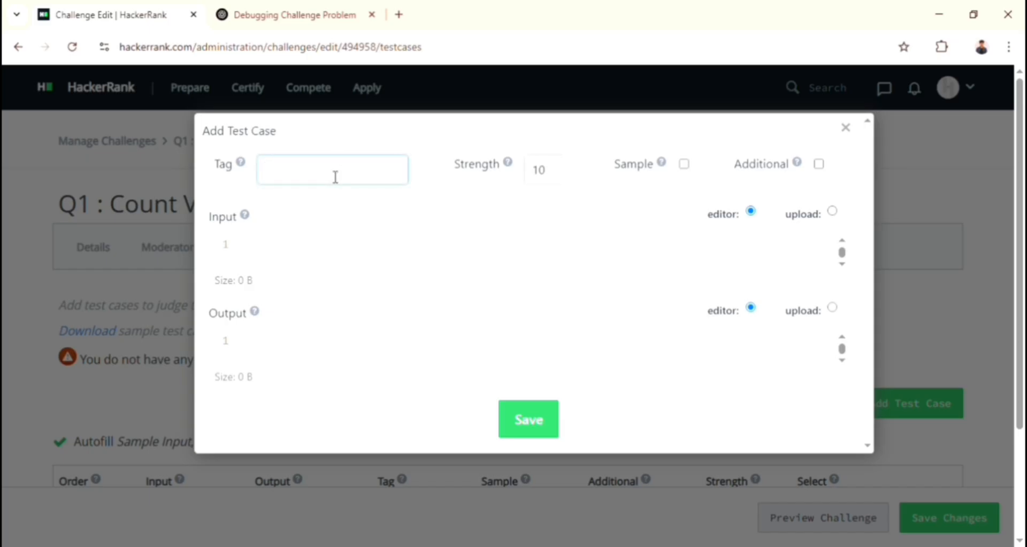
{"action": "type", "text": "M"}
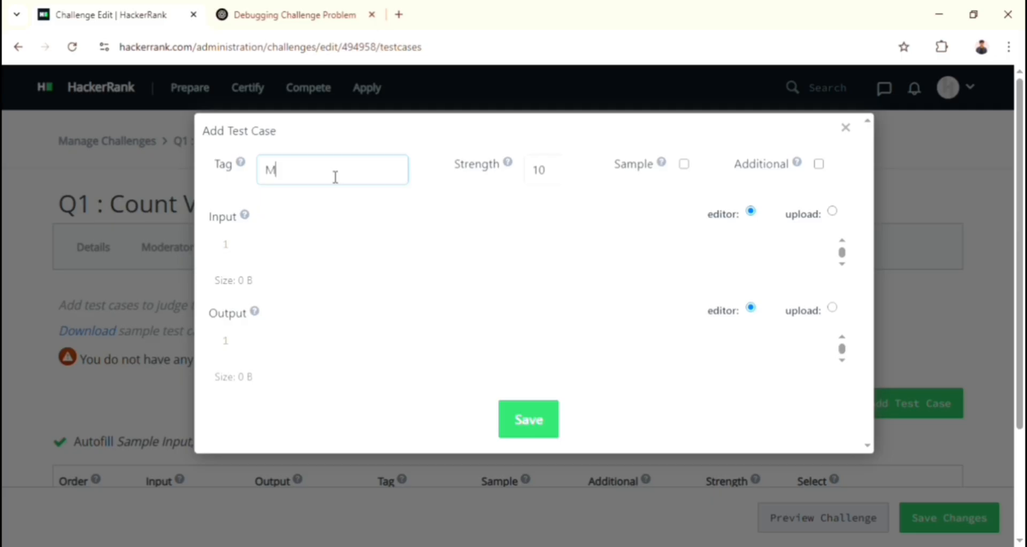
{"action": "type", "text": "edium"}
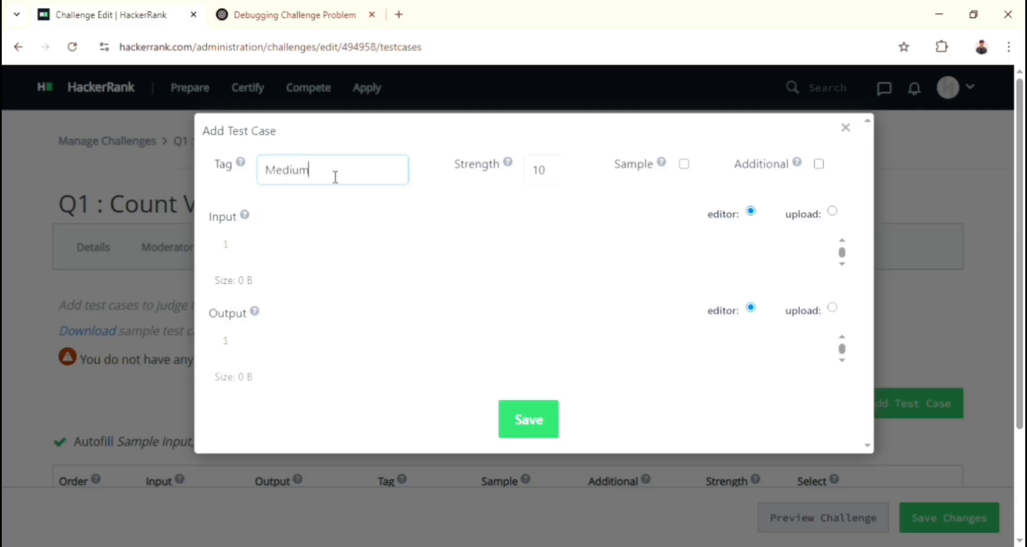
{"action": "mouse_move", "coordinate": [565, 192]}
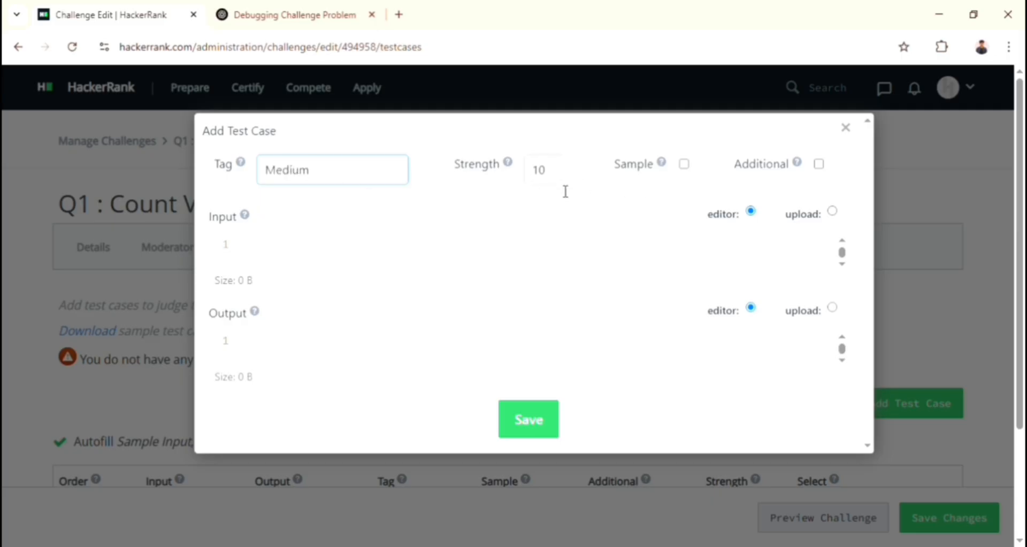
{"action": "mouse_move", "coordinate": [652, 195]}
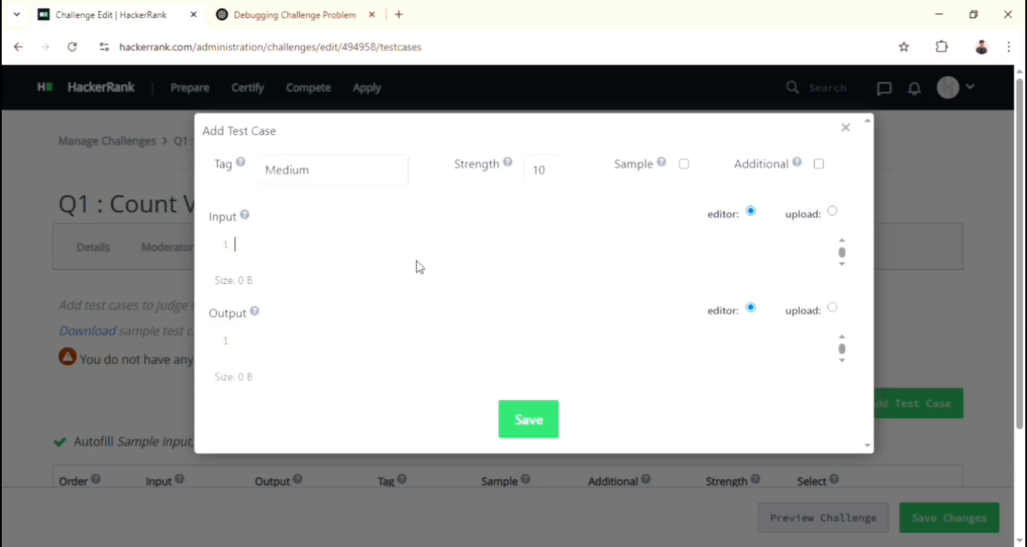
{"action": "mouse_move", "coordinate": [276, 334]}
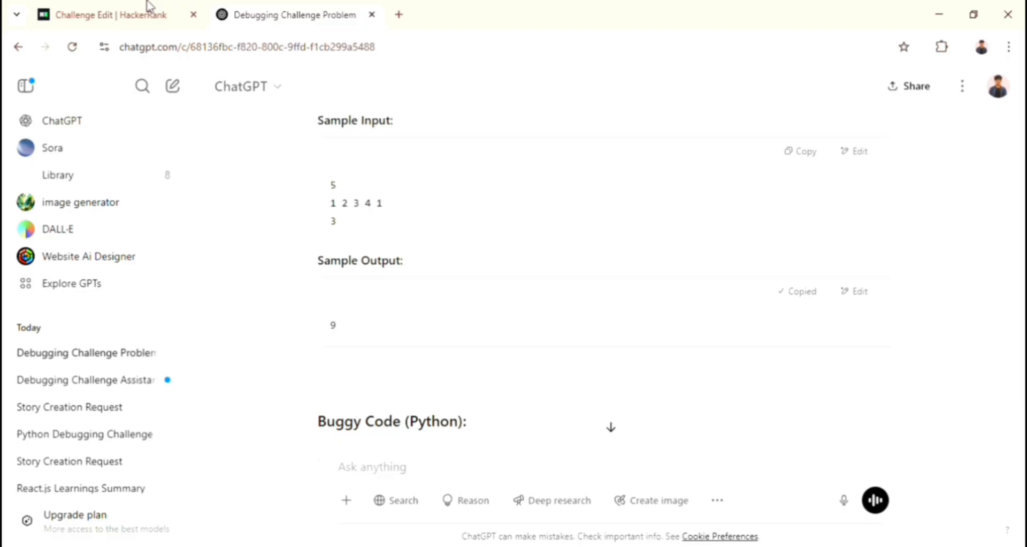
{"action": "left_click", "coordinate": [99, 14]}
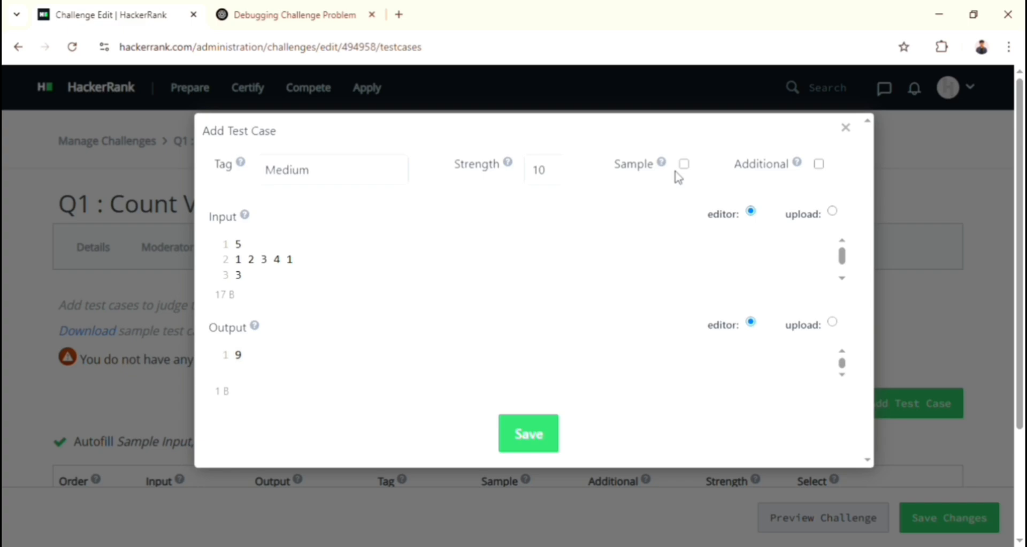
Mark the Medium test case as a sample with strength 1 and save it
{"action": "left_click", "coordinate": [684, 162]}
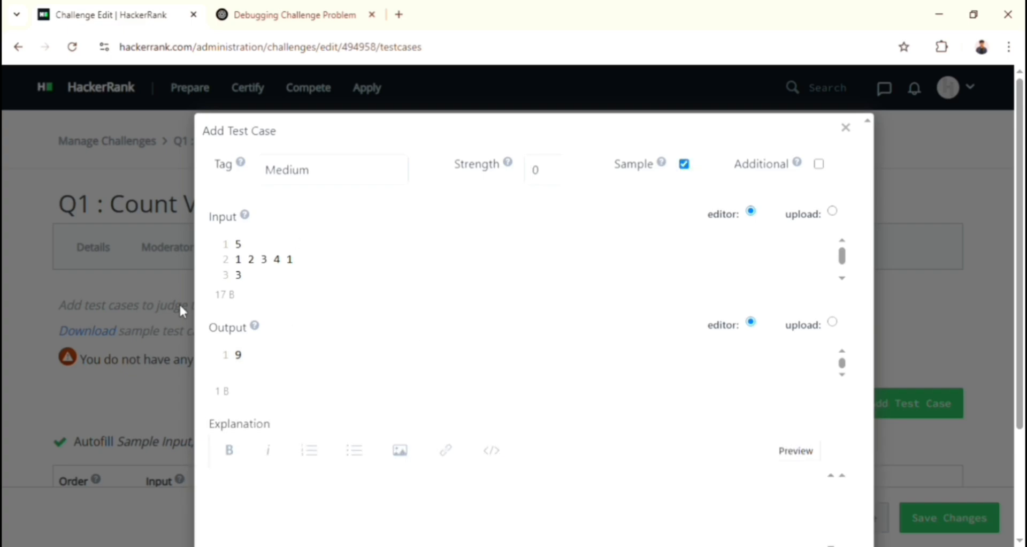
{"action": "mouse_move", "coordinate": [658, 163]}
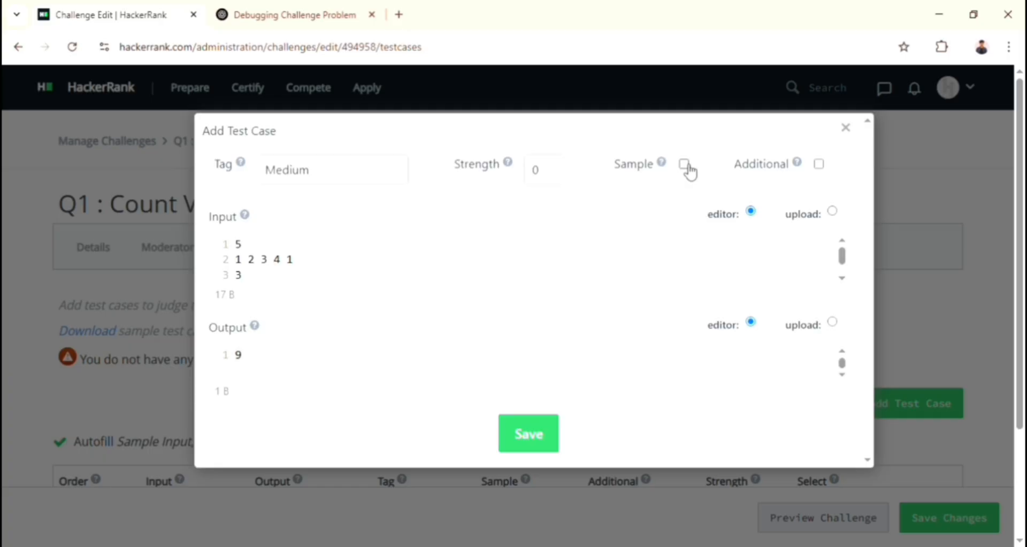
{"action": "left_click", "coordinate": [683, 164]}
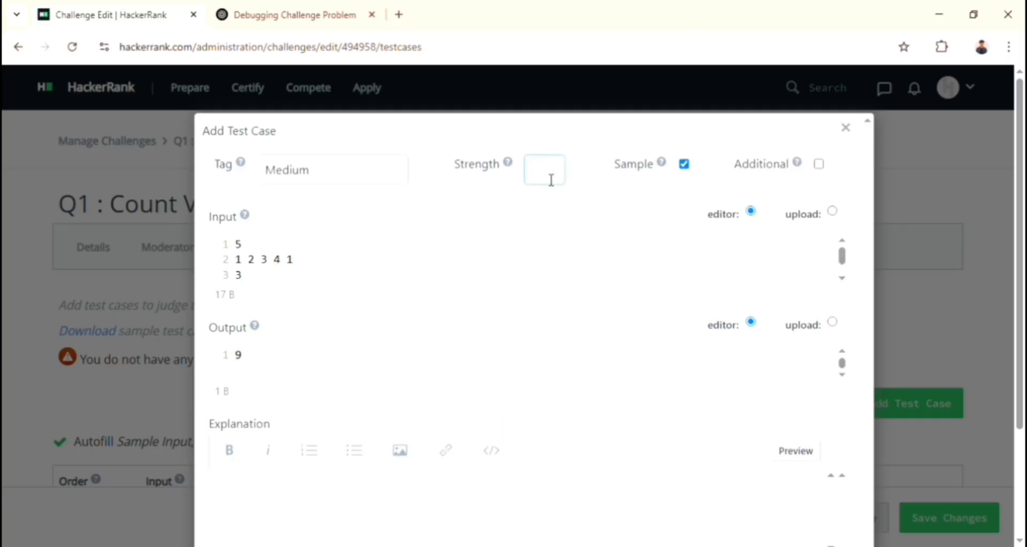
{"action": "type", "text": "1"}
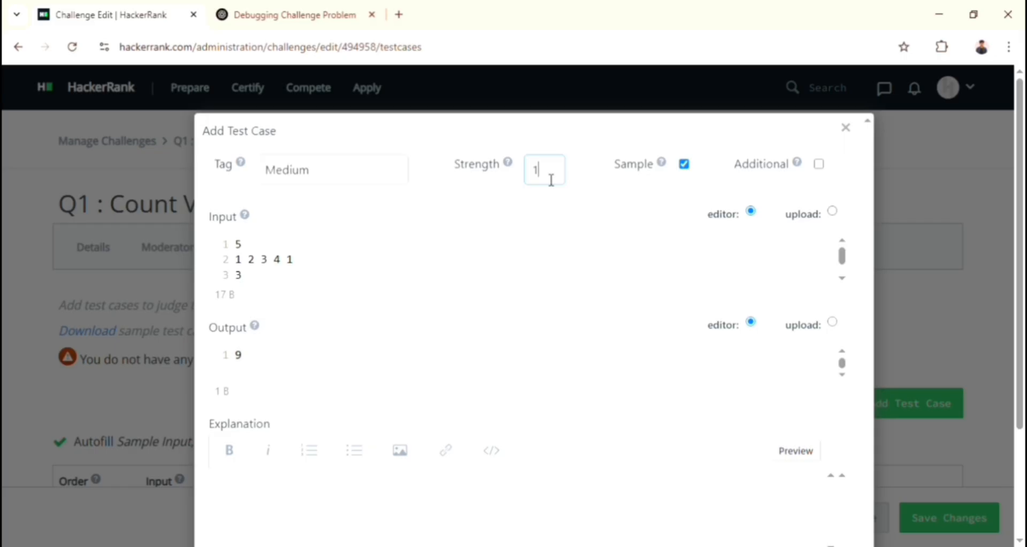
{"action": "left_click", "coordinate": [527, 469]}
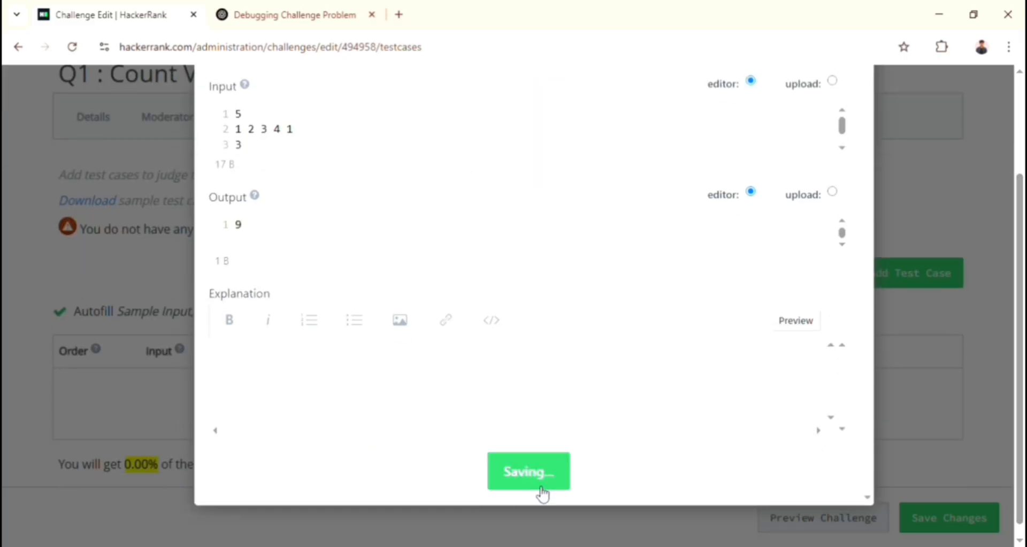
{"action": "left_click", "coordinate": [527, 469]}
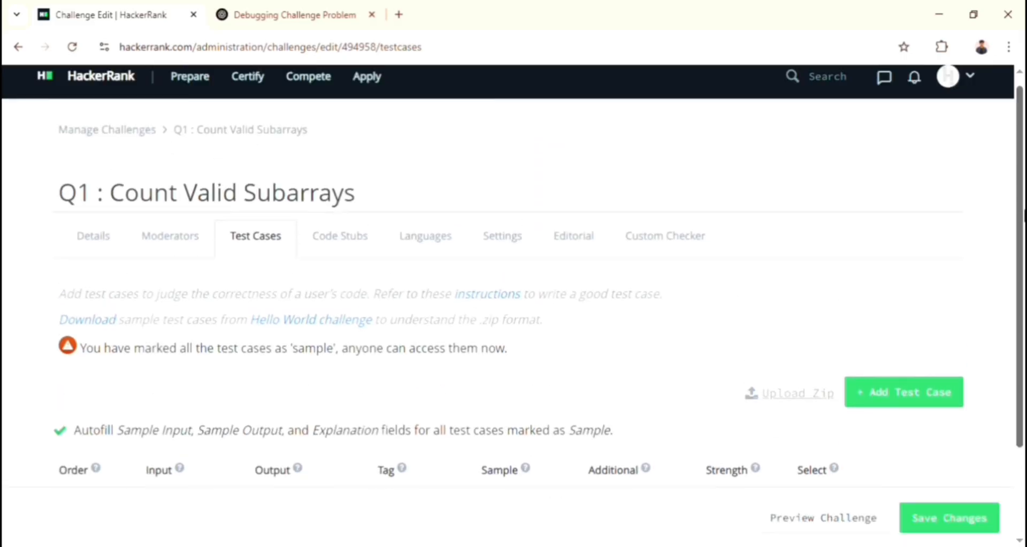
Select the Medium test case for scoring at 100% and move to the Code Stubs section
{"action": "scroll", "scroll_direction": "down", "scroll_amount": 3}
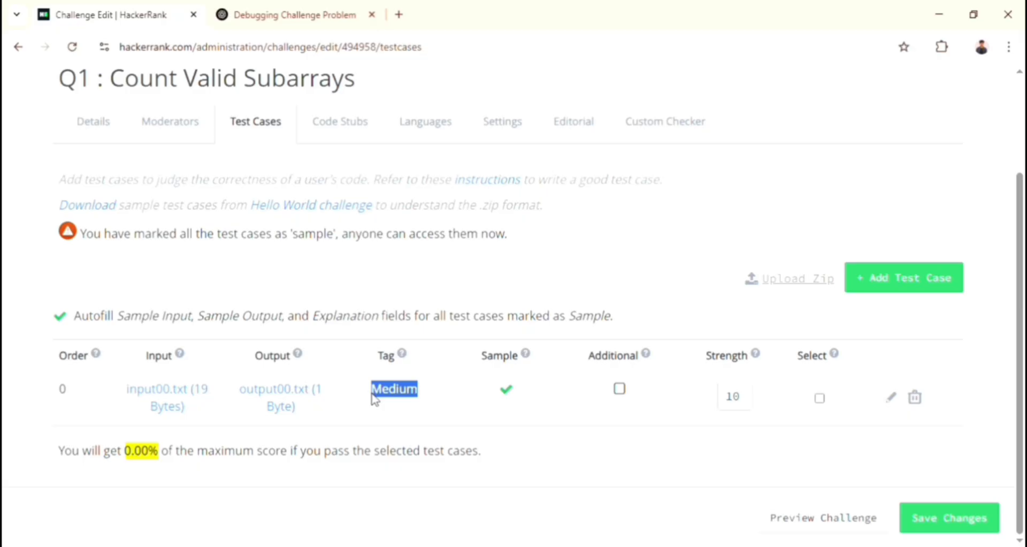
{"action": "mouse_move", "coordinate": [790, 416]}
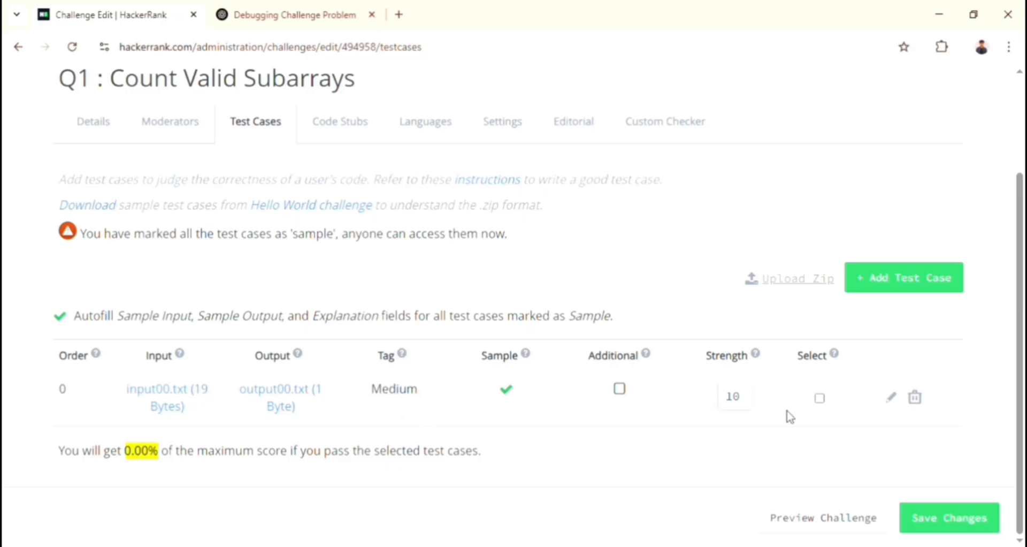
{"action": "mouse_move", "coordinate": [675, 419]}
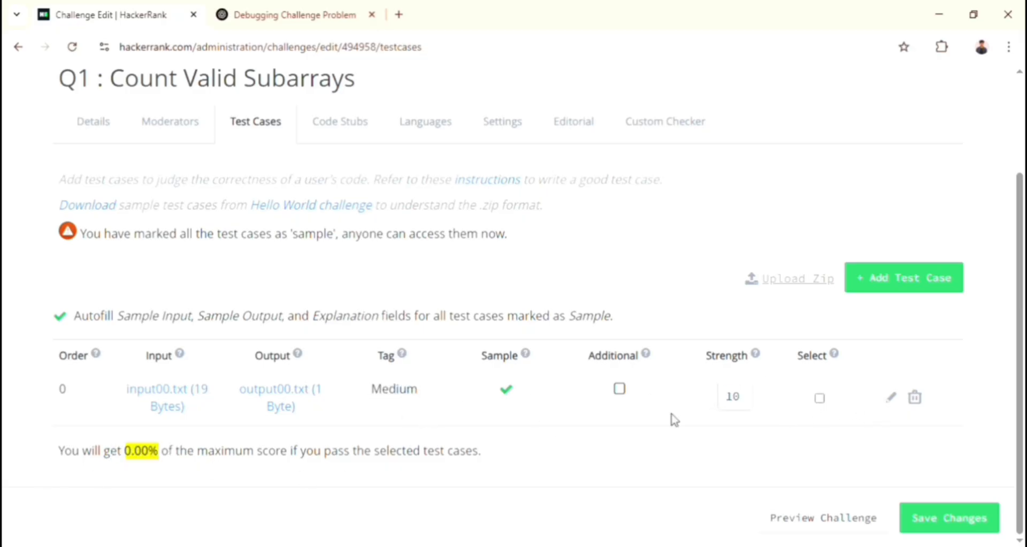
{"action": "left_click", "coordinate": [818, 397]}
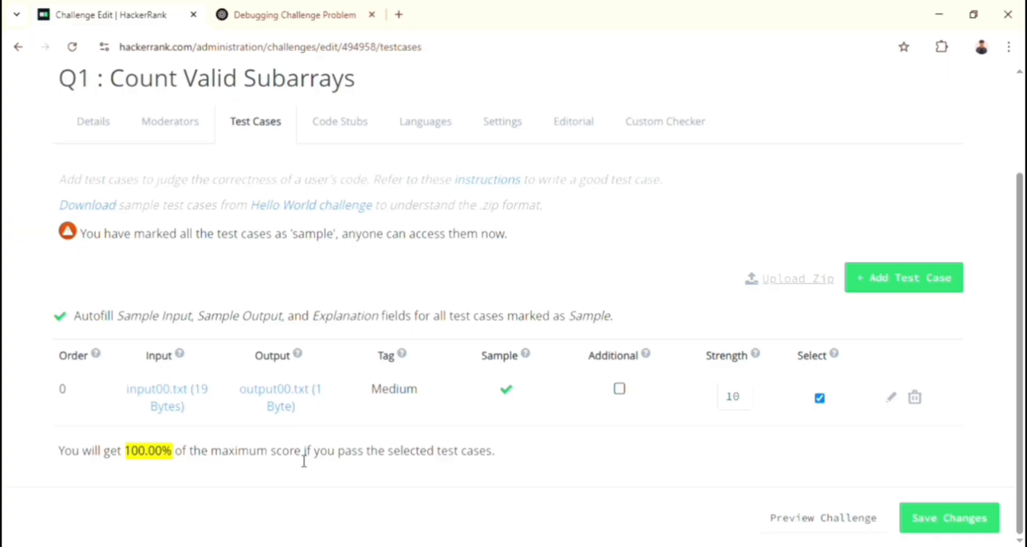
{"action": "mouse_move", "coordinate": [932, 497]}
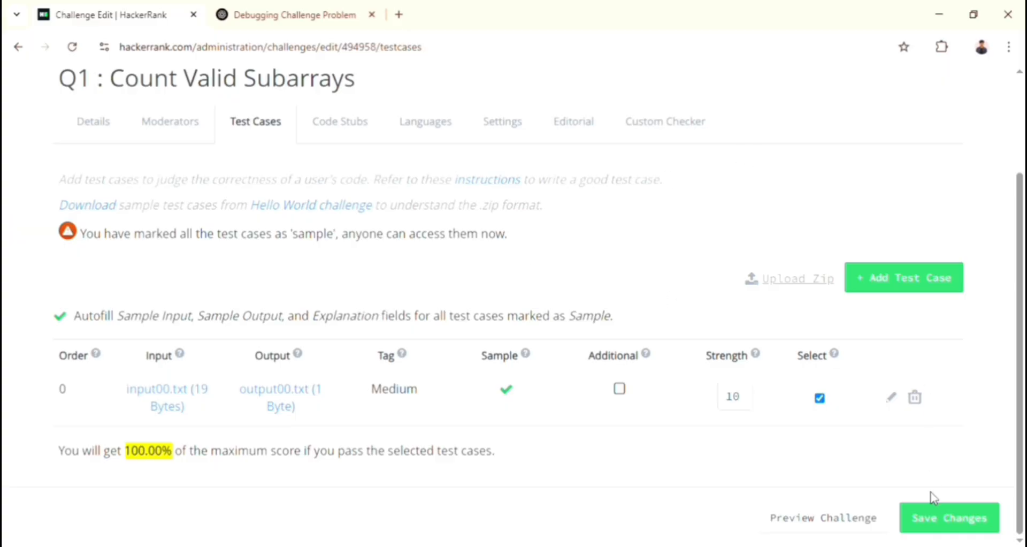
{"action": "mouse_move", "coordinate": [610, 221]}
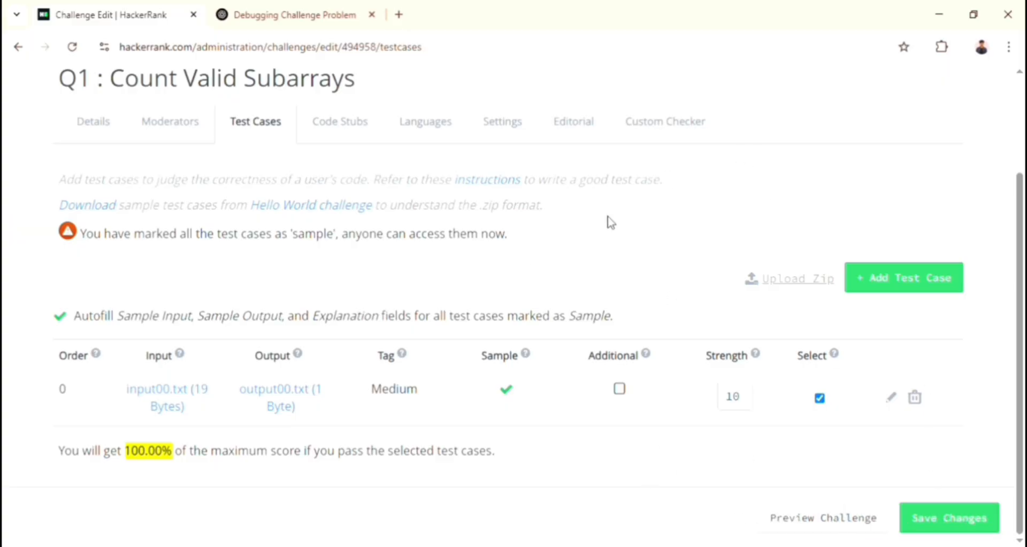
{"action": "left_click", "coordinate": [339, 121]}
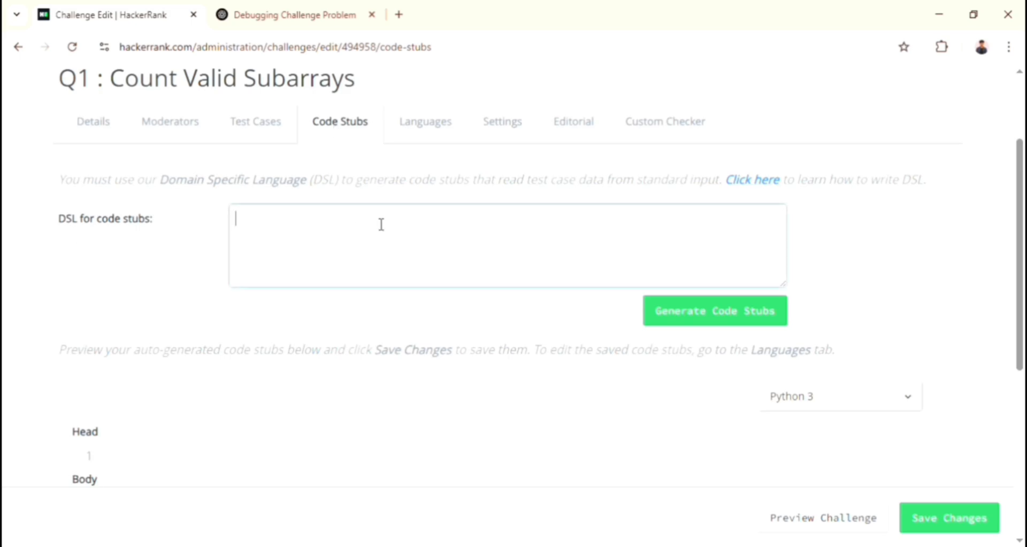
Show the Languages section listing C#, C++ and Clojure with time and memory limits
{"action": "scroll", "scroll_direction": "down", "scroll_amount": 3}
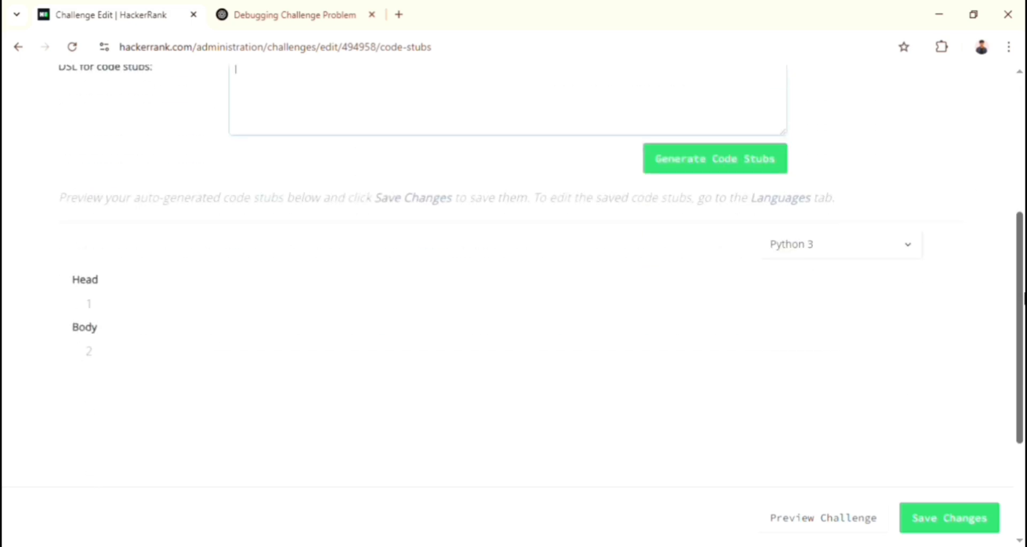
{"action": "scroll", "scroll_direction": "up", "scroll_amount": 3}
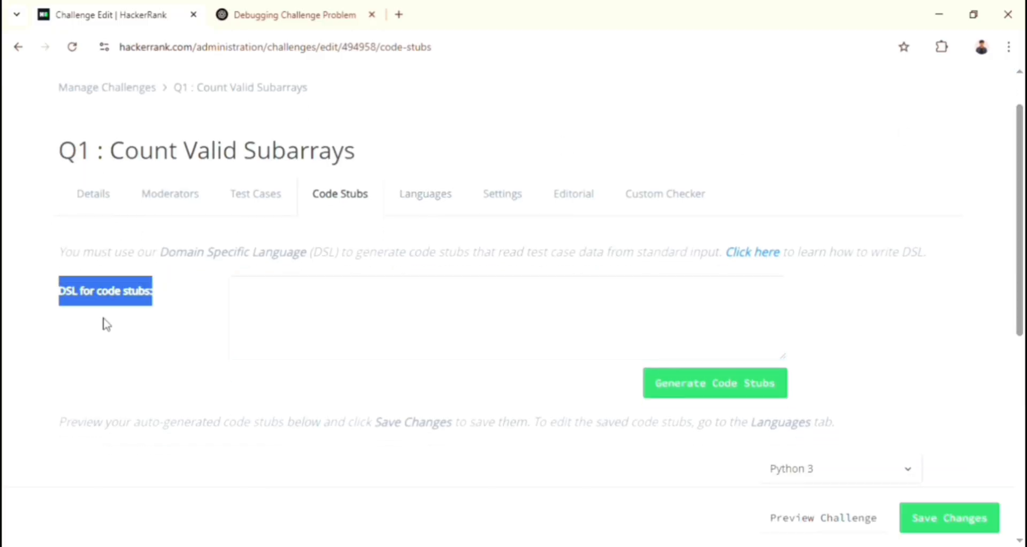
{"action": "left_click", "coordinate": [425, 194]}
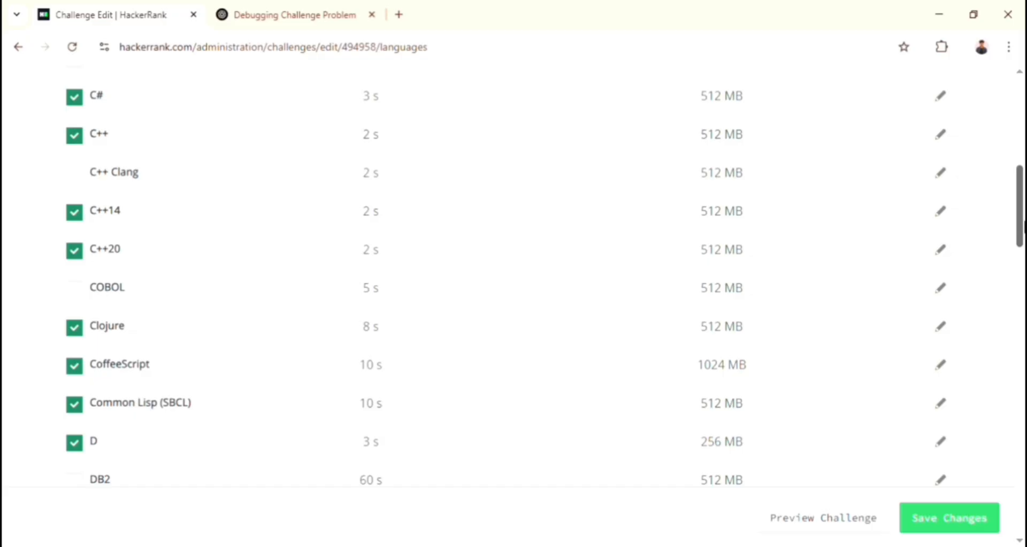
Scroll through the Languages list to review the challenge's allowed languages
{"action": "scroll", "scroll_direction": "down", "scroll_amount": 3}
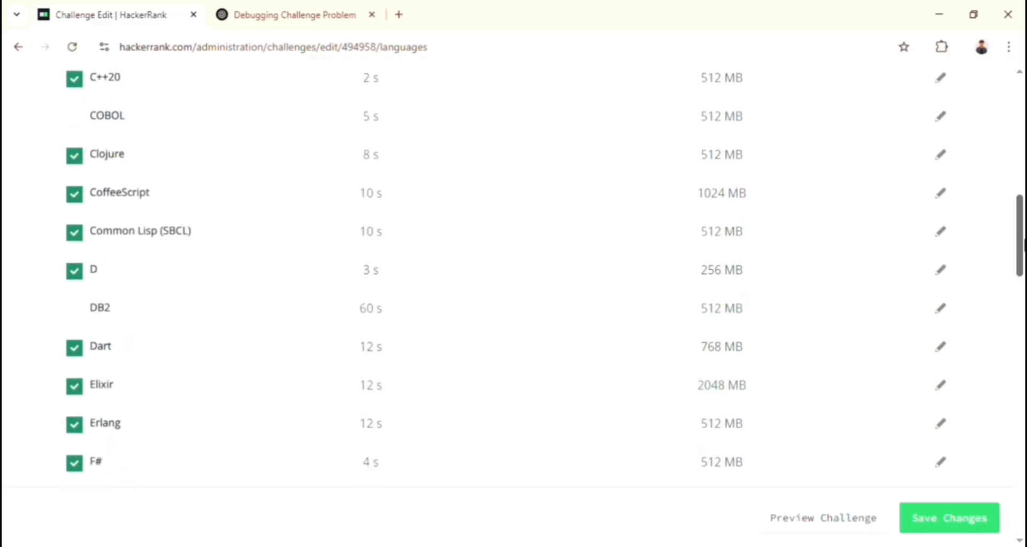
{"action": "scroll", "scroll_direction": "down", "scroll_amount": 3}
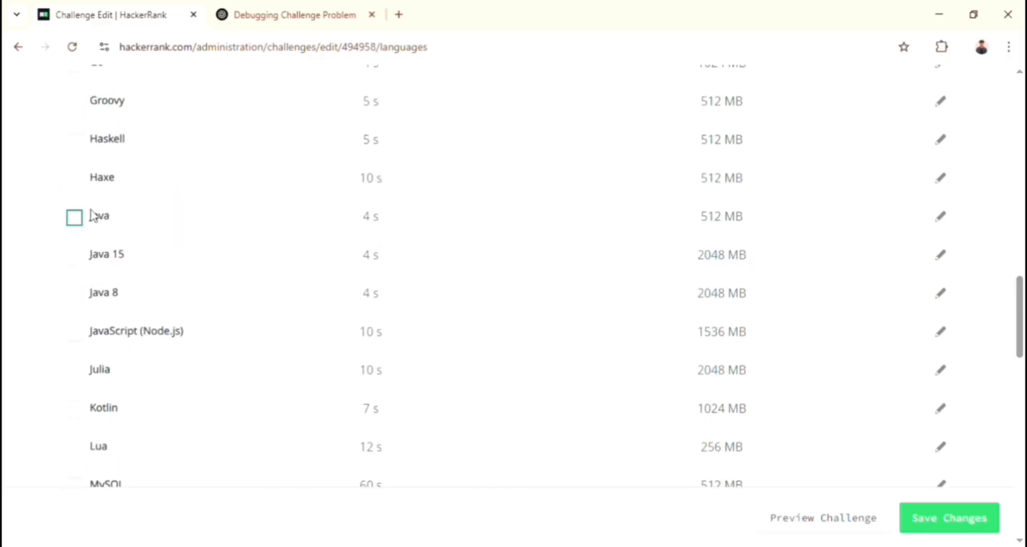
{"action": "scroll", "scroll_direction": "down", "scroll_amount": 3}
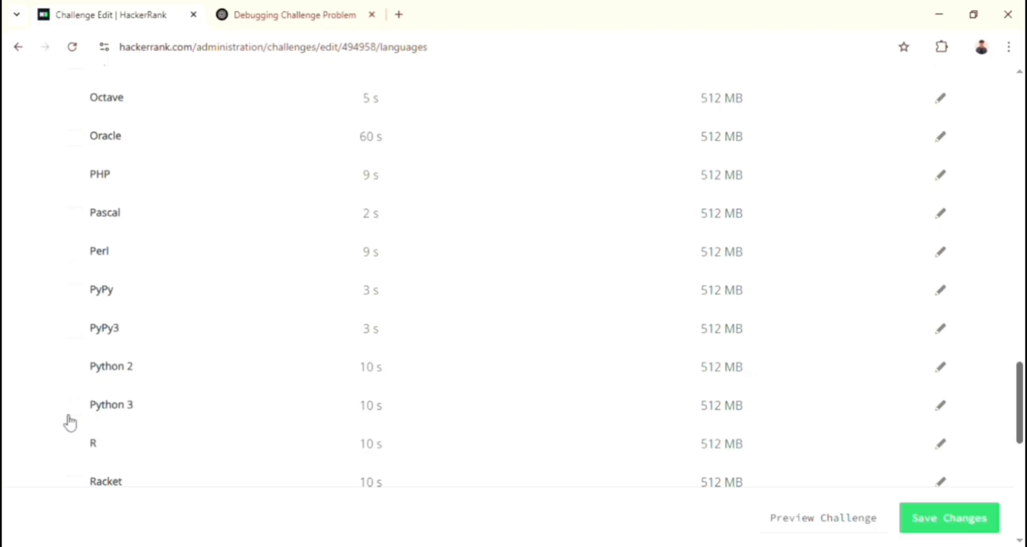
{"action": "scroll", "scroll_direction": "up", "scroll_amount": 3}
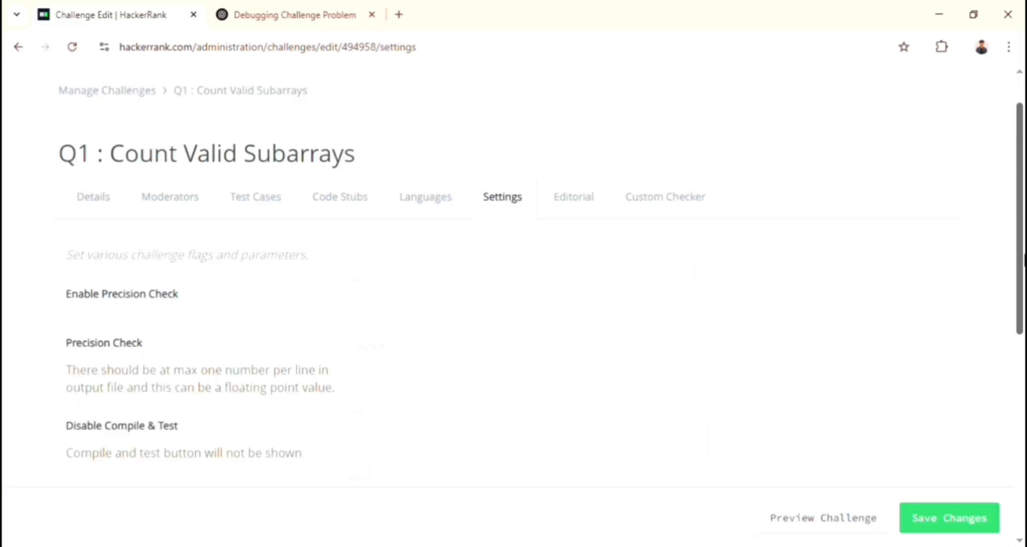
Review the Editorial page, then move to the Custom Checker page with its Python 2 template
{"action": "left_click", "coordinate": [573, 197]}
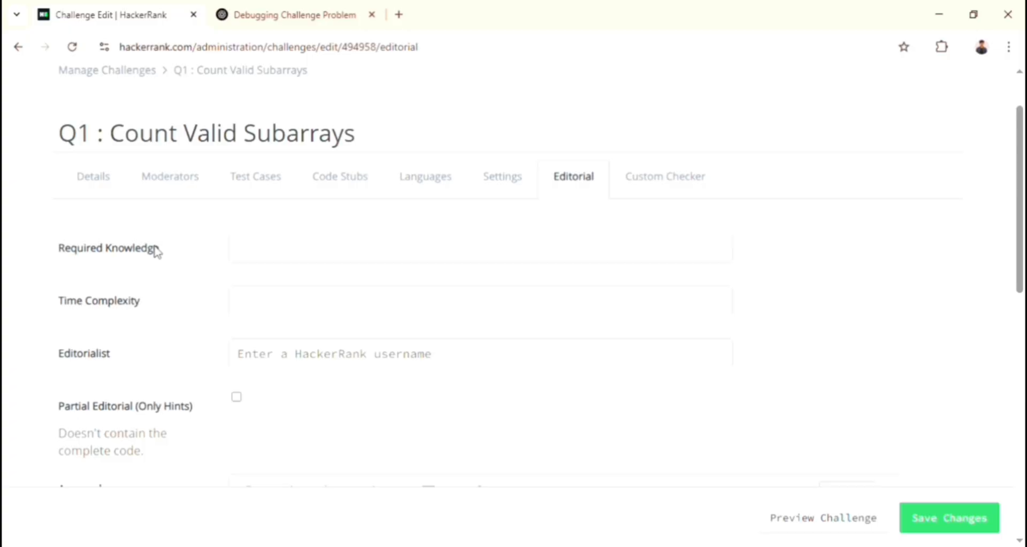
{"action": "scroll", "scroll_direction": "up", "scroll_amount": 3}
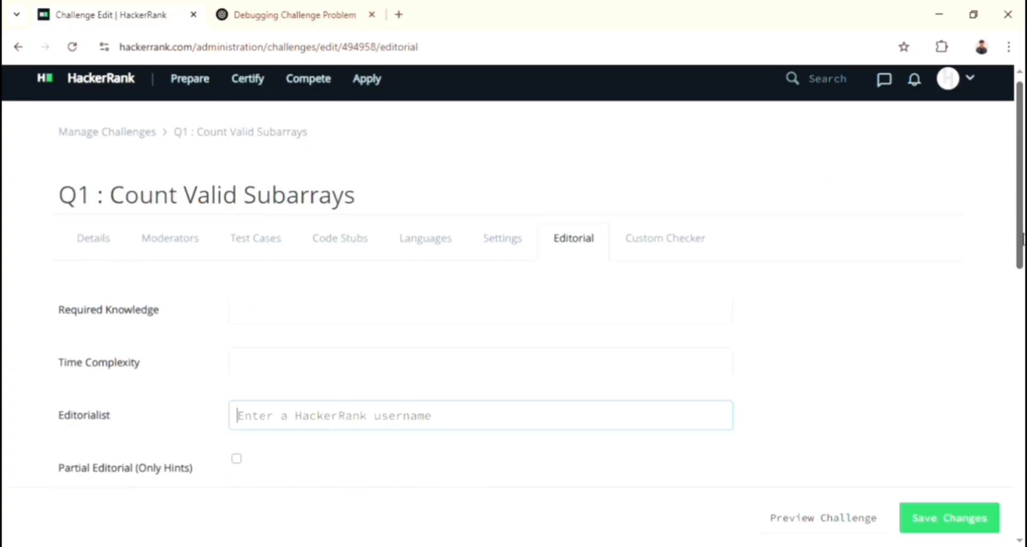
{"action": "left_click", "coordinate": [664, 238]}
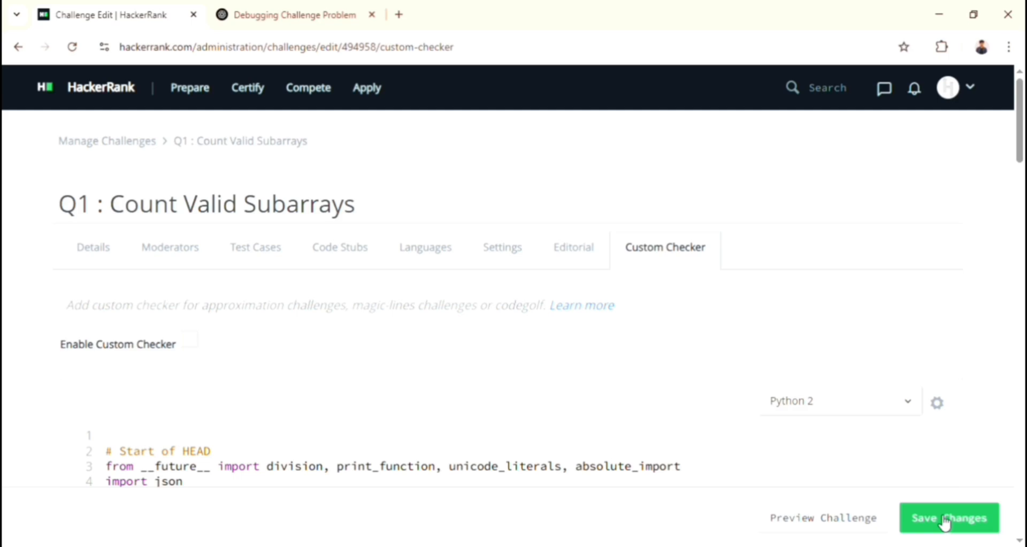
{"action": "mouse_move", "coordinate": [135, 144]}
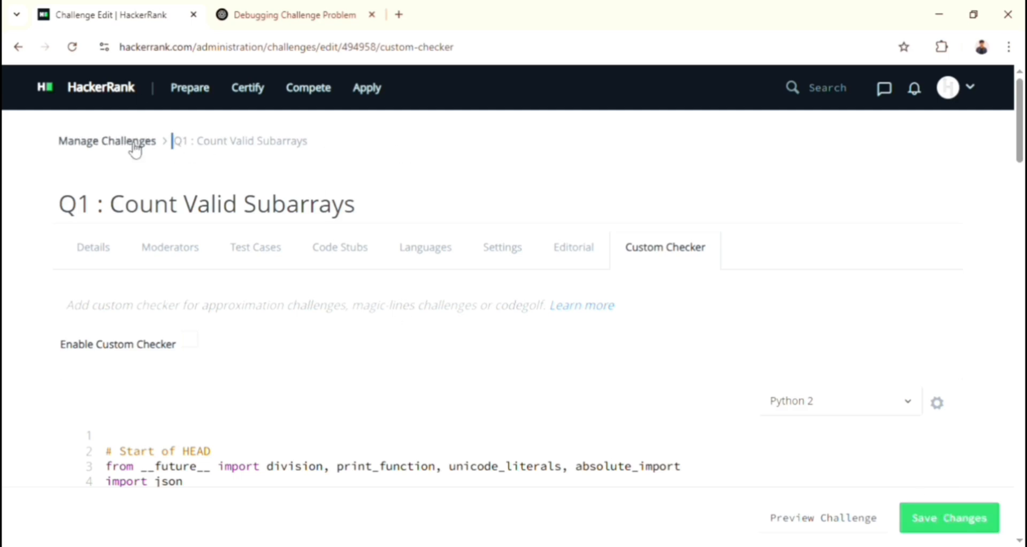
Return to Manage Challenges, confirm Q1 : Count Valid Subarrays on the last page, then switch to Manage Contests
{"action": "left_click", "coordinate": [107, 140]}
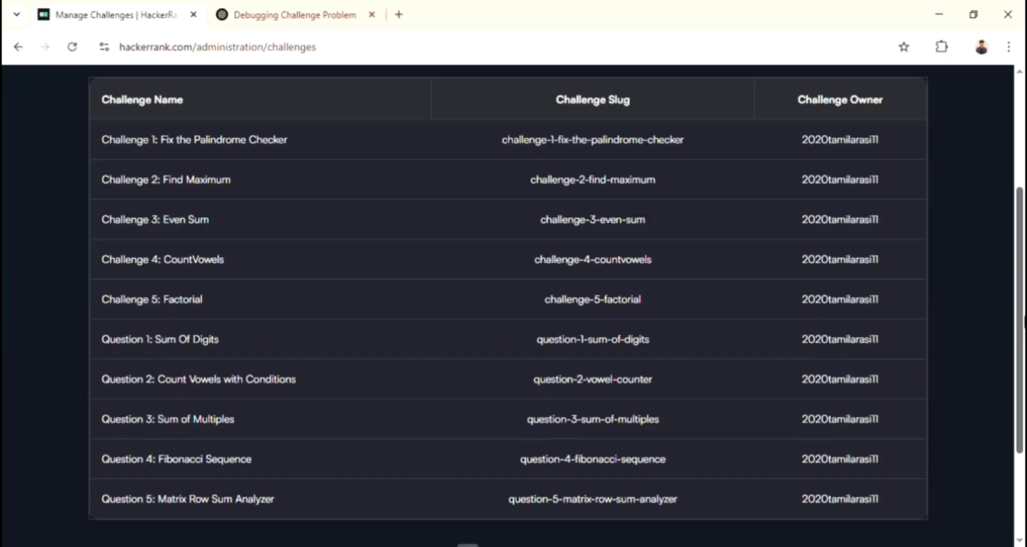
{"action": "left_click", "coordinate": [548, 407]}
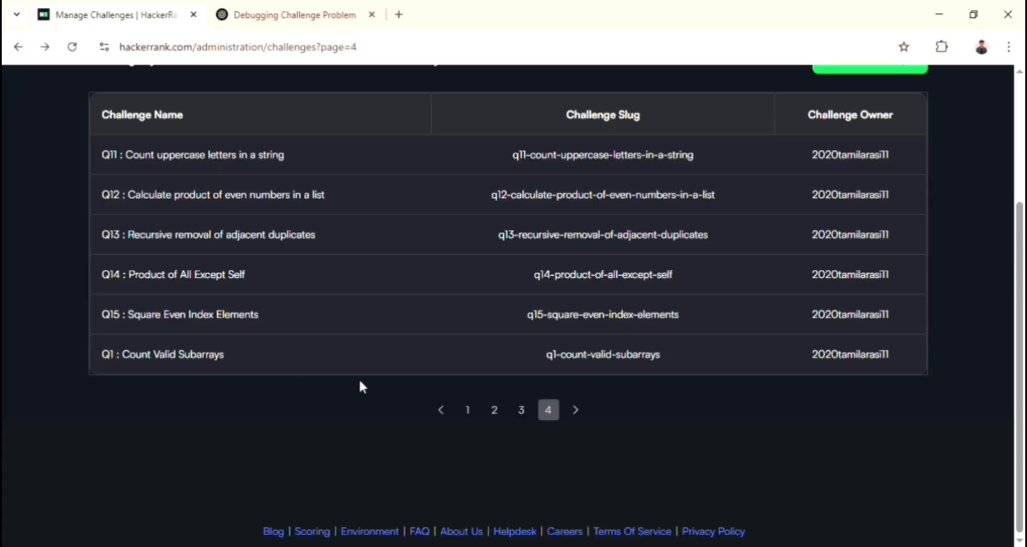
{"action": "scroll", "scroll_direction": "up", "scroll_amount": 3}
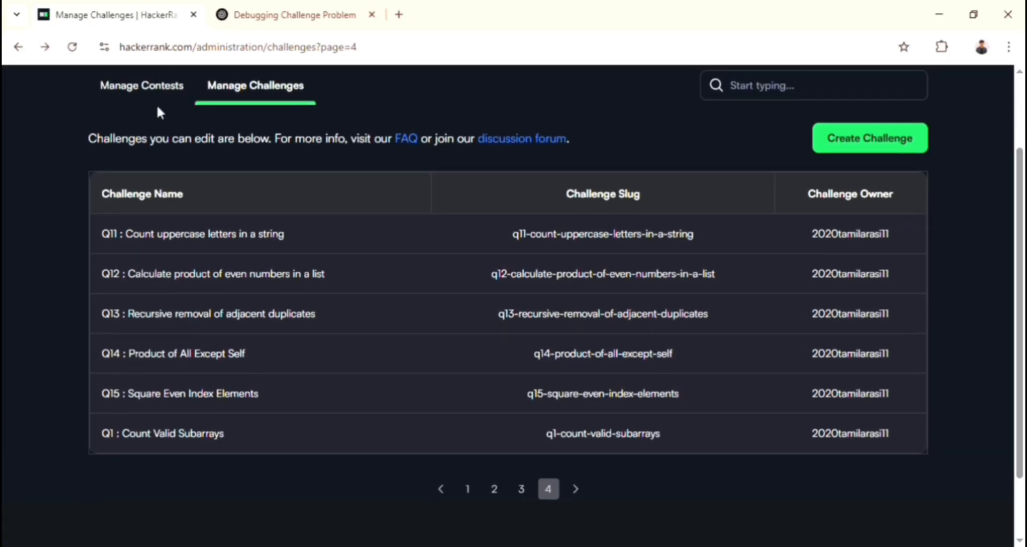
{"action": "left_click", "coordinate": [141, 85]}
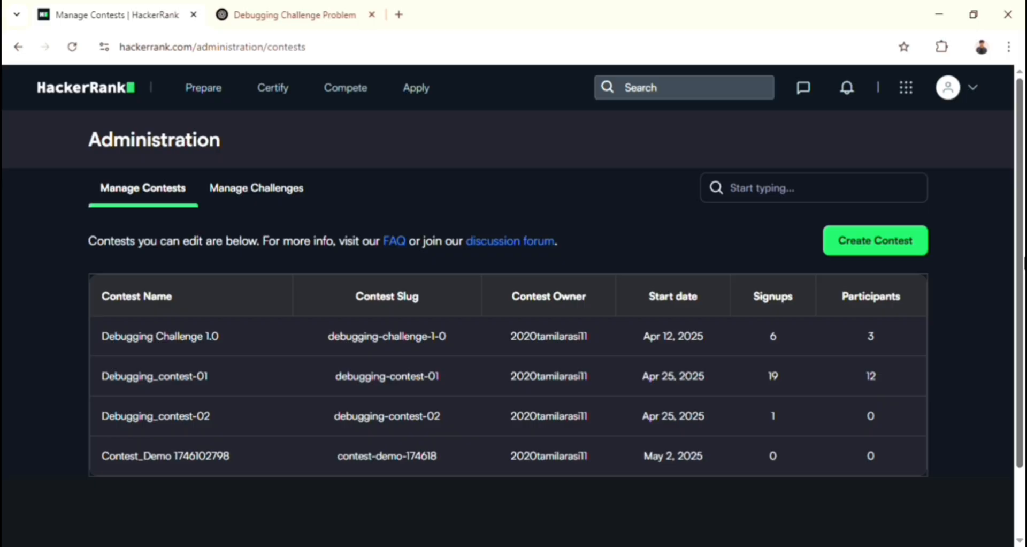
{"action": "mouse_move", "coordinate": [163, 463]}
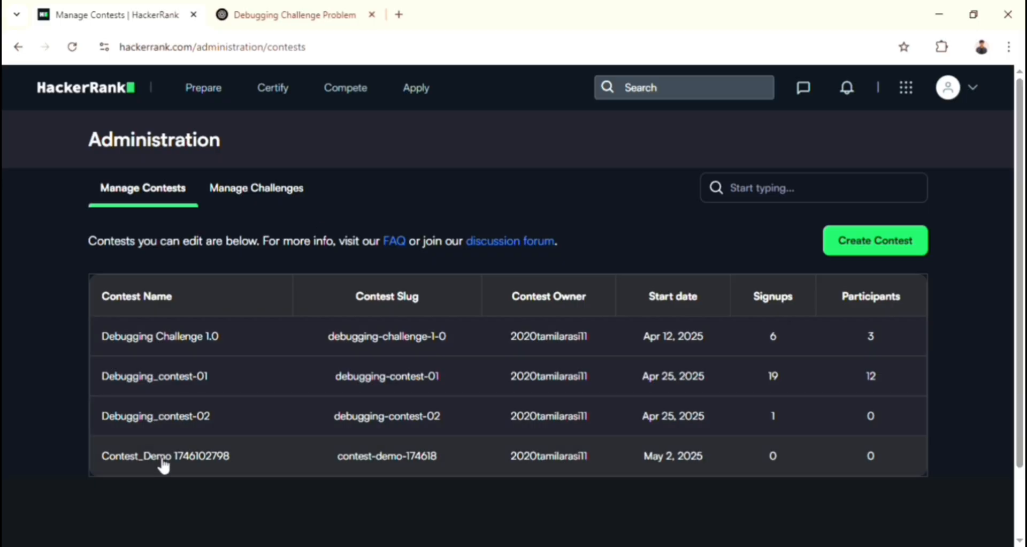
{"action": "left_click", "coordinate": [165, 456]}
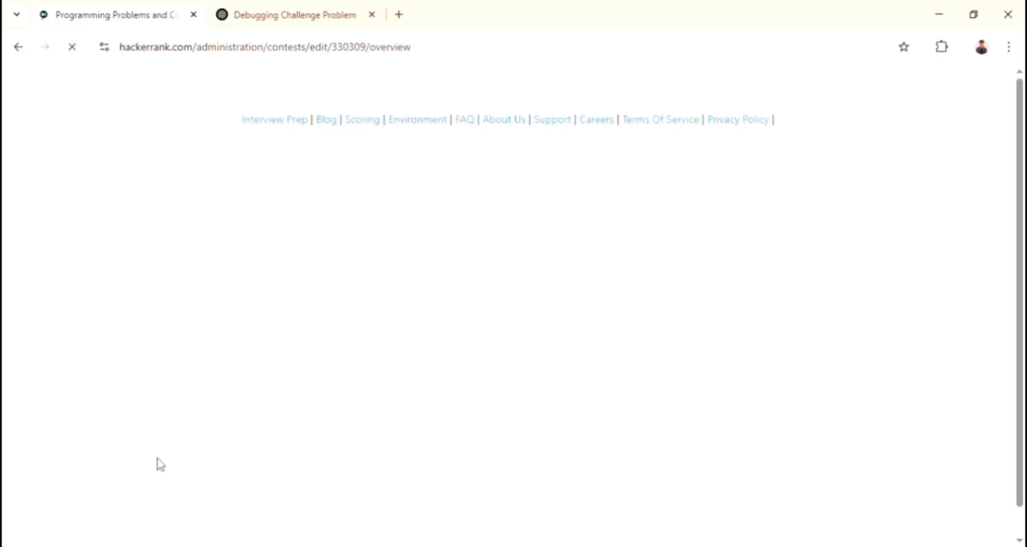
{"action": "left_click", "coordinate": [195, 287]}
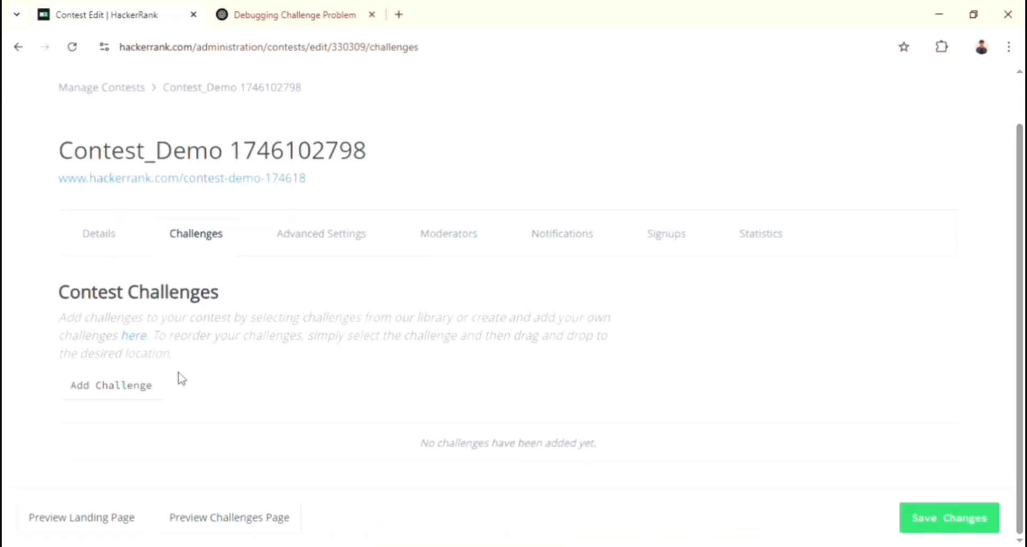
{"action": "left_click", "coordinate": [110, 384]}
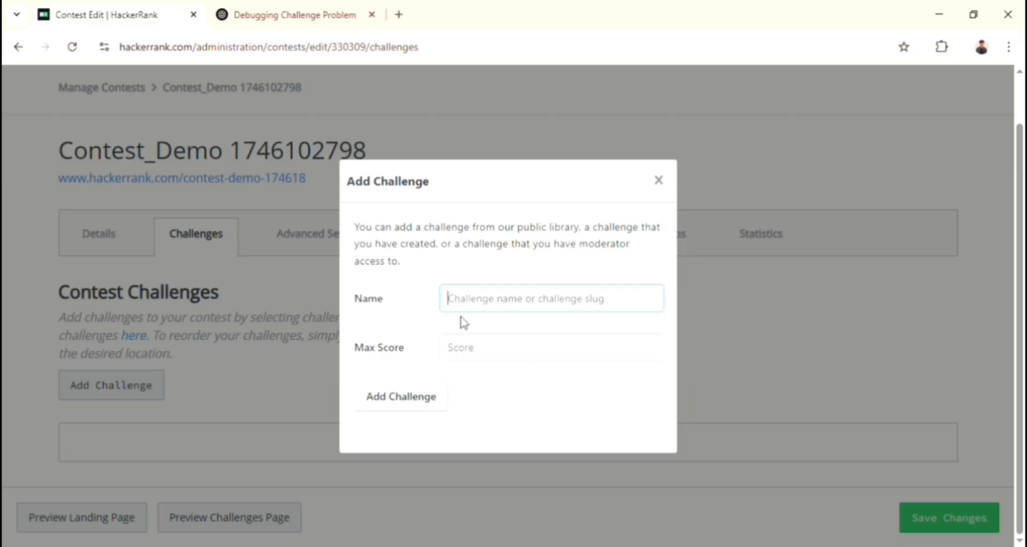
Add Q1 : Count Valid Subarrays to the contest with a Max Score of 10
{"action": "type", "text": "q11-count-uppercase-letters-in-a-string"}
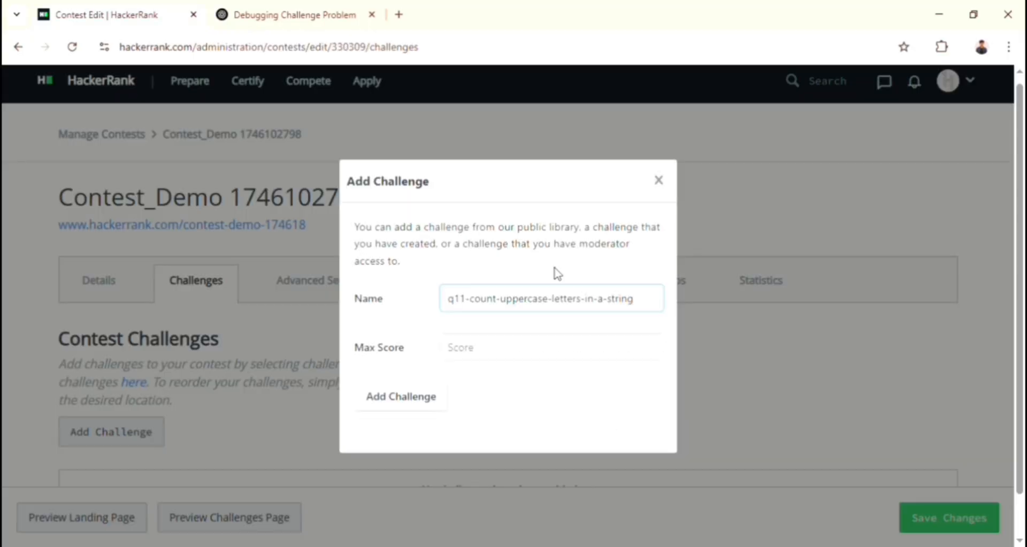
{"action": "type", "text": "Q1 : Count Valid Subarrays"}
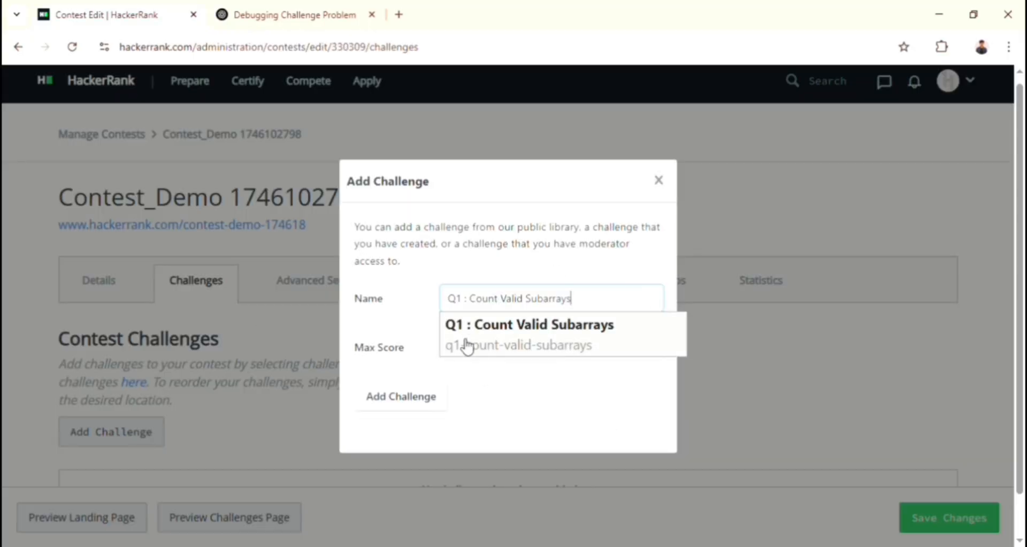
{"action": "left_click", "coordinate": [520, 346]}
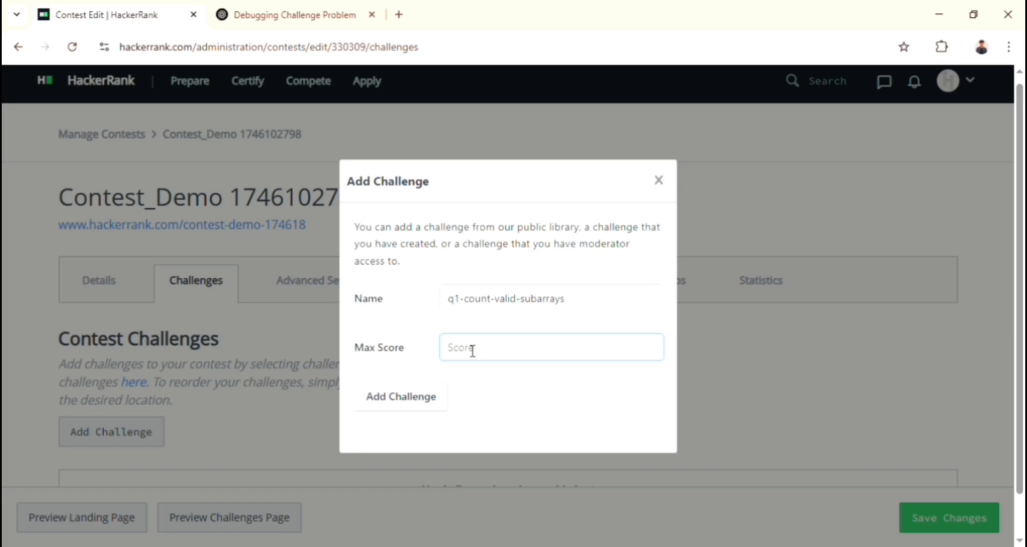
{"action": "type", "text": "10"}
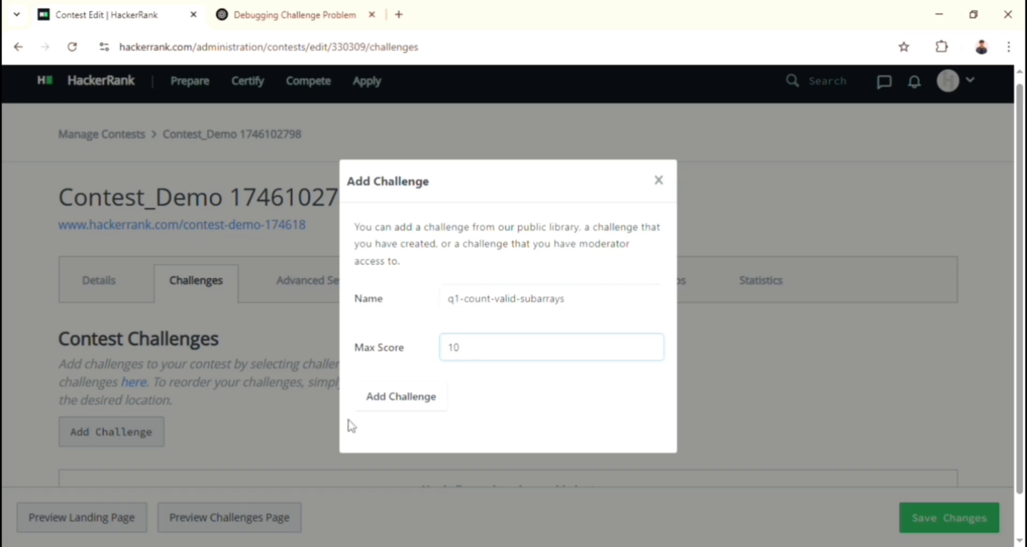
{"action": "left_click", "coordinate": [400, 396]}
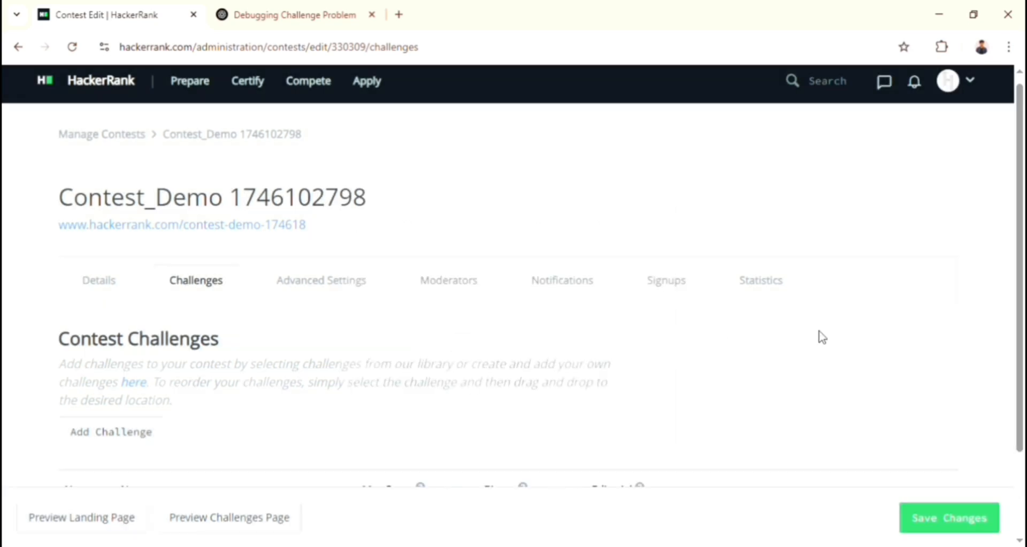
Save the contest's updated challenge list
{"action": "scroll", "scroll_direction": "down", "scroll_amount": 3}
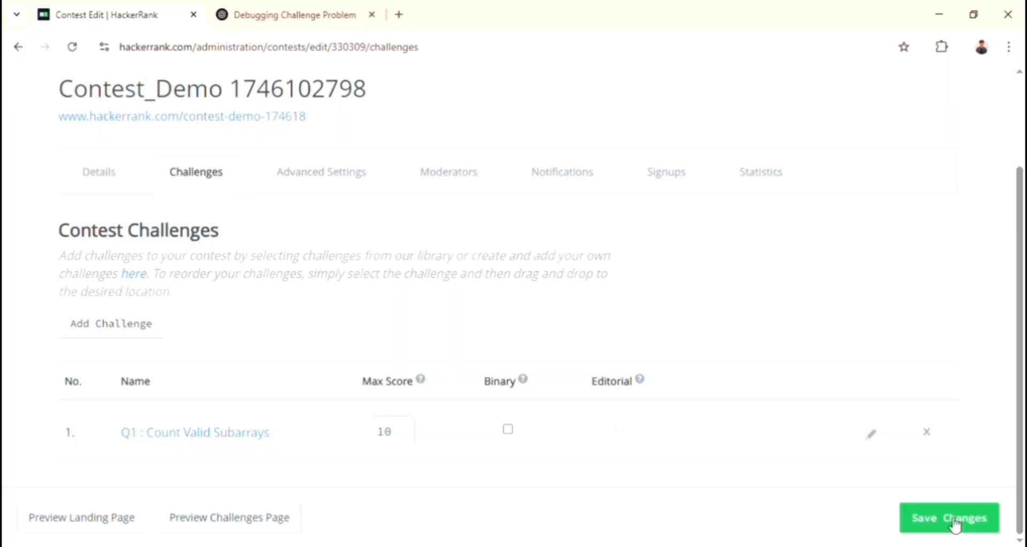
{"action": "left_click", "coordinate": [949, 516]}
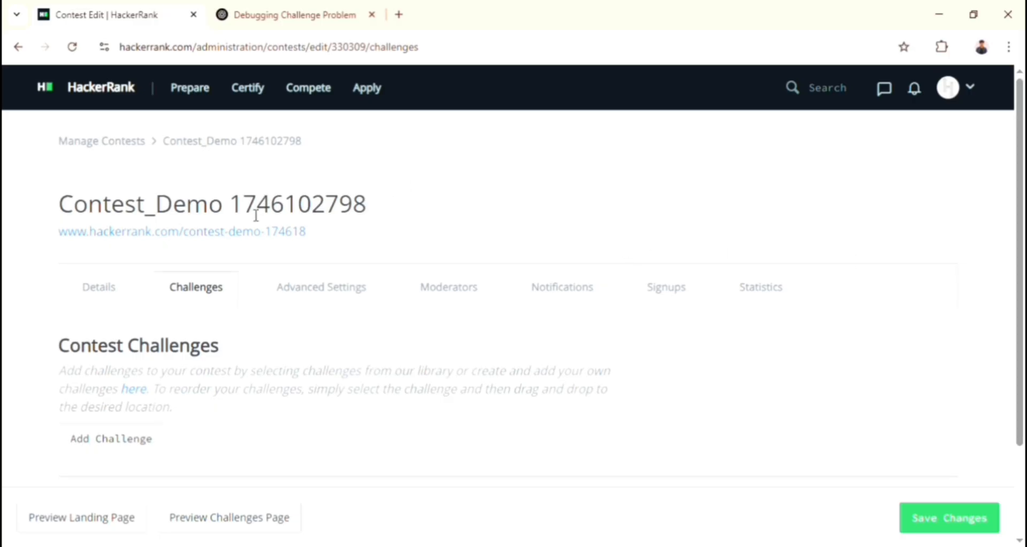
{"action": "mouse_move", "coordinate": [321, 235]}
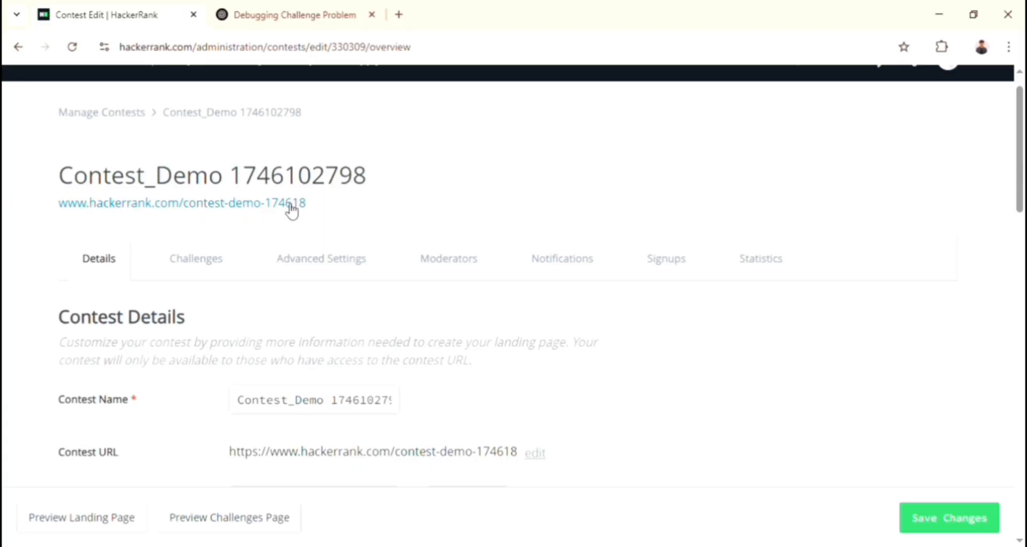
{"action": "left_click", "coordinate": [180, 202]}
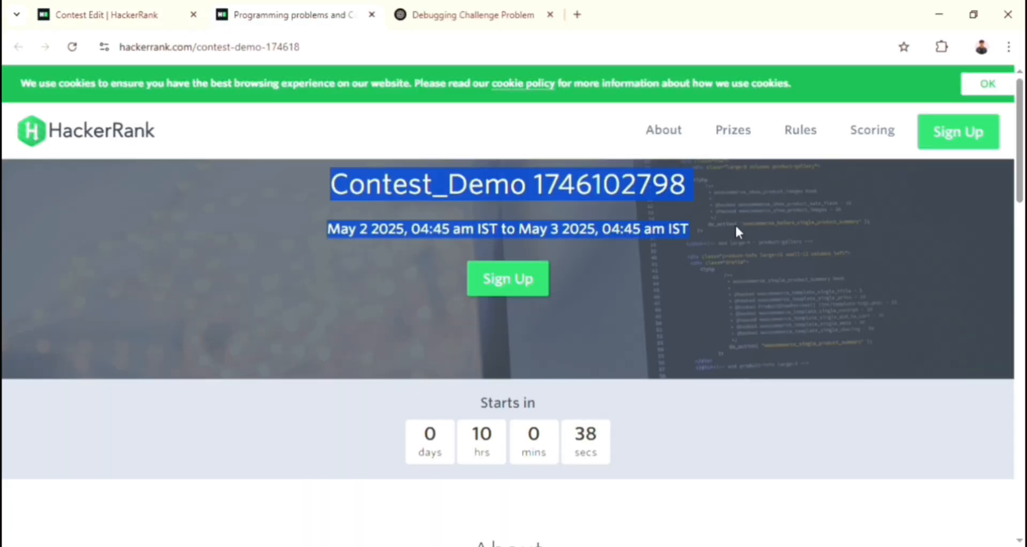
{"action": "scroll", "scroll_direction": "down", "scroll_amount": 3}
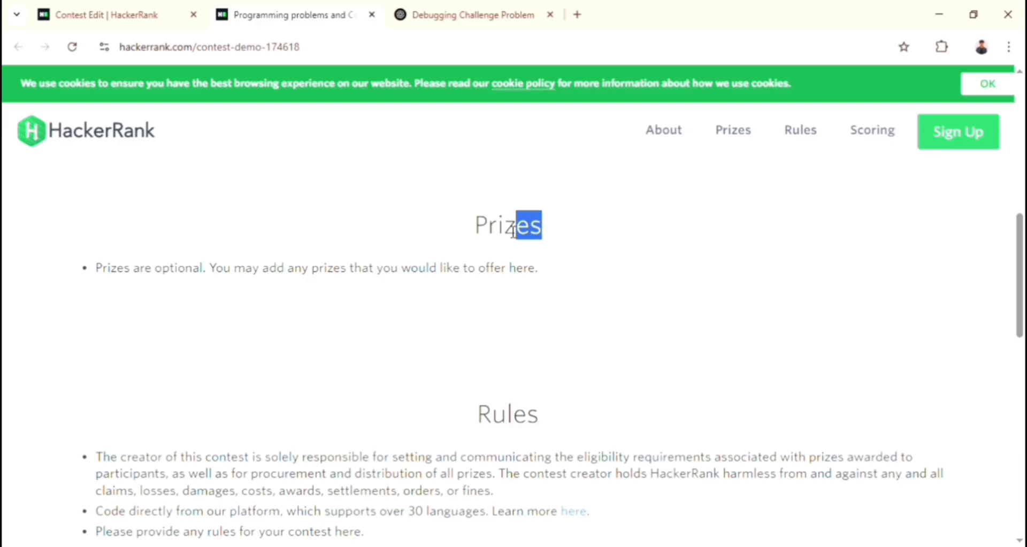
{"action": "scroll", "scroll_direction": "down", "scroll_amount": 3}
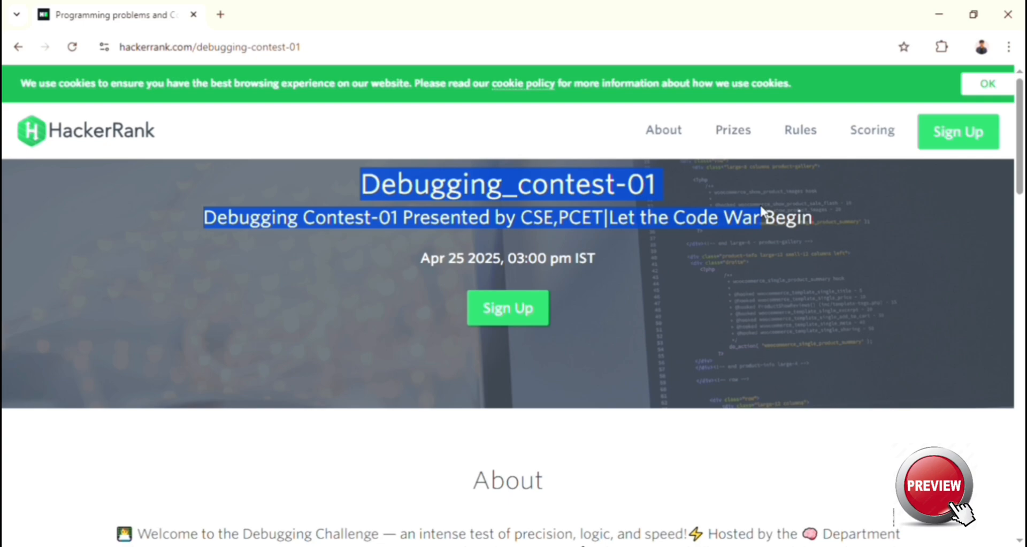
Sign up for Debugging_contest-01 and browse both pages of its challenges
{"action": "left_click", "coordinate": [507, 308]}
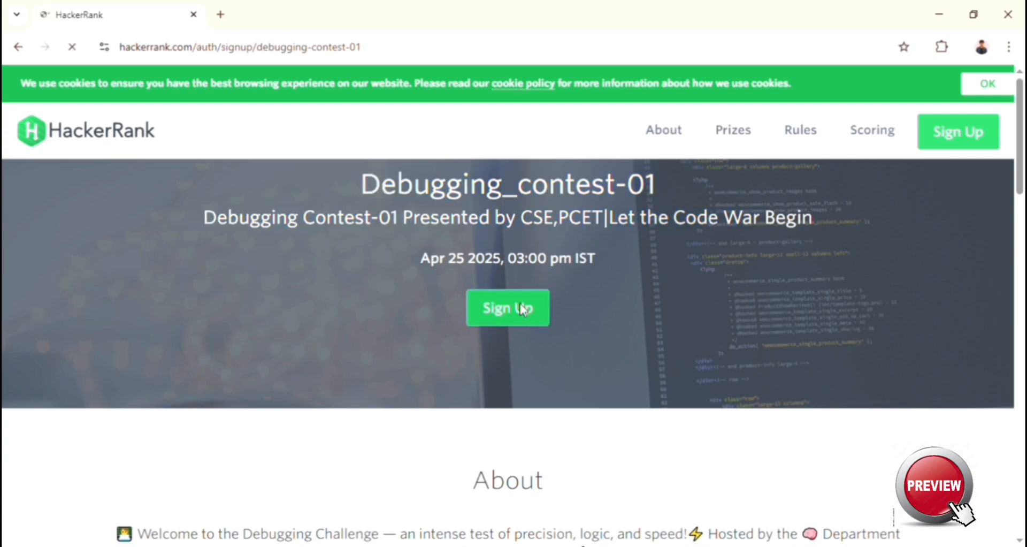
{"action": "left_click", "coordinate": [507, 308]}
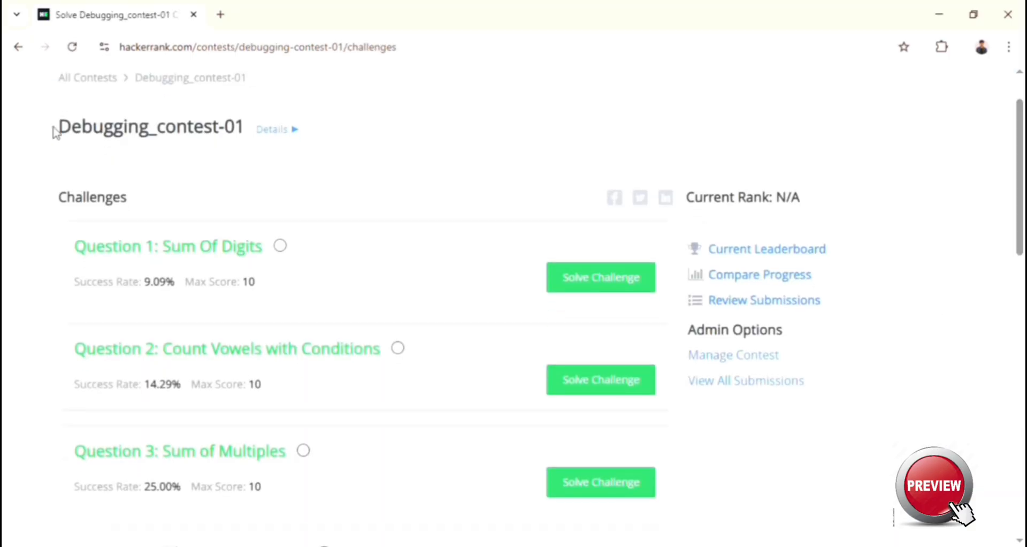
{"action": "scroll", "scroll_direction": "down", "scroll_amount": 3}
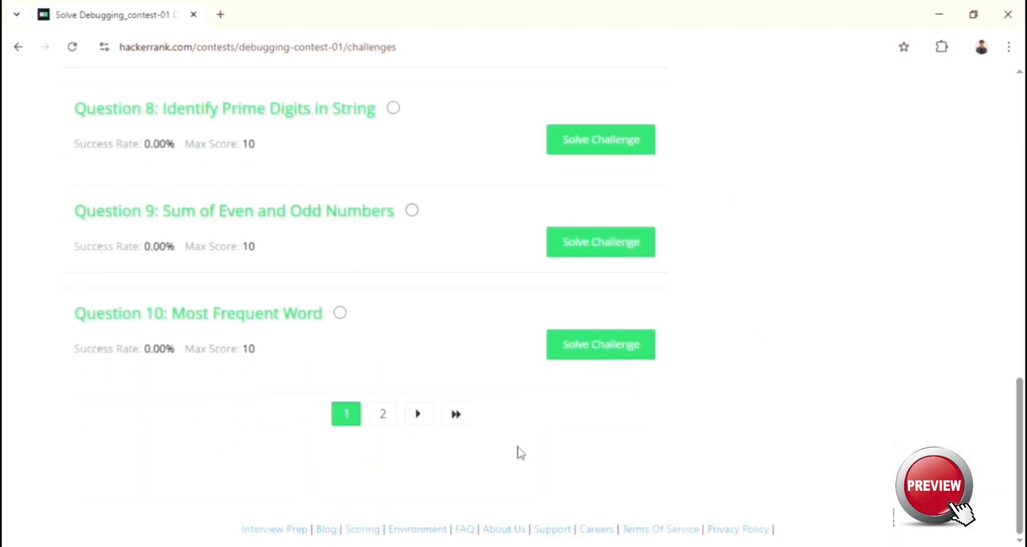
{"action": "left_click", "coordinate": [382, 412]}
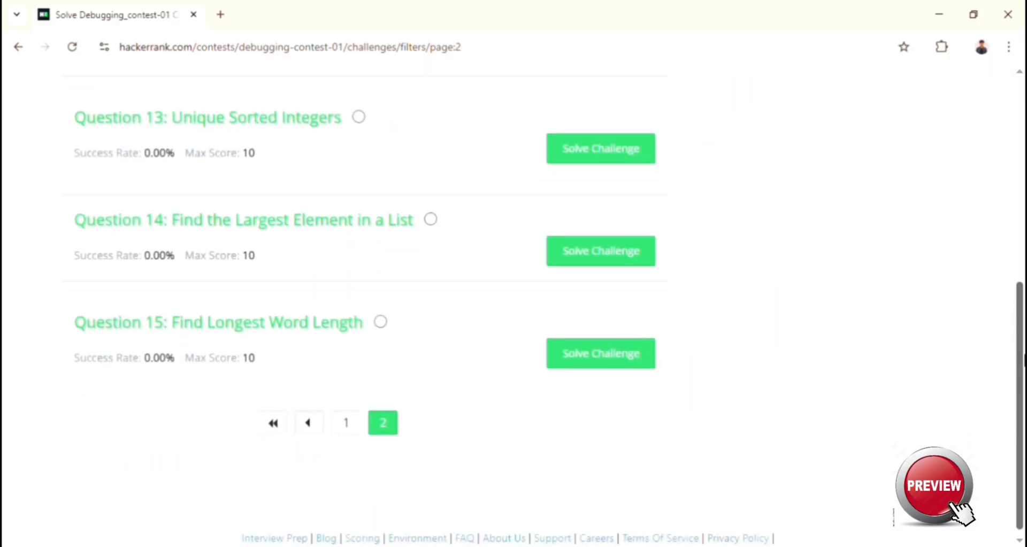
{"action": "scroll", "scroll_direction": "up", "scroll_amount": 3}
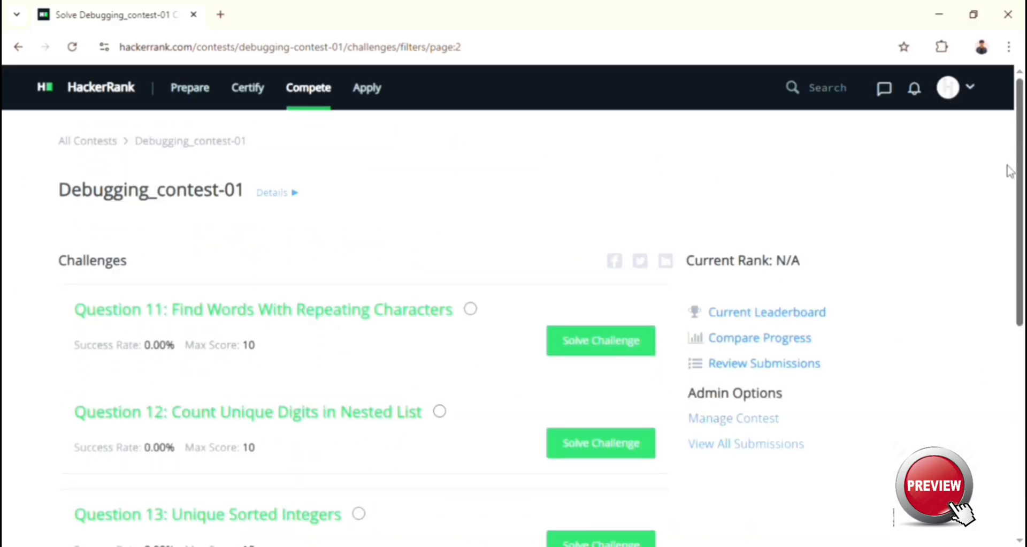
Show the contest's current leaderboard, then go to Question 1: Sum Of Digits
{"action": "left_click", "coordinate": [766, 312]}
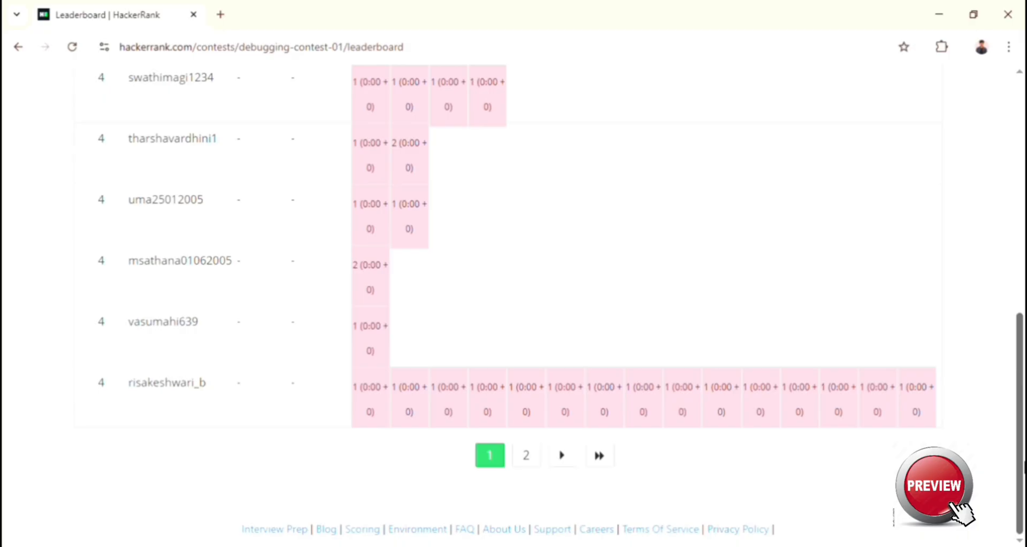
{"action": "scroll", "scroll_direction": "up", "scroll_amount": 3}
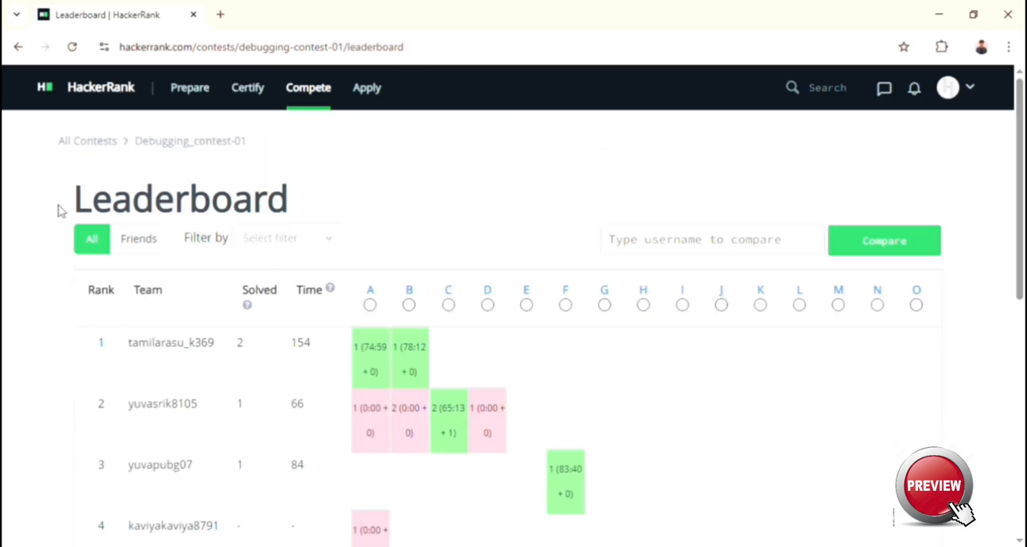
{"action": "mouse_move", "coordinate": [371, 305]}
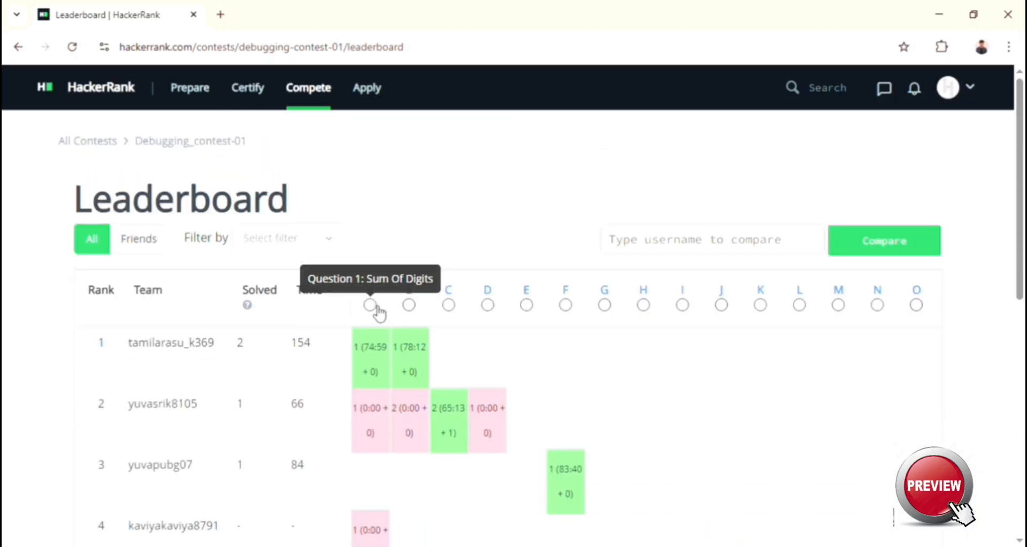
{"action": "left_click", "coordinate": [370, 305]}
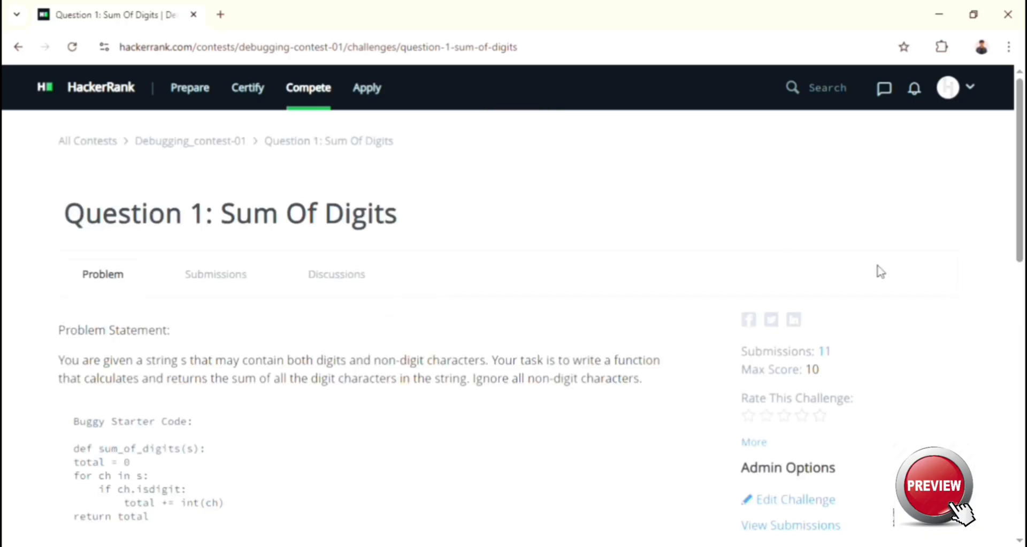
Read Sum Of Digits' statement, formats and samples down to the buggy Python 3 starter code
{"action": "scroll", "scroll_direction": "down", "scroll_amount": 3}
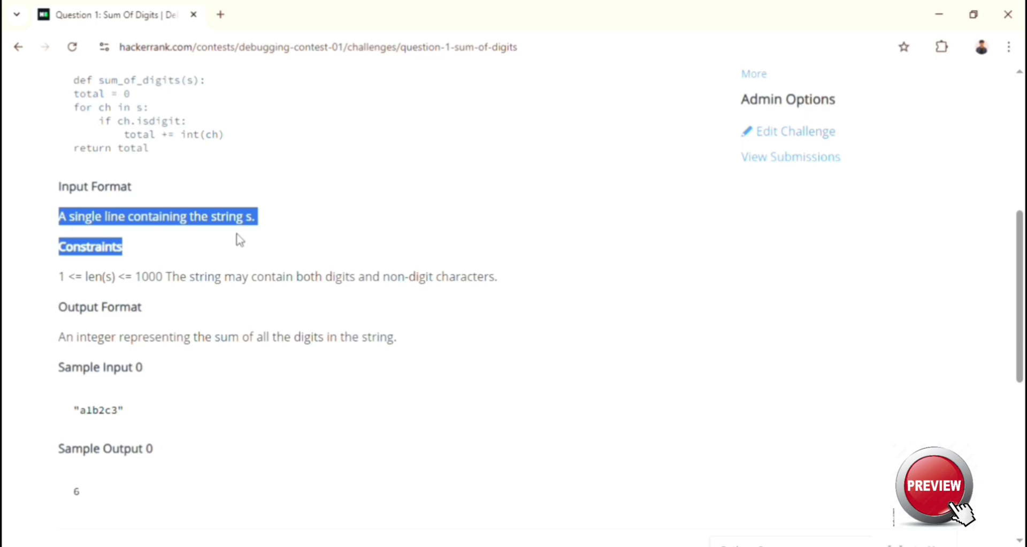
{"action": "left_click", "coordinate": [58, 386]}
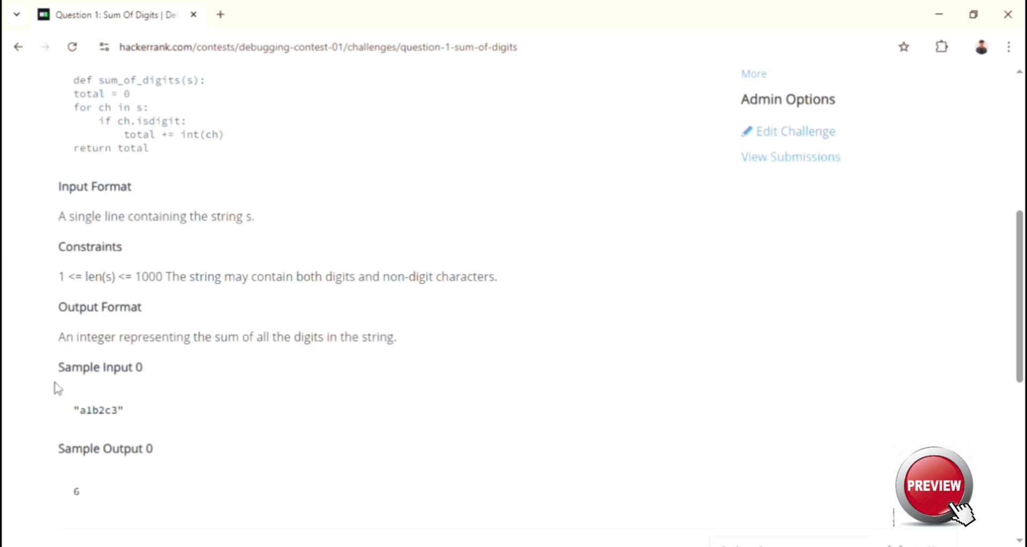
{"action": "scroll", "scroll_direction": "down", "scroll_amount": 3}
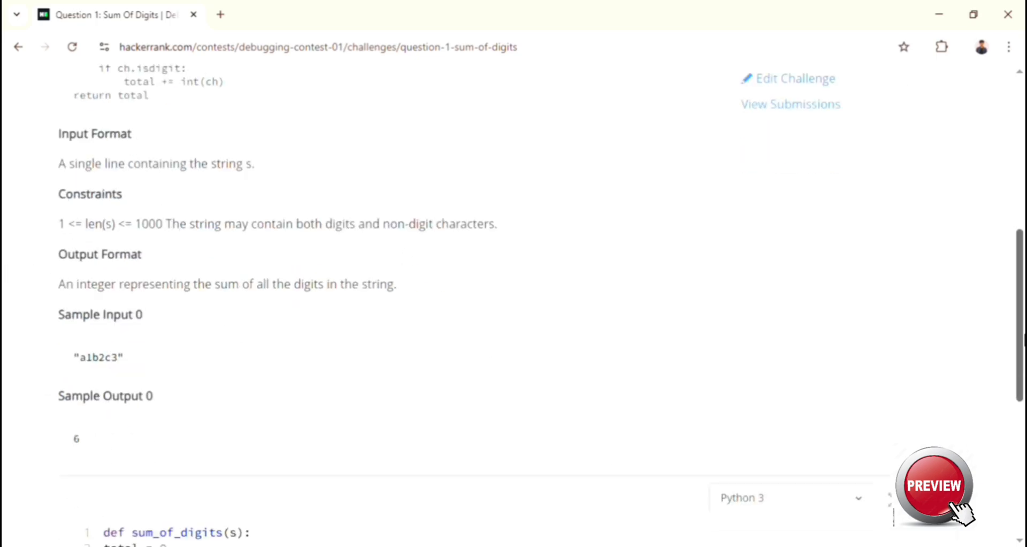
{"action": "scroll", "scroll_direction": "up", "scroll_amount": 3}
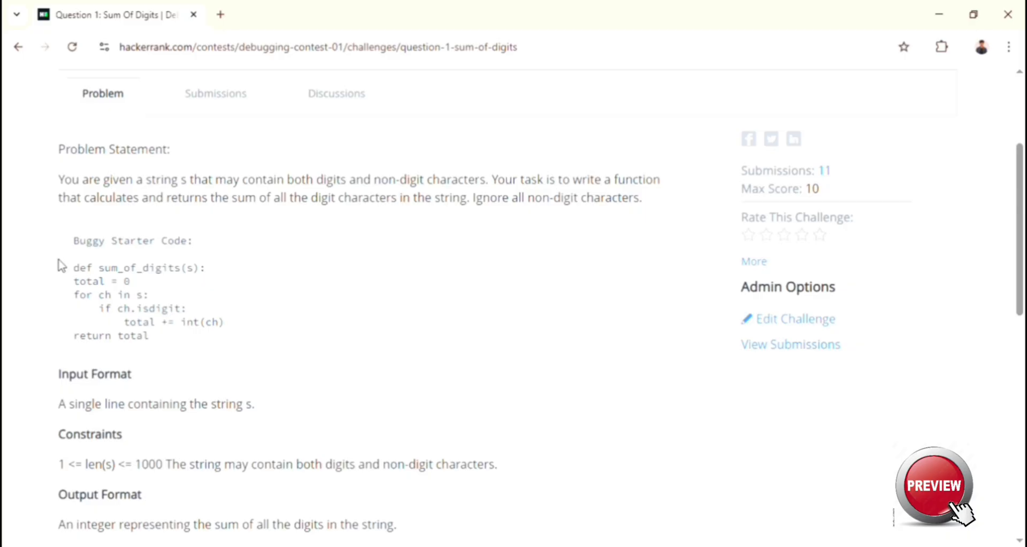
{"action": "left_click_drag", "start_coordinate": [74, 267], "coordinate": [150, 335]}
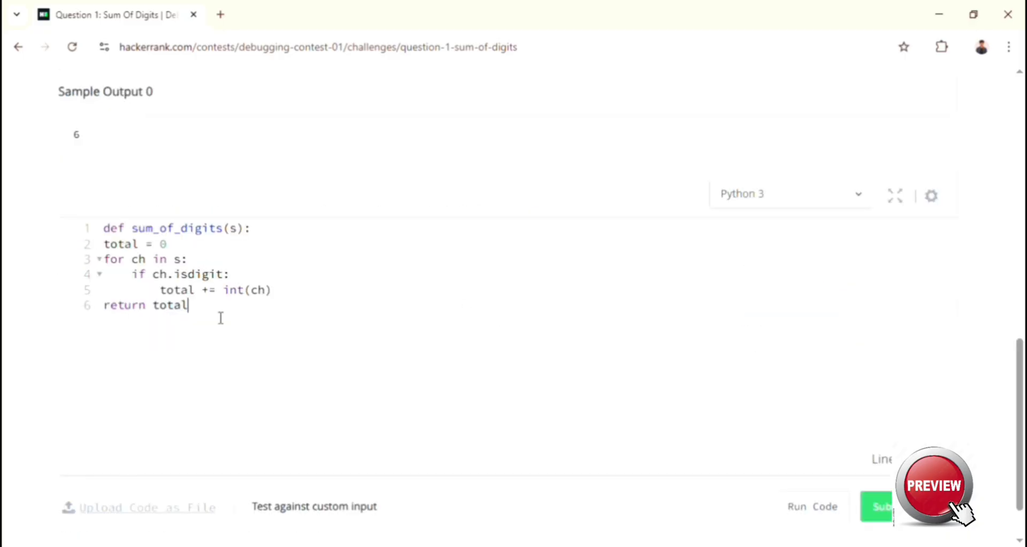
Fix the Sum Of Digits code and add a test with a="a1b2c3" printing sum_of_digits
{"action": "key", "text": "Enter"}
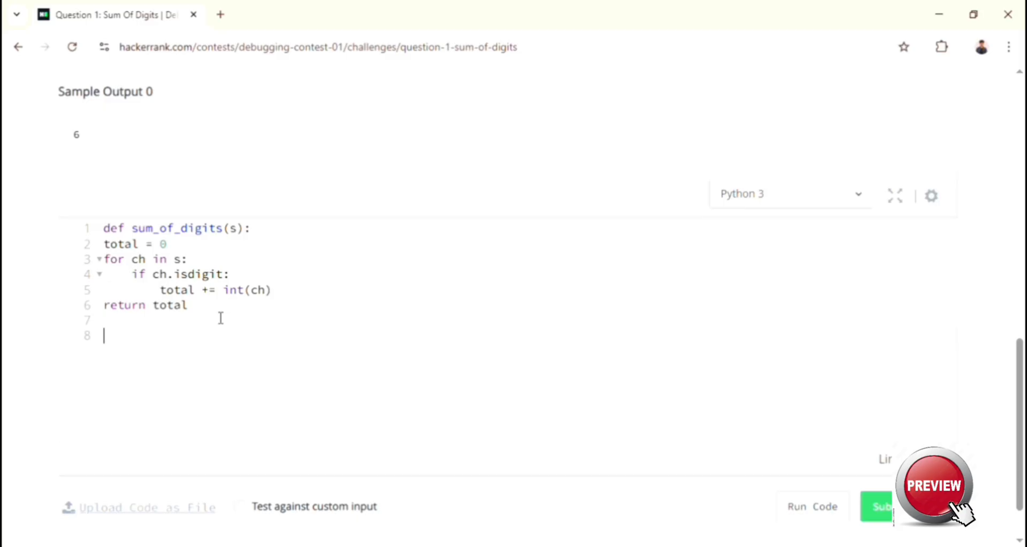
{"action": "type", "text": "a="}
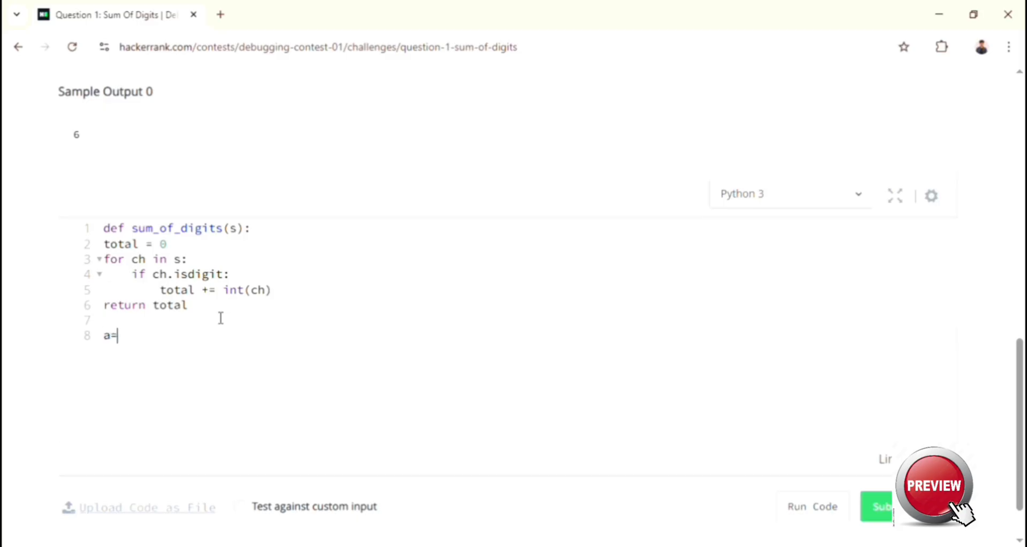
{"action": "type", "text": "\"a1b2c3\""}
{"action": "type", "text": "print("}
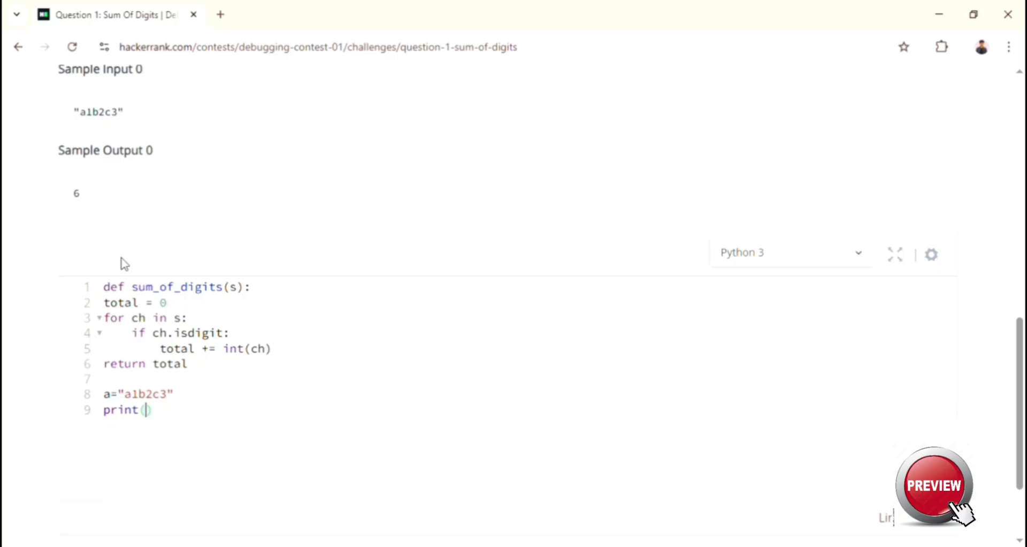
{"action": "type", "text": "sum_of_digits(s))"}
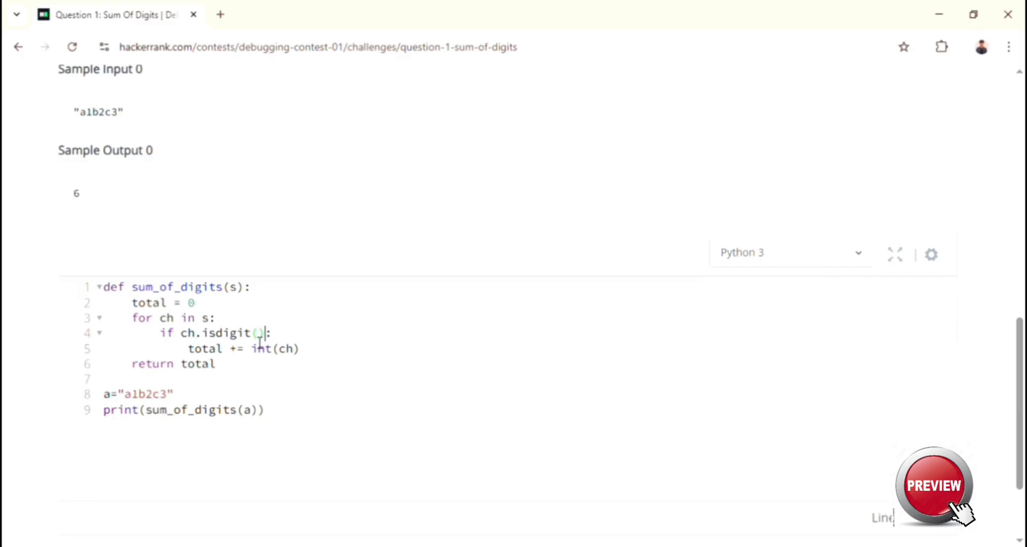
Run the code against the sample test, then submit the solution and confirm
{"action": "scroll", "scroll_direction": "down", "scroll_amount": 3}
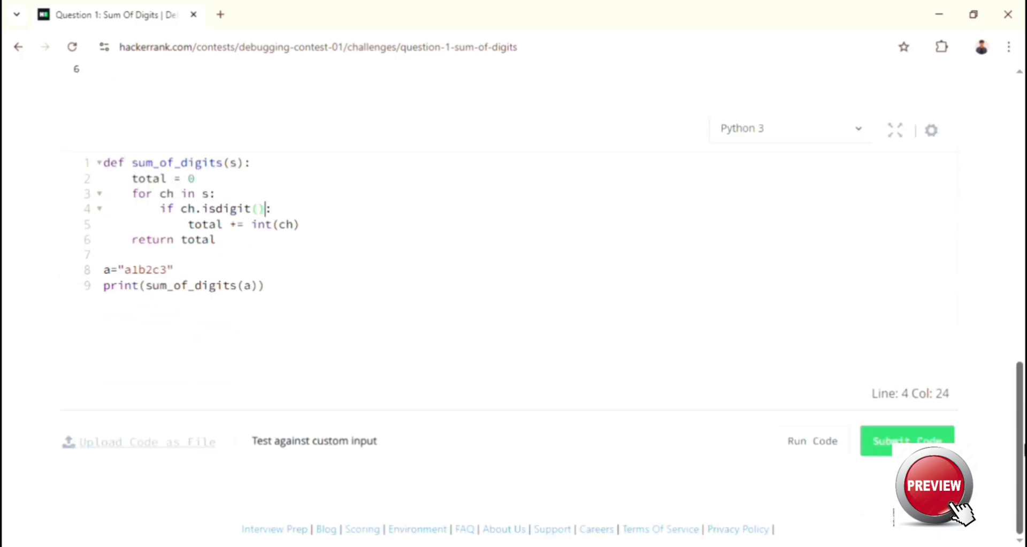
{"action": "left_click", "coordinate": [812, 440]}
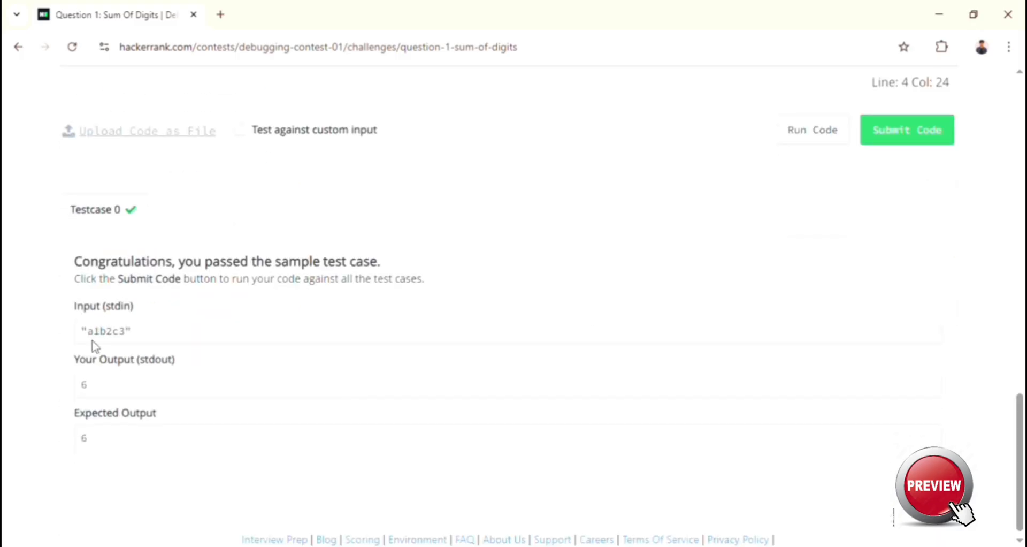
{"action": "left_click", "coordinate": [906, 130]}
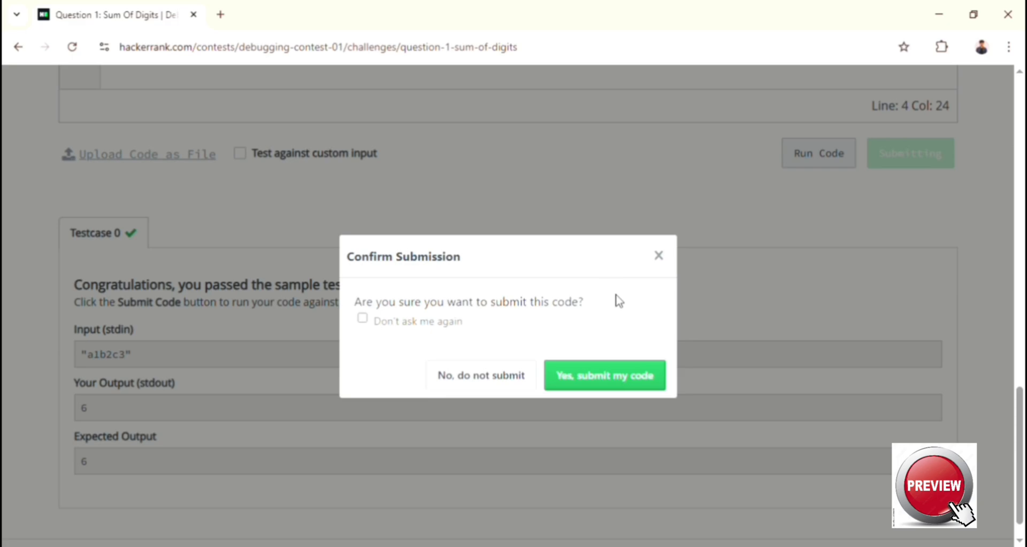
{"action": "left_click", "coordinate": [604, 376]}
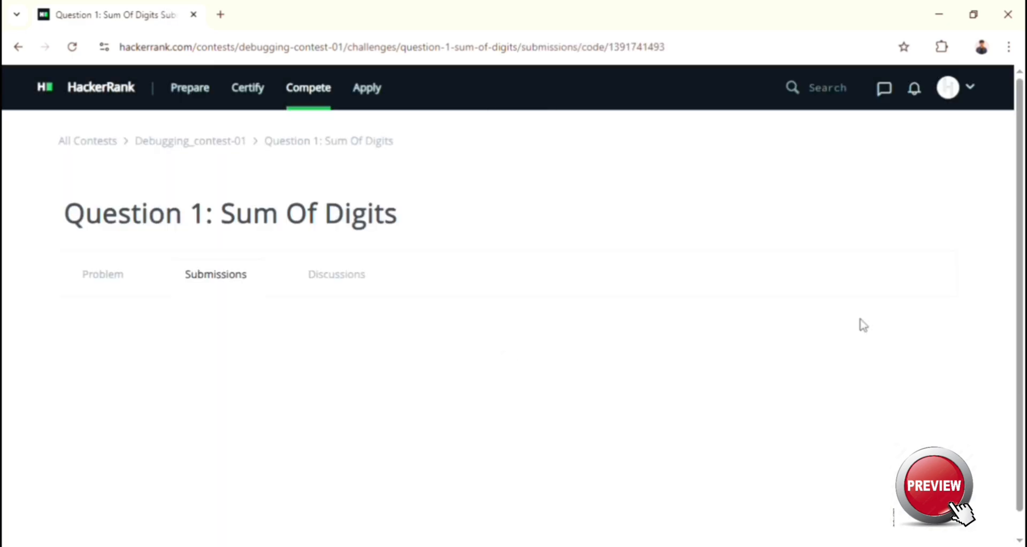
{"action": "scroll", "scroll_direction": "down", "scroll_amount": 3}
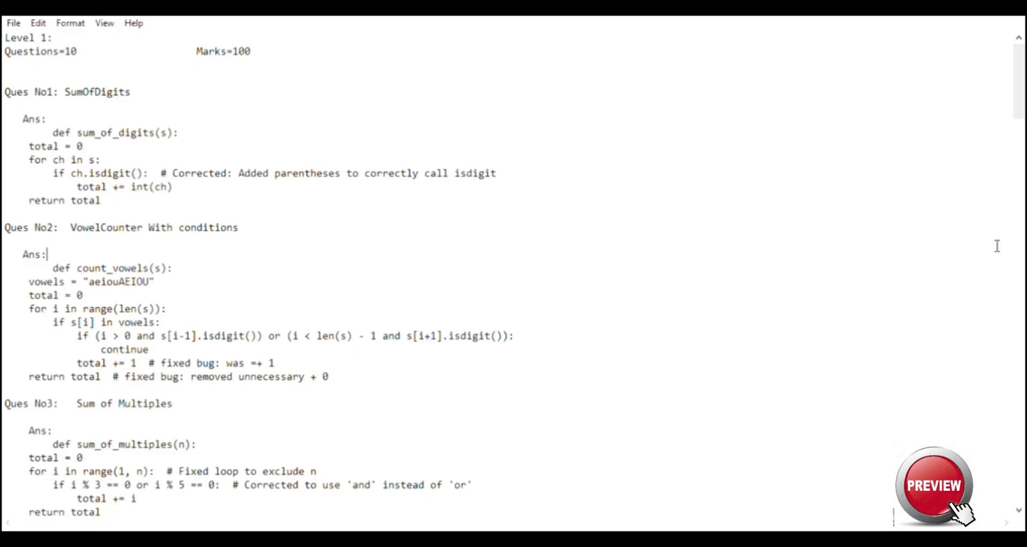
Scroll the corrected-answers notes down to Question 7 and 8's fixed code
{"action": "scroll", "scroll_direction": "down", "scroll_amount": 3}
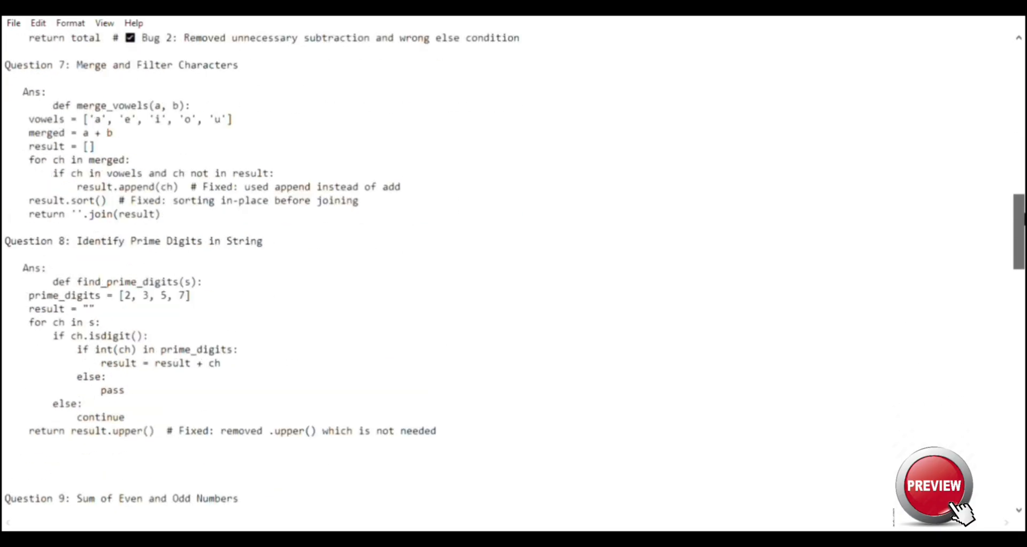